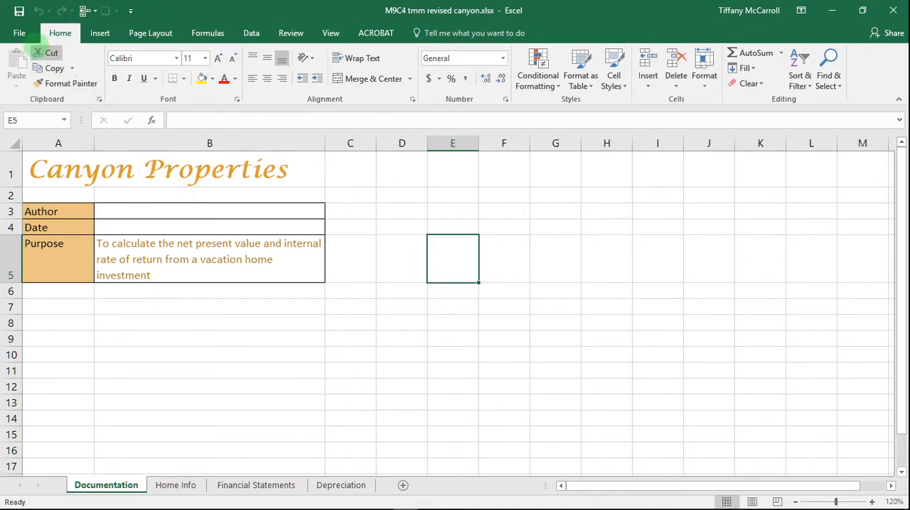
# Save the workbook as a new copy named 'Tmm revised canyon prop'.
pyautogui.click(19, 33)
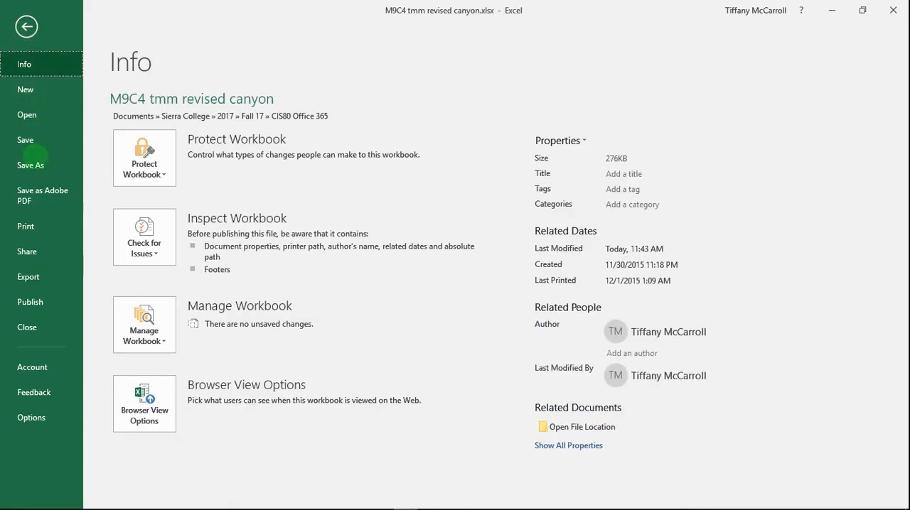
pyautogui.click(31, 164)
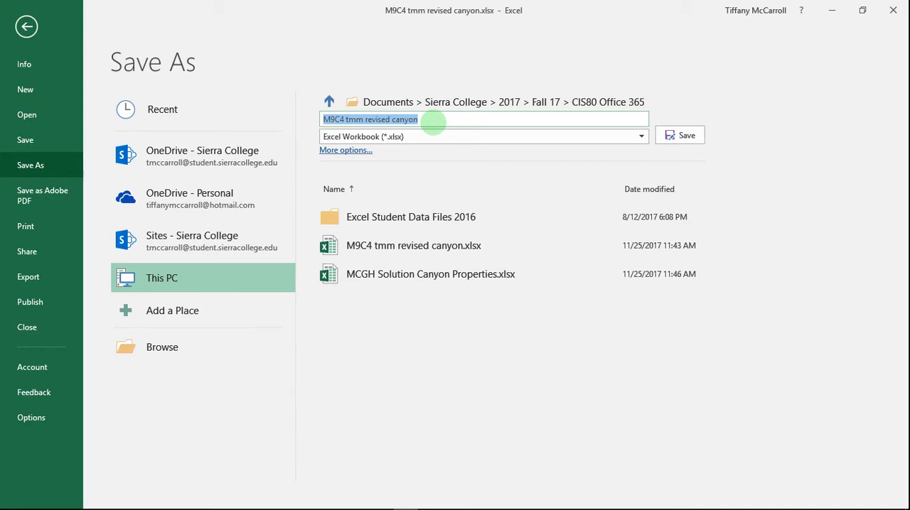
pyautogui.write('T')
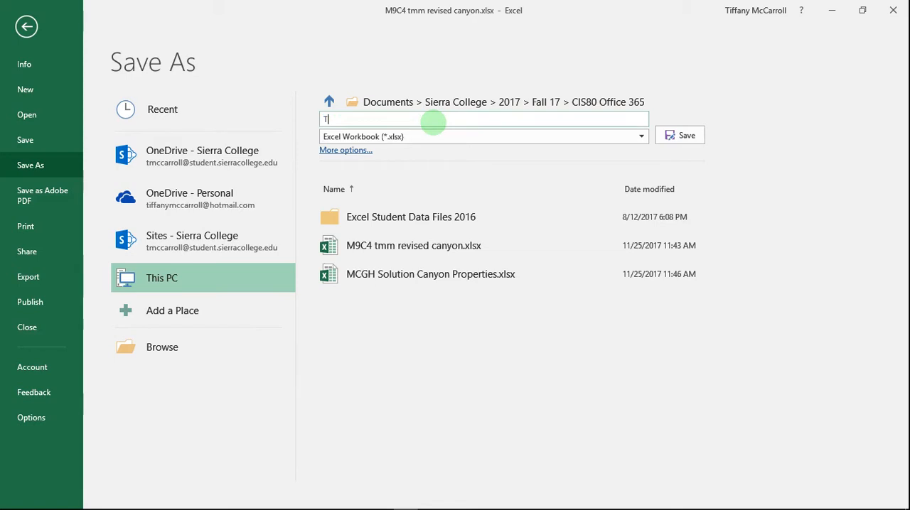
pyautogui.write('mm')
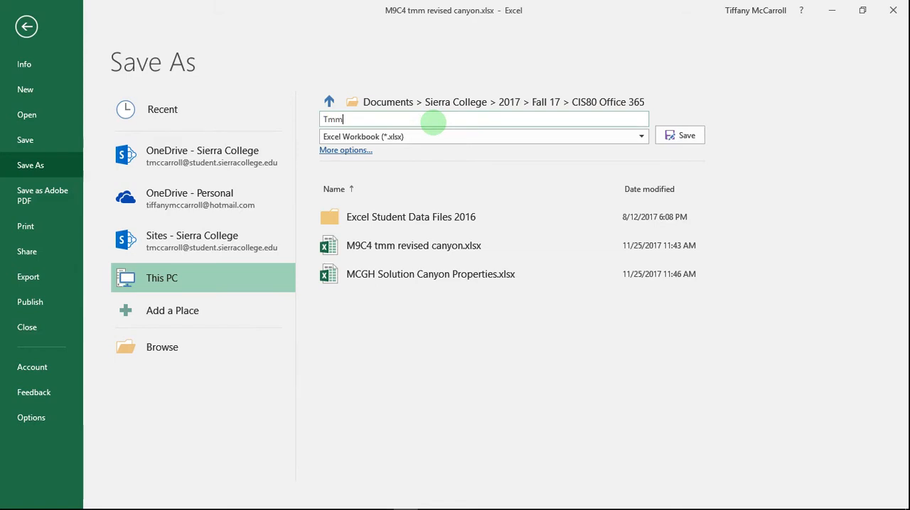
pyautogui.write('revised c')
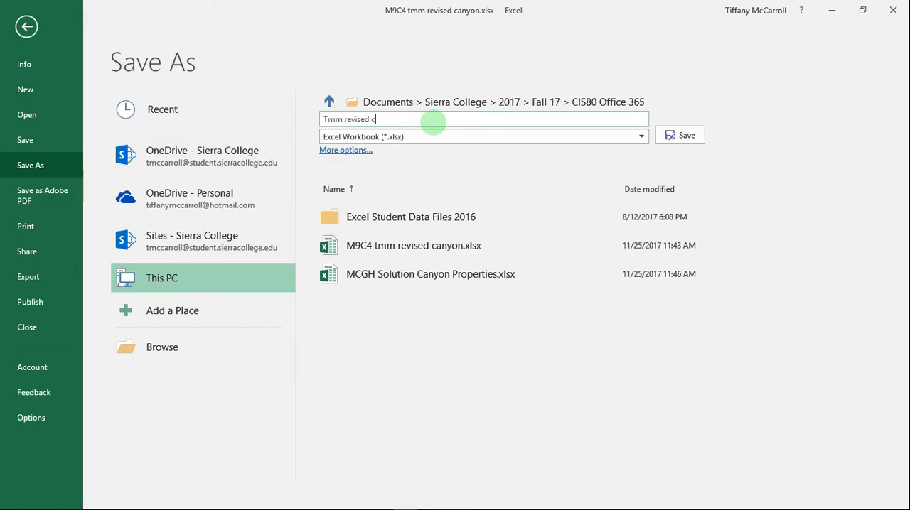
pyautogui.write('anyon prop')
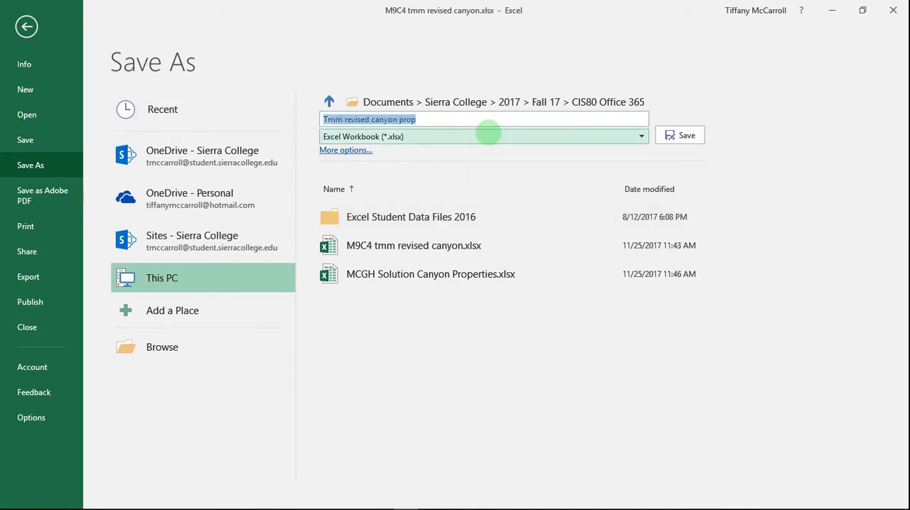
pyautogui.click(679, 135)
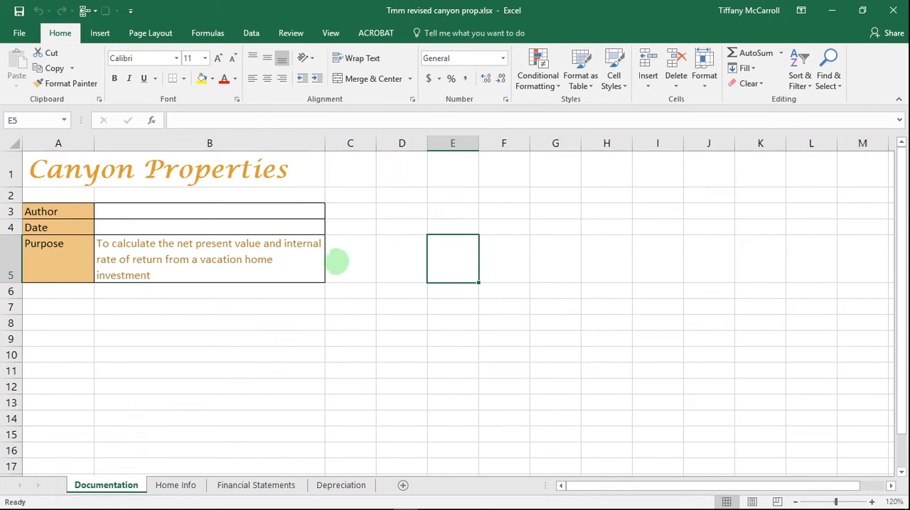
pyautogui.moveTo(337, 269)
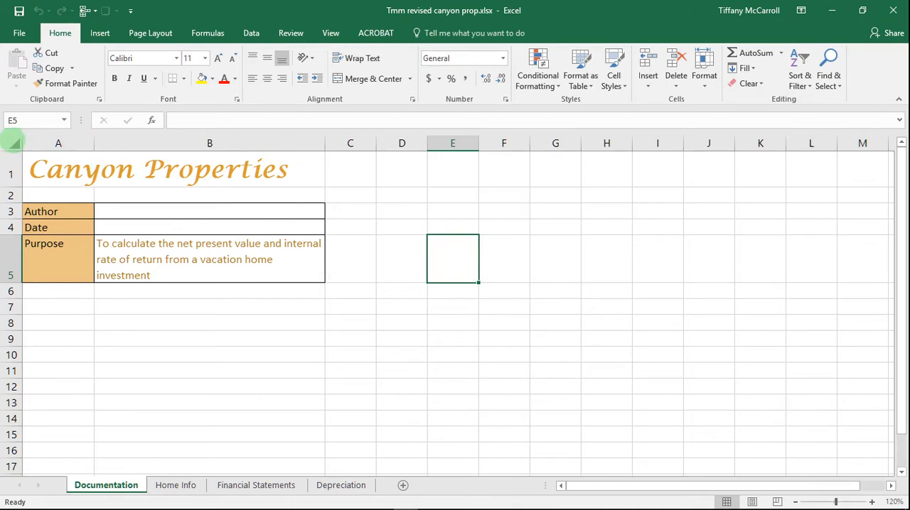
# Set No Fill and black font on all cells of every grouped sheet, then review the tabs.
pyautogui.click(58, 169)
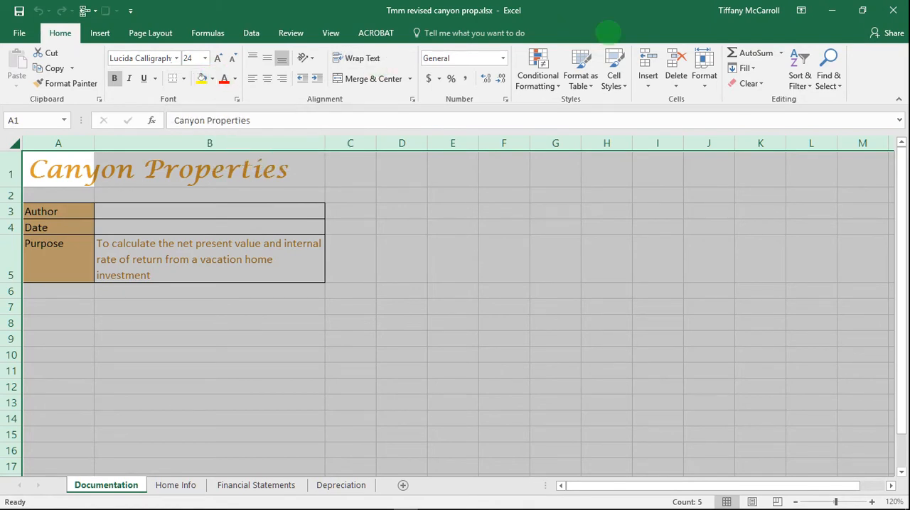
pyautogui.moveTo(372, 78)
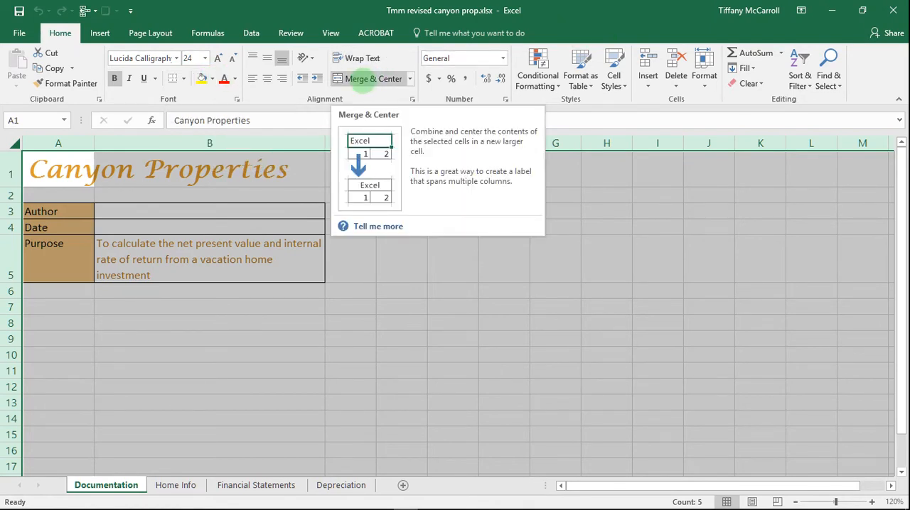
pyautogui.click(209, 450)
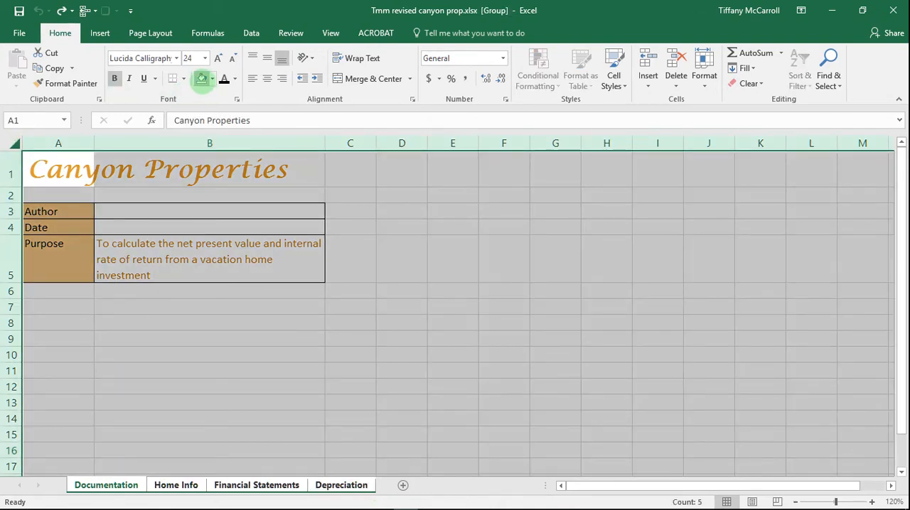
pyautogui.click(224, 78)
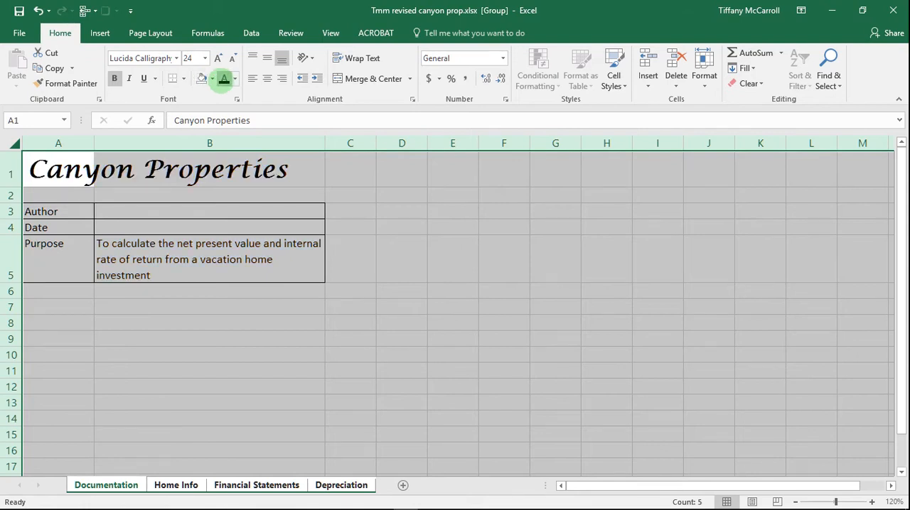
pyautogui.click(176, 484)
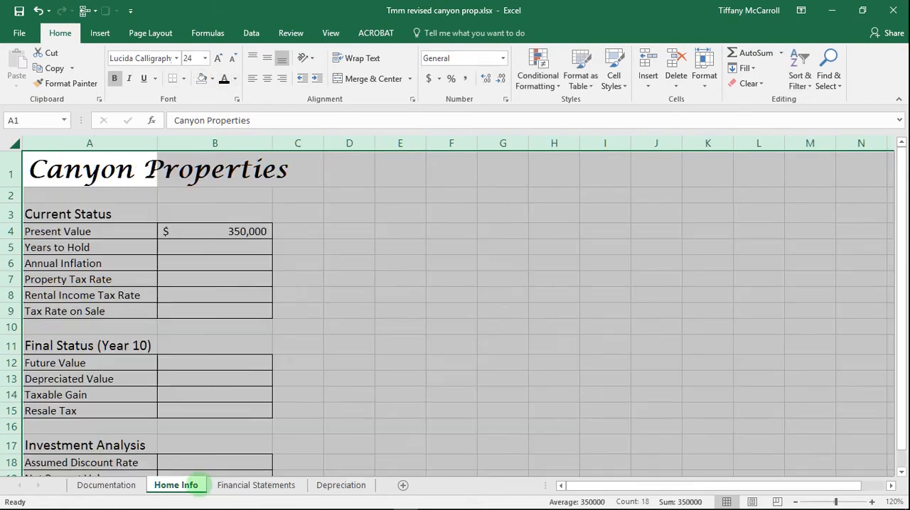
pyautogui.click(256, 485)
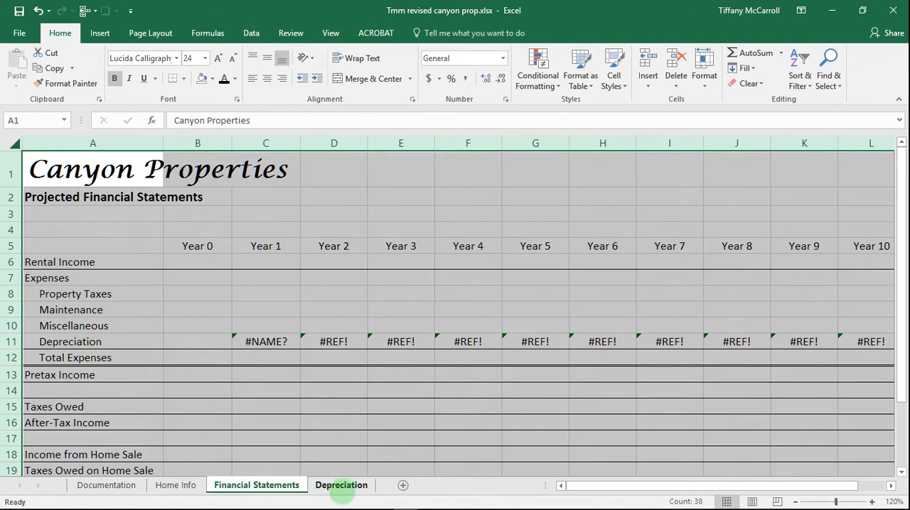
pyautogui.click(341, 485)
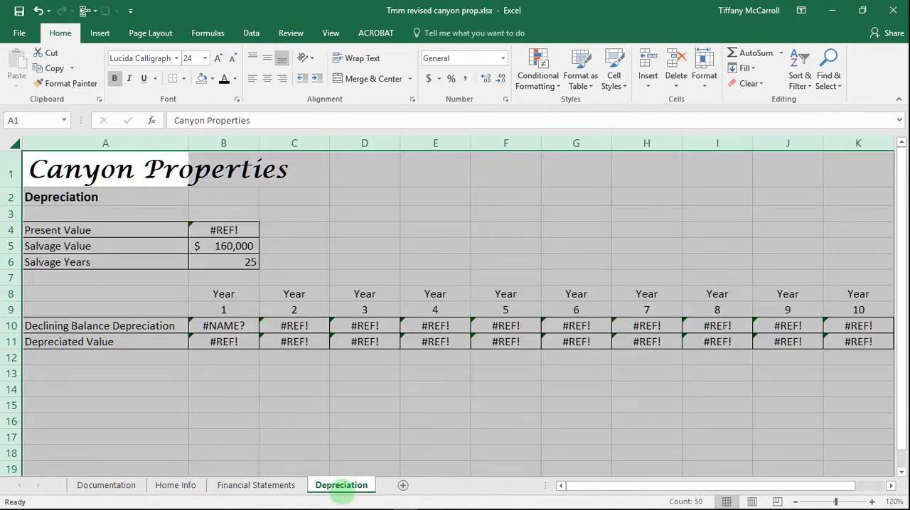
# Unmerge all merged cells across the grouped sheets from Documentation.
pyautogui.click(106, 485)
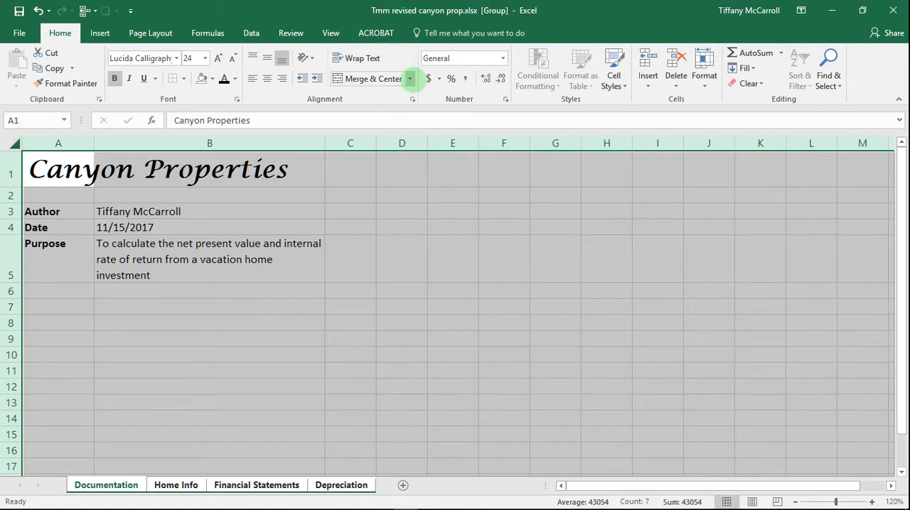
pyautogui.click(410, 78)
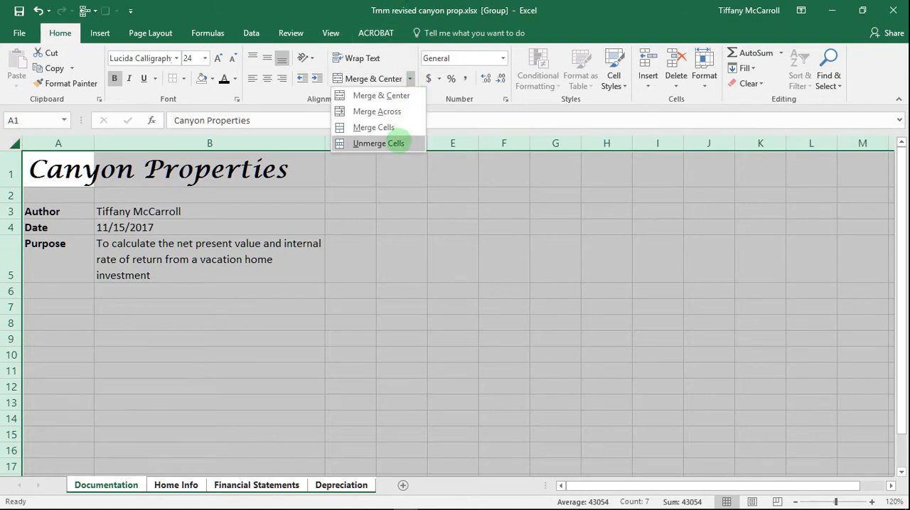
pyautogui.click(378, 143)
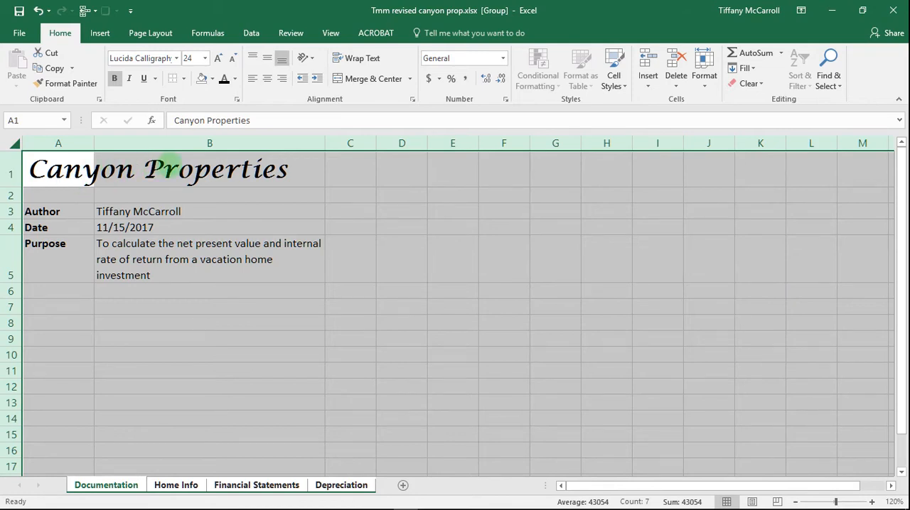
pyautogui.moveTo(269, 423)
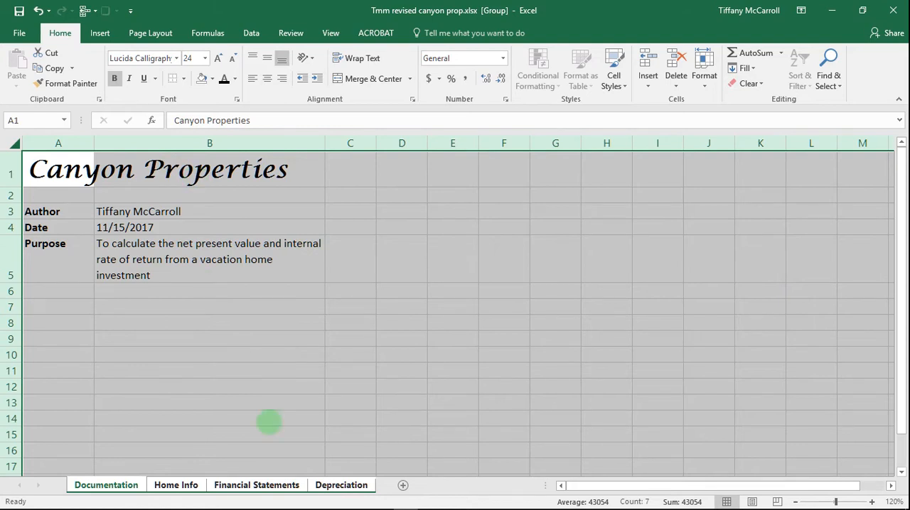
# Review the Financial Statements and Depreciation sheets, ending back on Documentation.
pyautogui.click(256, 485)
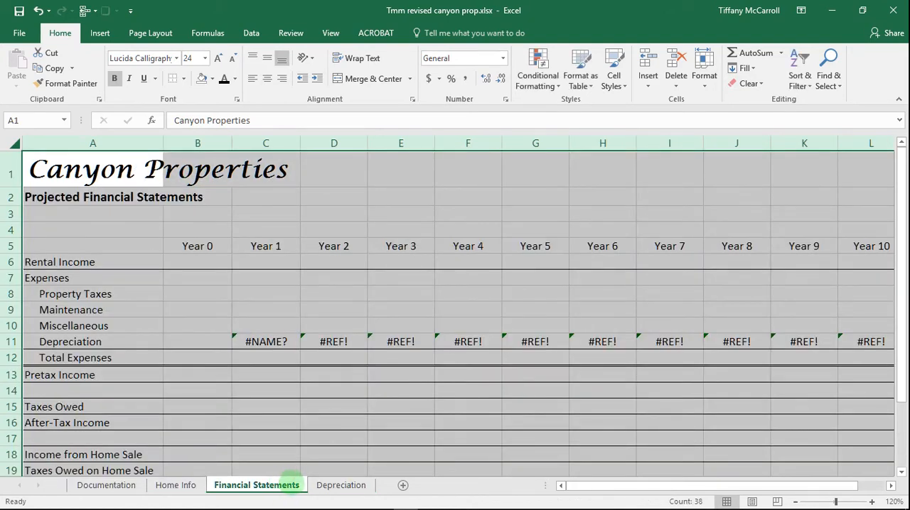
pyautogui.click(341, 485)
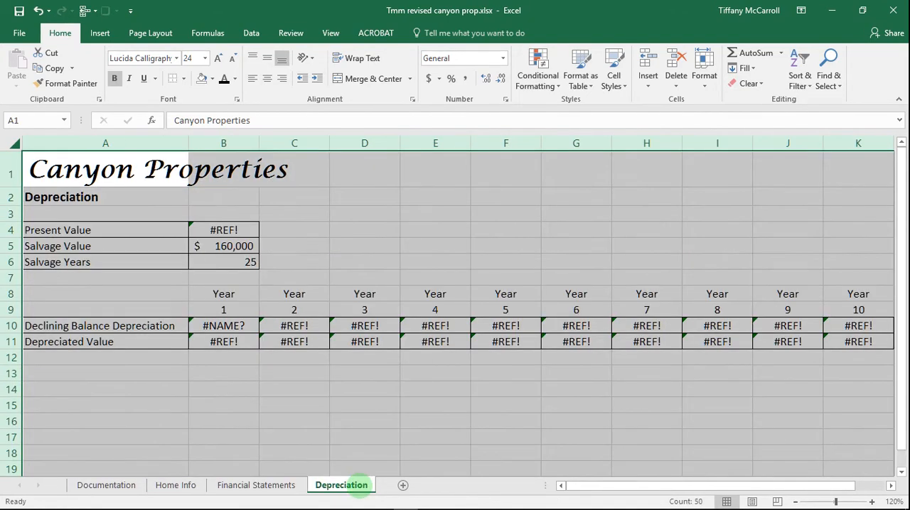
pyautogui.click(256, 485)
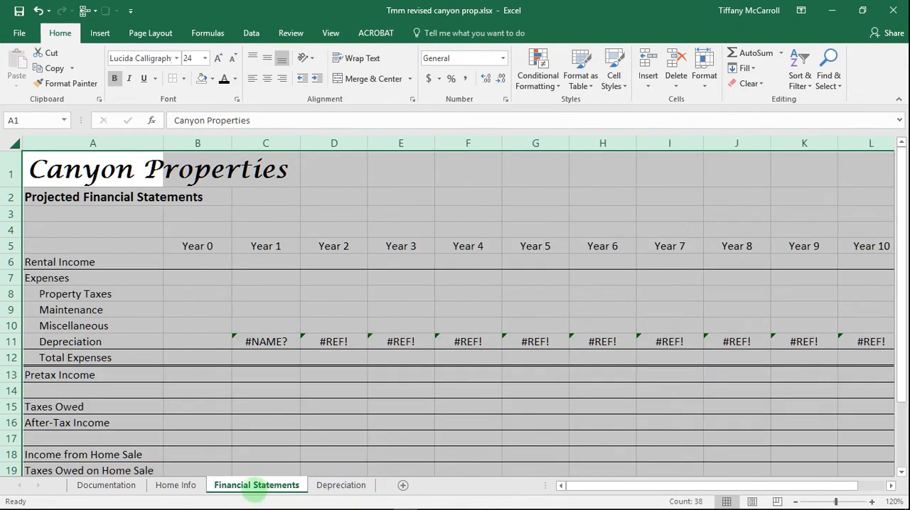
pyautogui.click(106, 484)
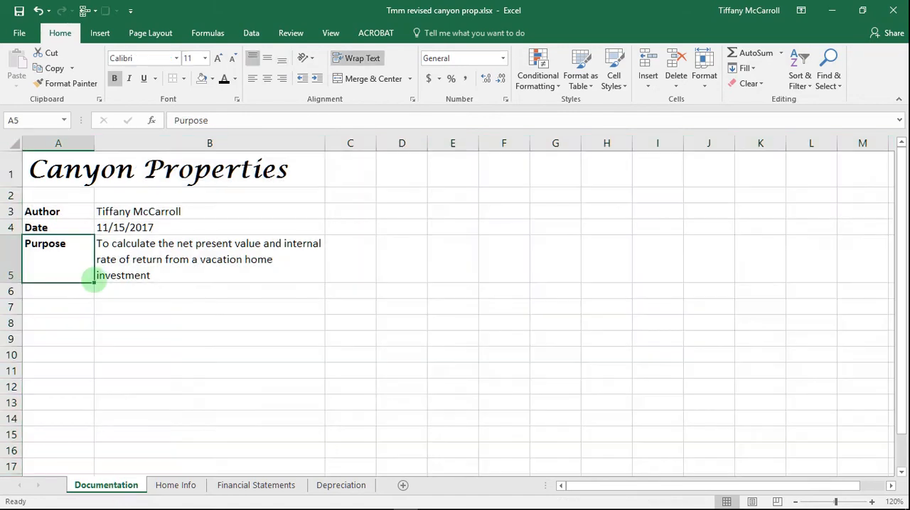
# Inspect the depreciation-linked formulas on Financial Statements, then move to Home Info.
pyautogui.click(59, 211)
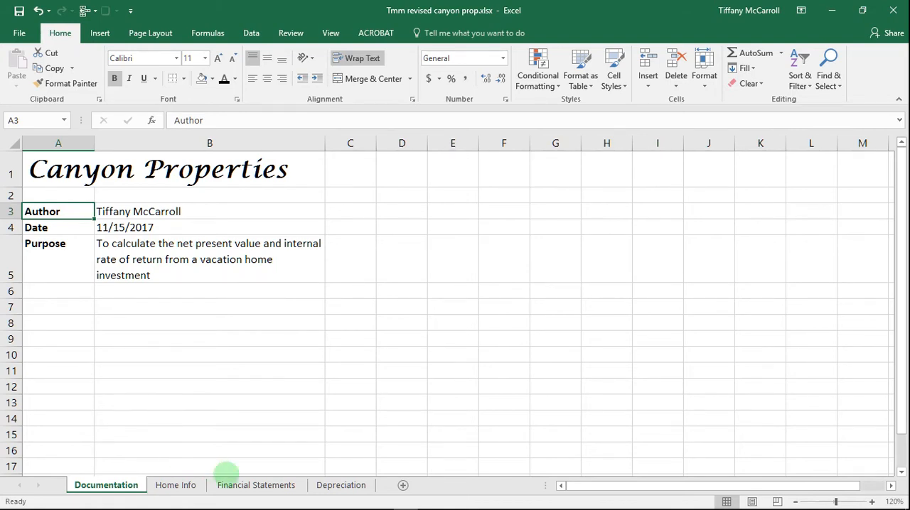
pyautogui.click(256, 485)
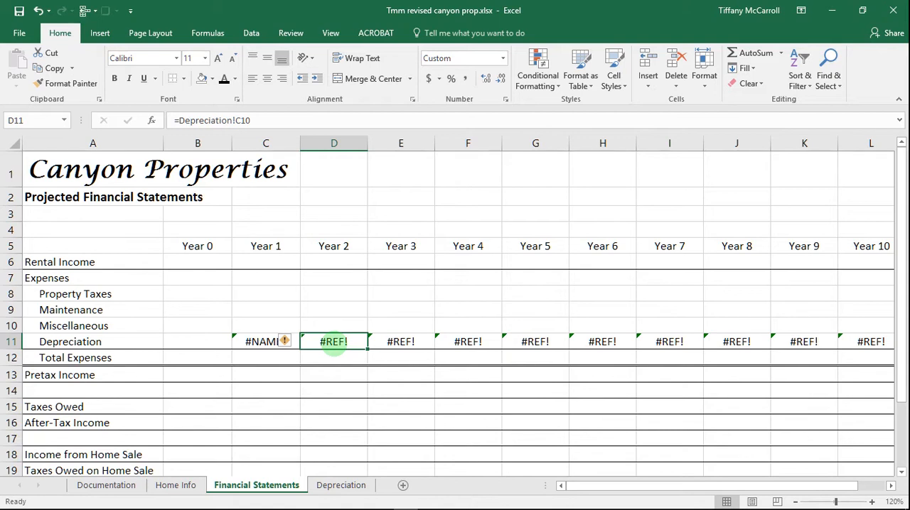
pyautogui.click(341, 485)
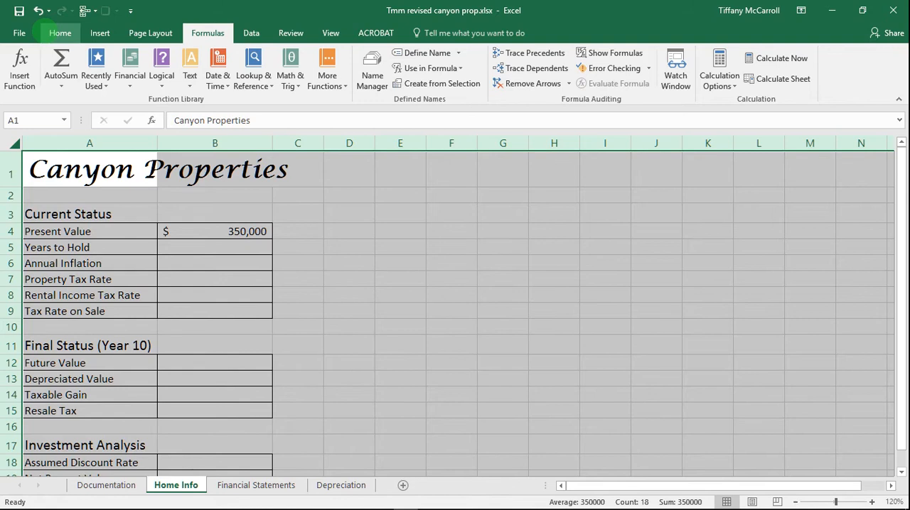
# Clear cell borders and review Documentation, Financial Statements and Depreciation before returning to Home Info.
pyautogui.click(60, 33)
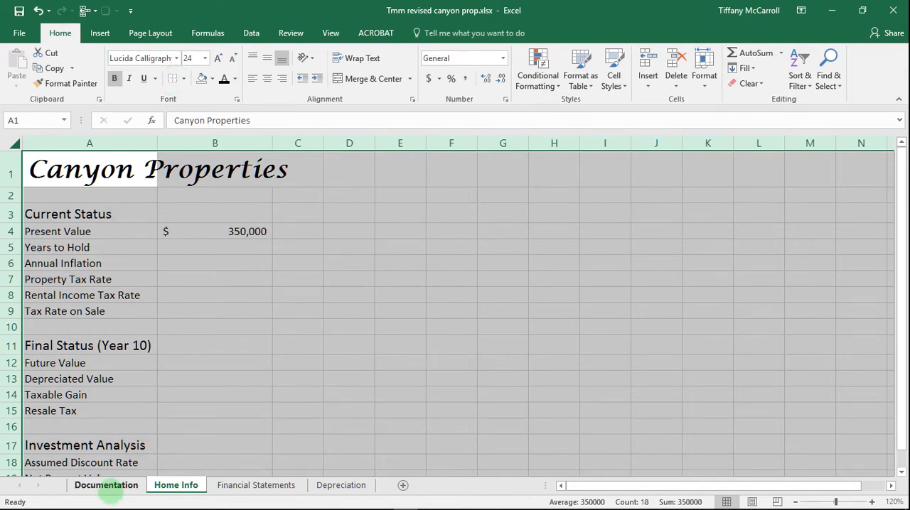
pyautogui.click(106, 485)
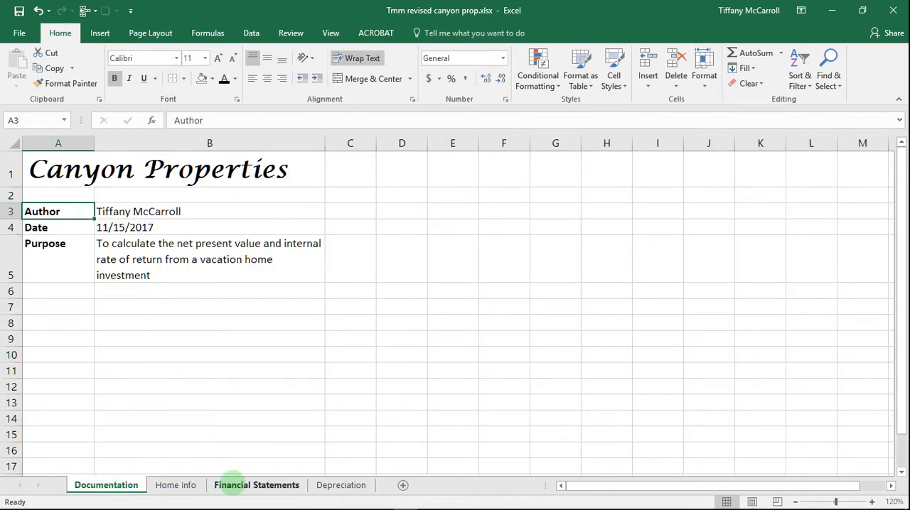
pyautogui.click(257, 485)
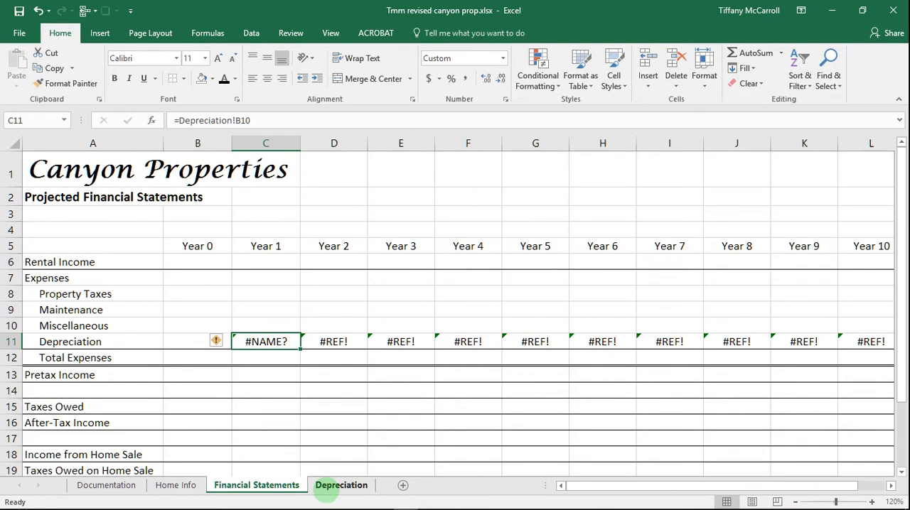
pyautogui.click(341, 485)
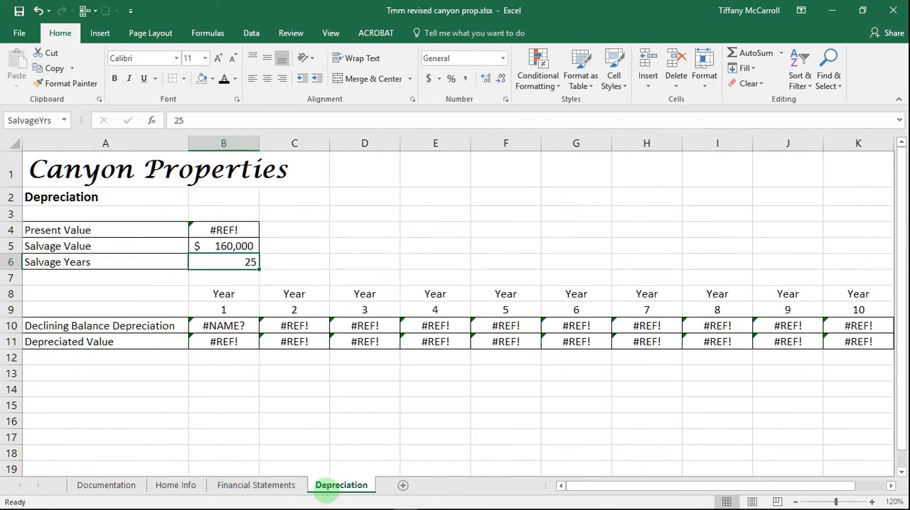
pyautogui.click(176, 485)
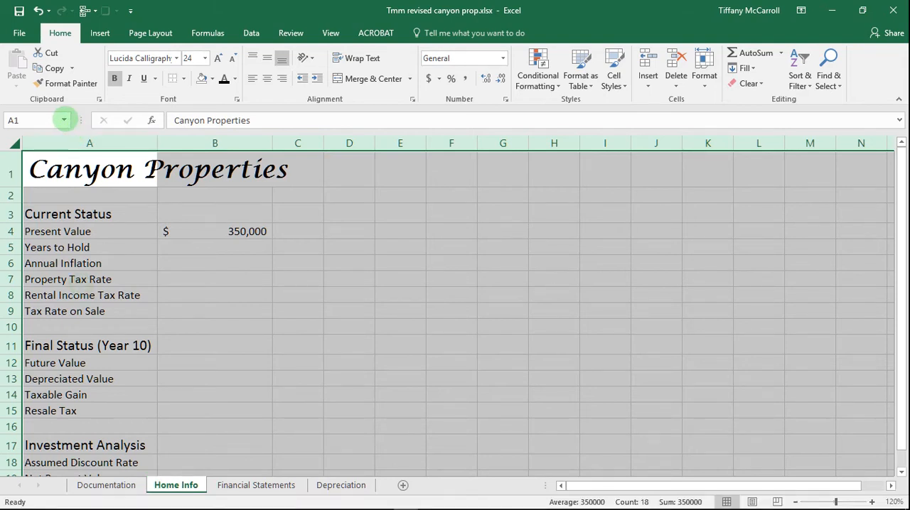
pyautogui.click(64, 120)
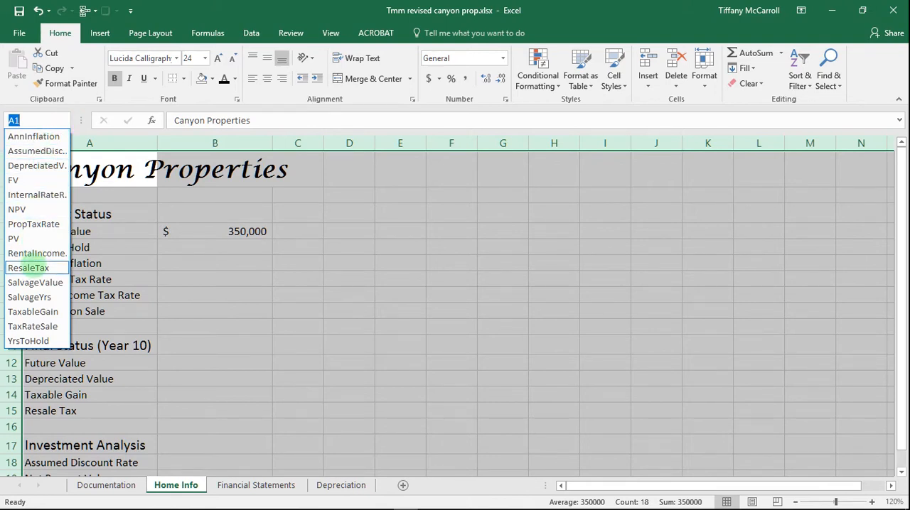
pyautogui.click(36, 326)
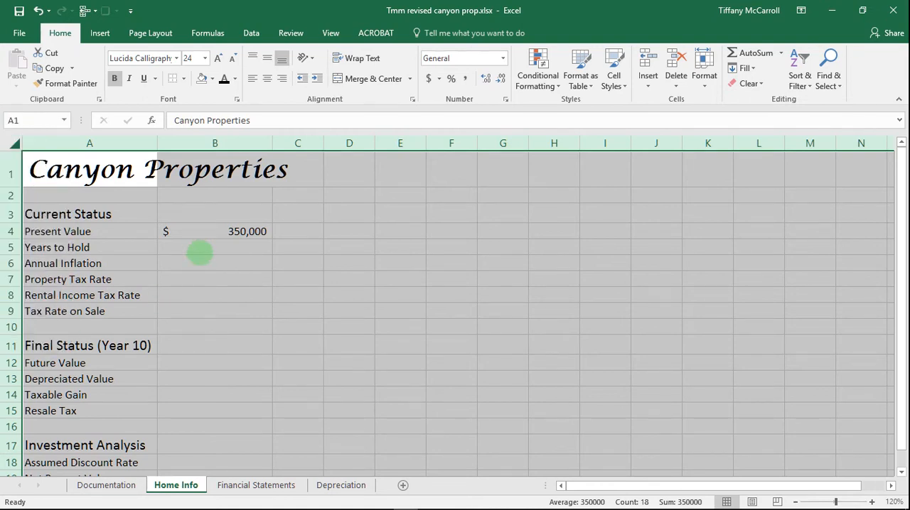
pyautogui.click(215, 248)
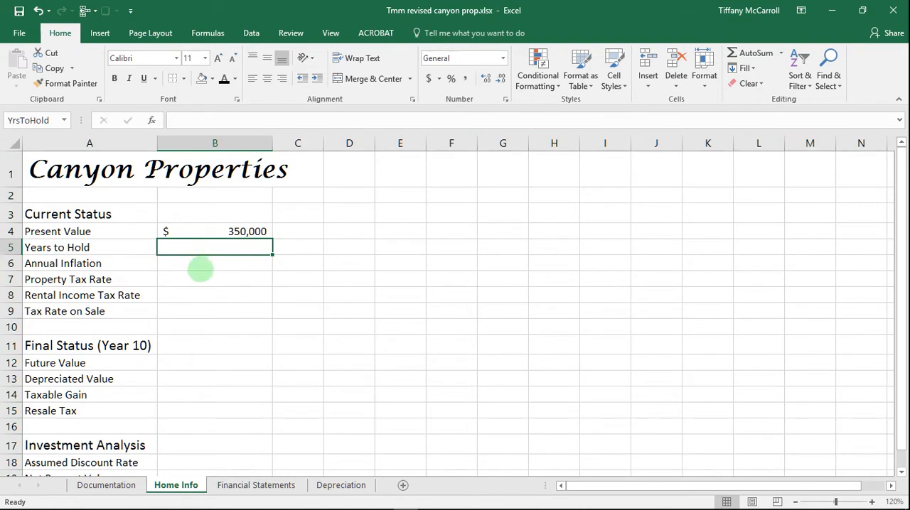
pyautogui.click(215, 296)
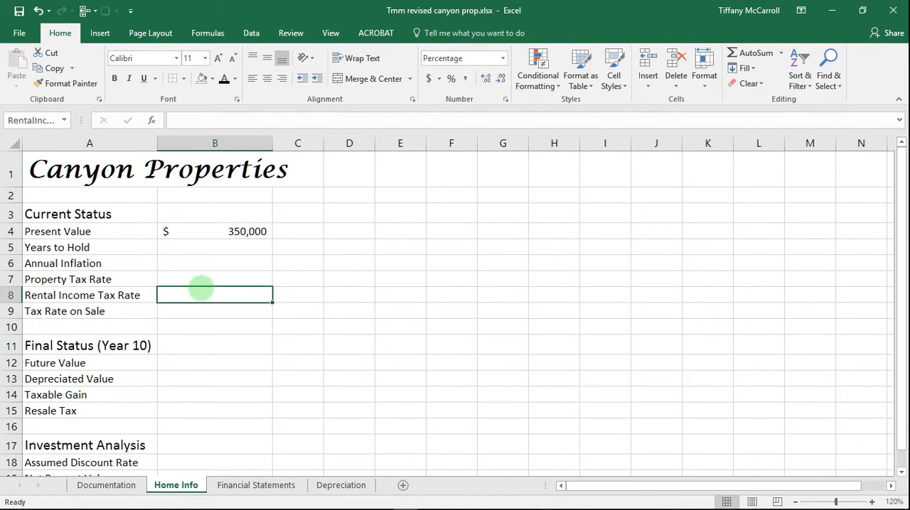
pyautogui.click(214, 312)
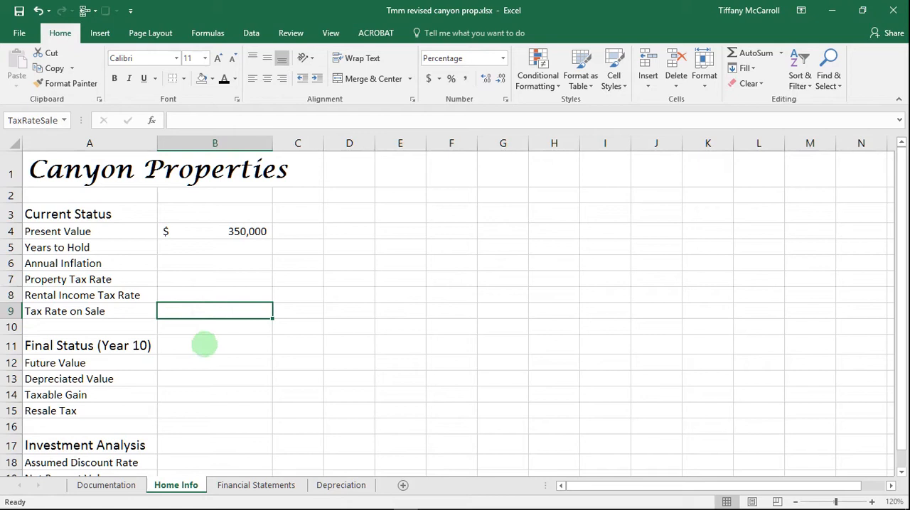
pyautogui.click(214, 363)
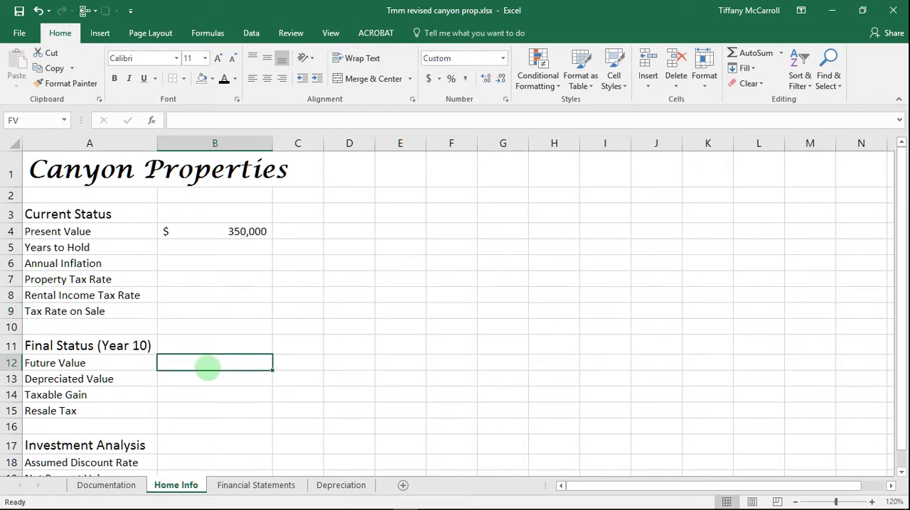
pyautogui.moveTo(209, 382)
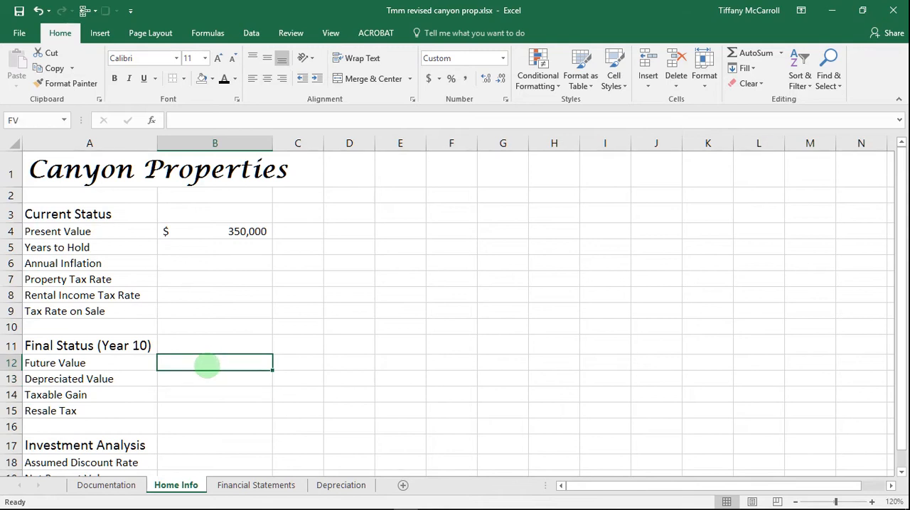
pyautogui.click(215, 231)
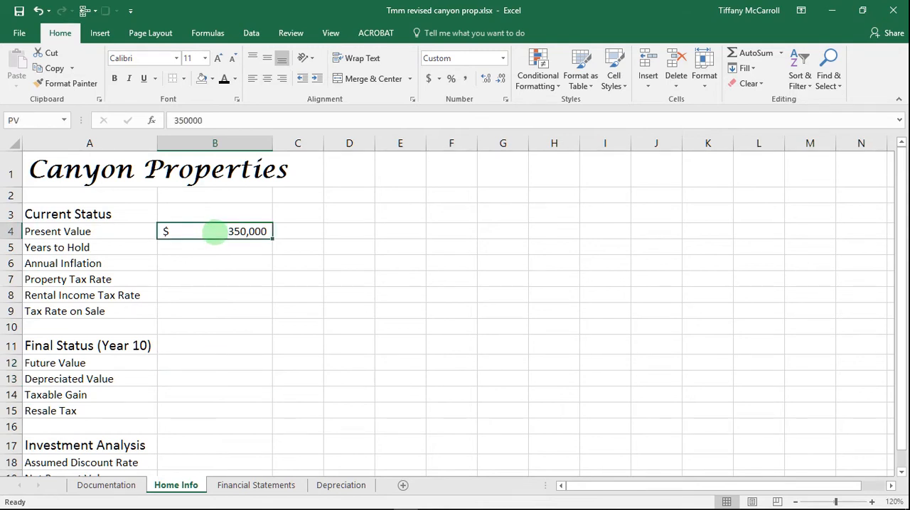
pyautogui.click(215, 364)
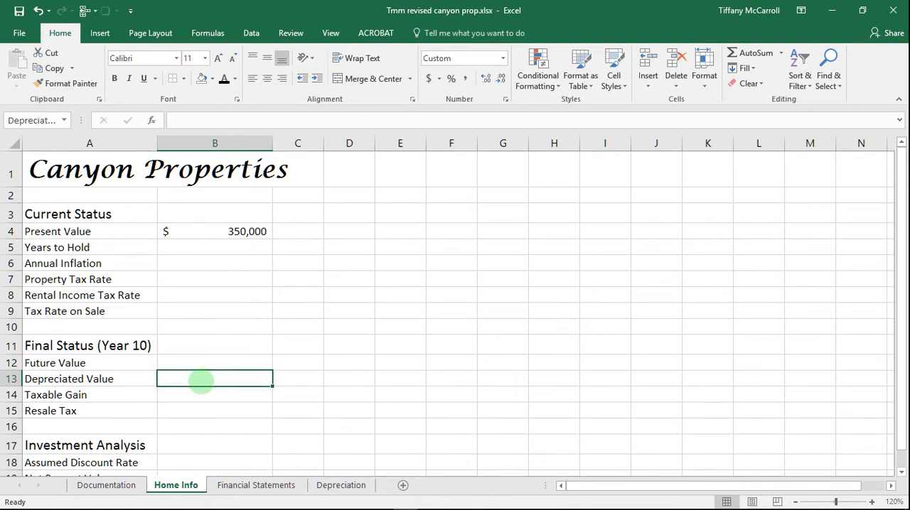
pyautogui.moveTo(212, 462)
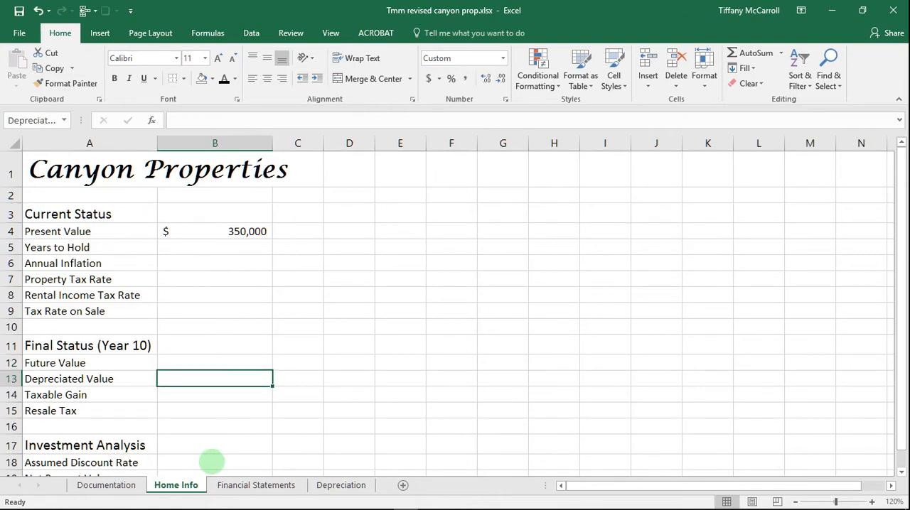
pyautogui.click(215, 463)
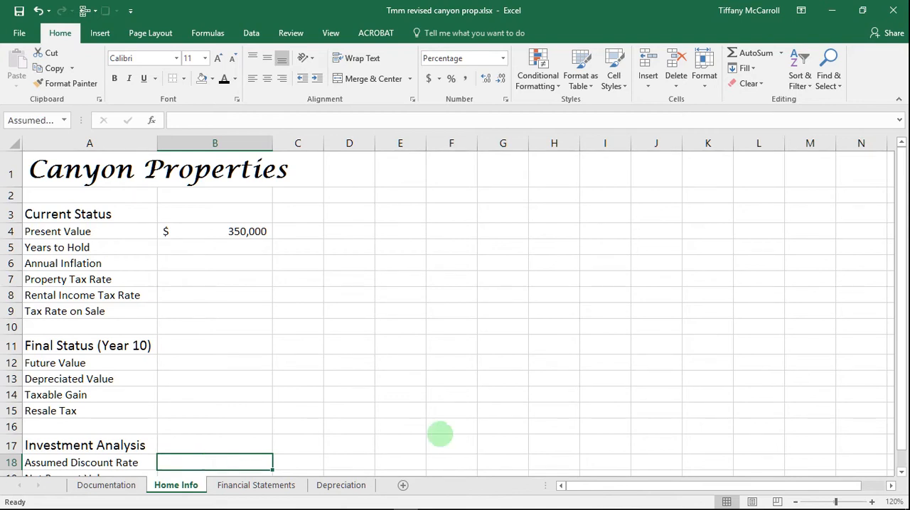
pyautogui.moveTo(590, 477)
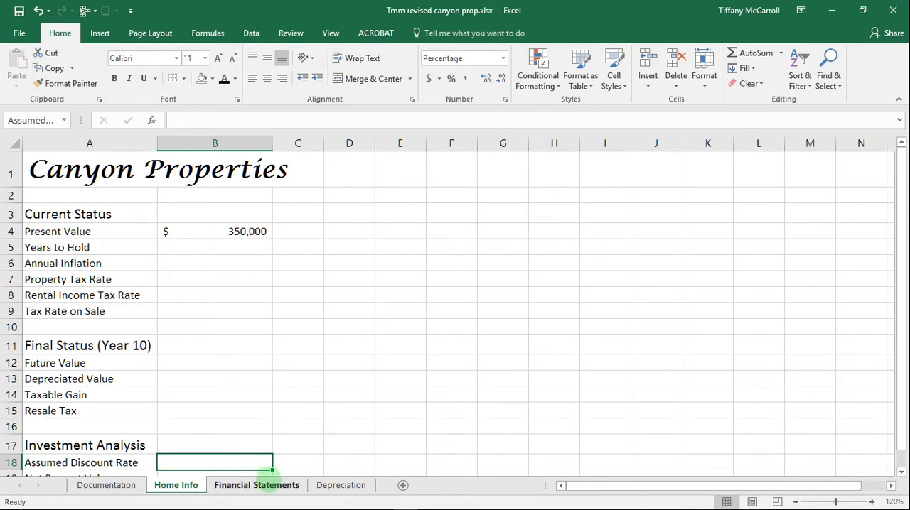
# Check the SalvageValue ($160,000) and SalvageYrs (25) named cells on Depreciation.
pyautogui.click(340, 485)
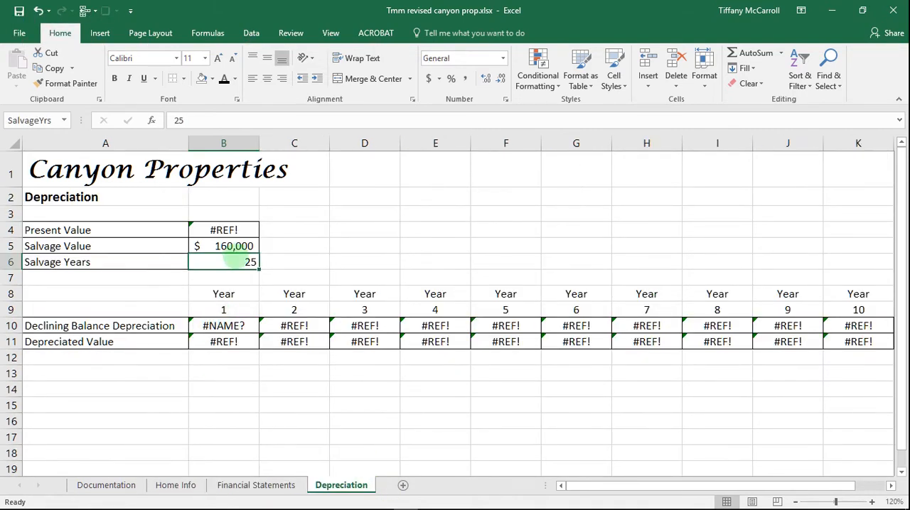
pyautogui.click(223, 246)
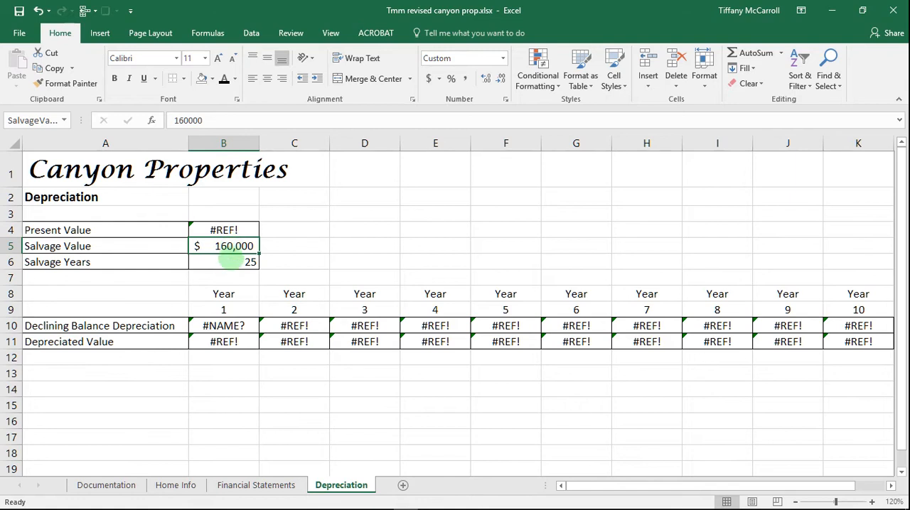
pyautogui.click(224, 261)
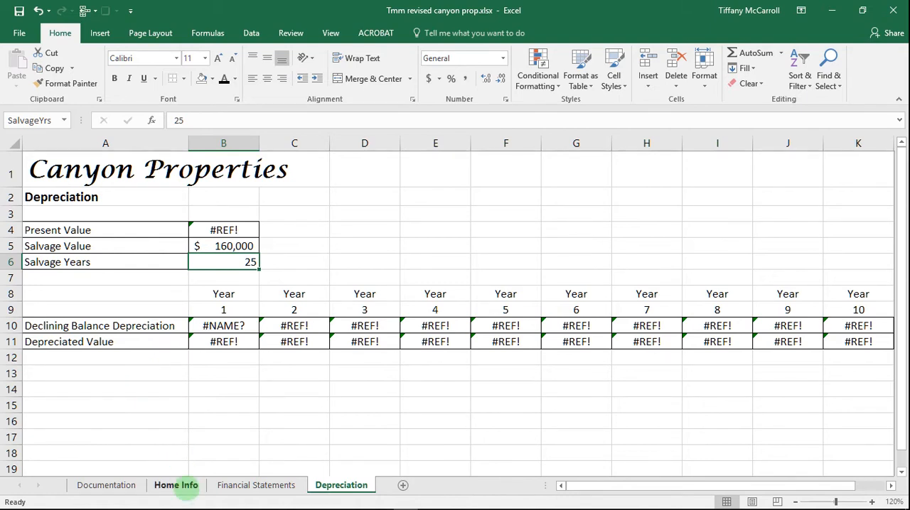
# Enter 10 years, 3.7% inflation, 2.1% property tax, 29.5% rental tax, 38.3% sale tax.
pyautogui.click(176, 485)
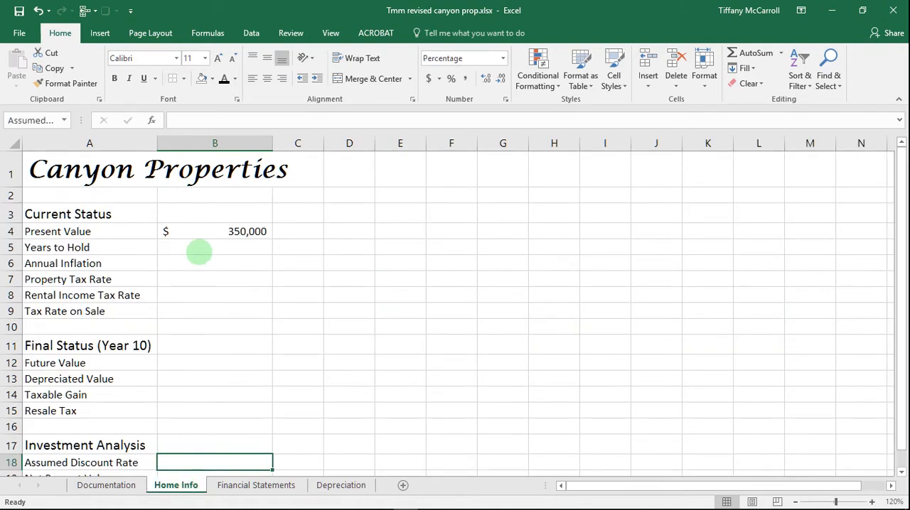
pyautogui.click(214, 247)
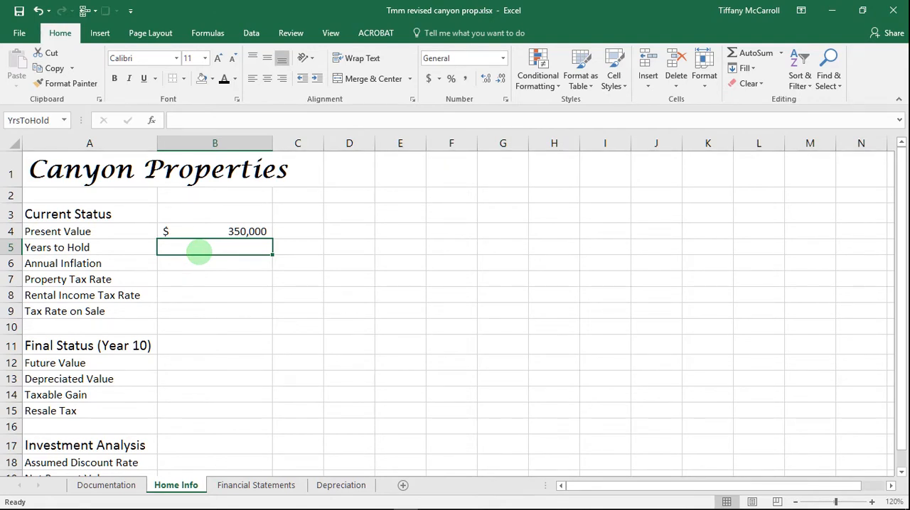
pyautogui.write('10')
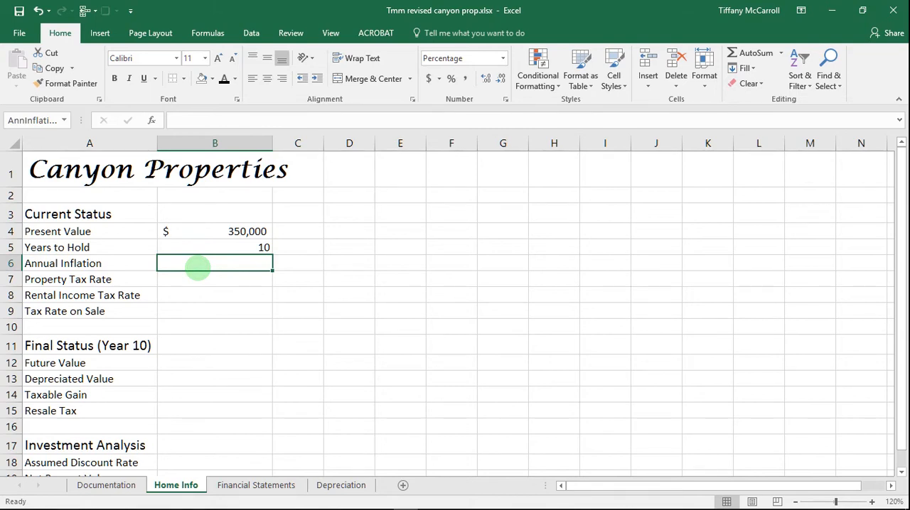
pyautogui.write('3.70%')
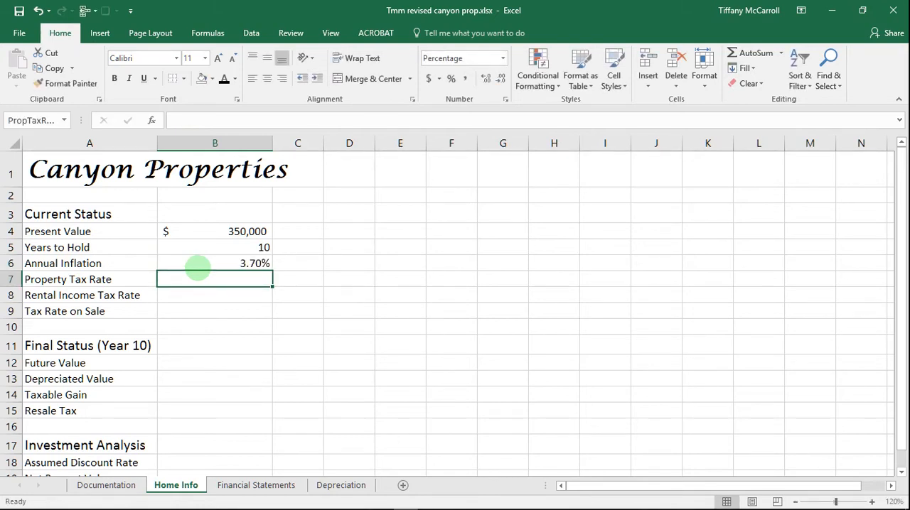
pyautogui.write('2%')
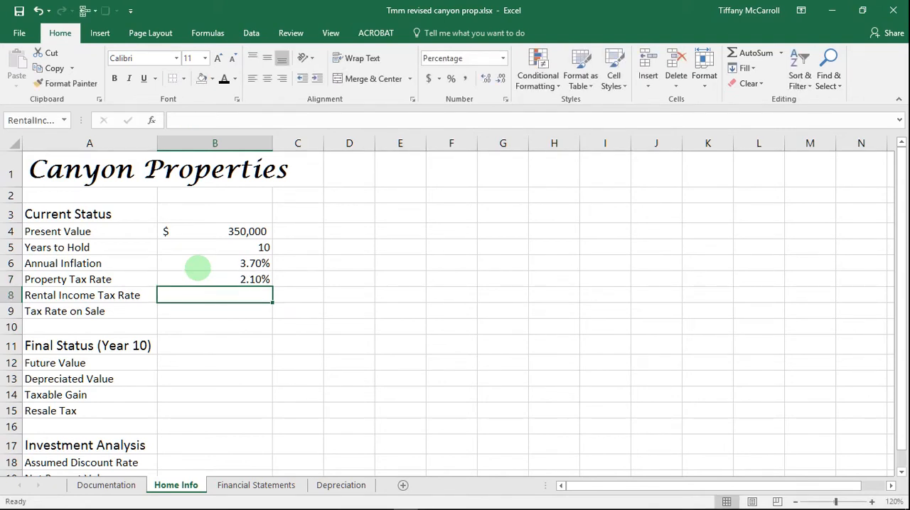
pyautogui.write('29%')
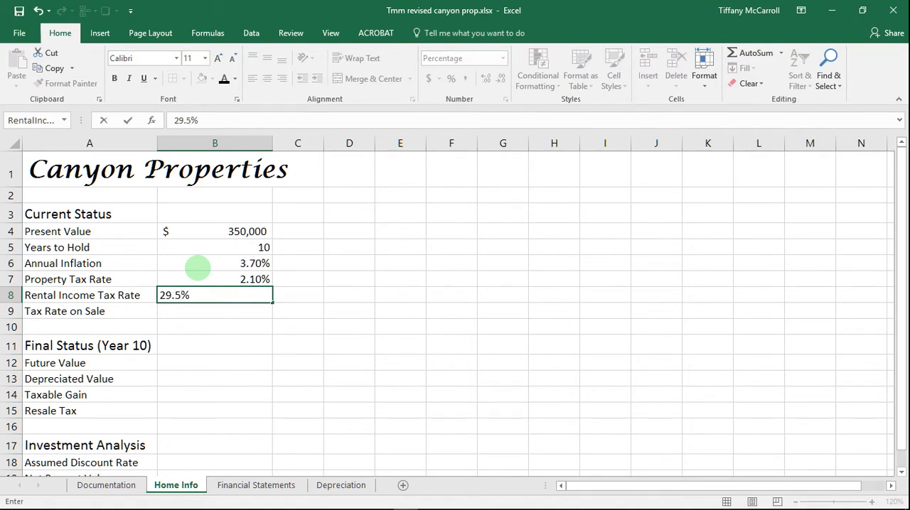
pyautogui.press('enter')
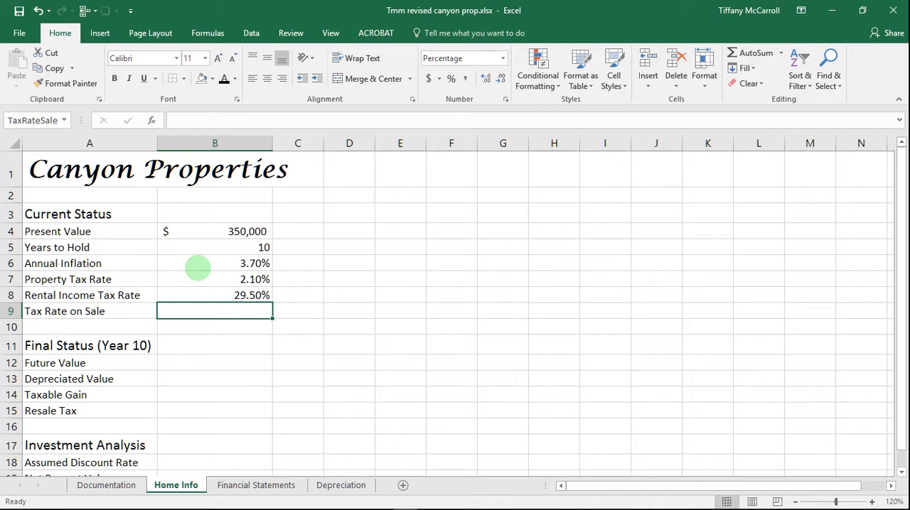
pyautogui.write('38.30%')
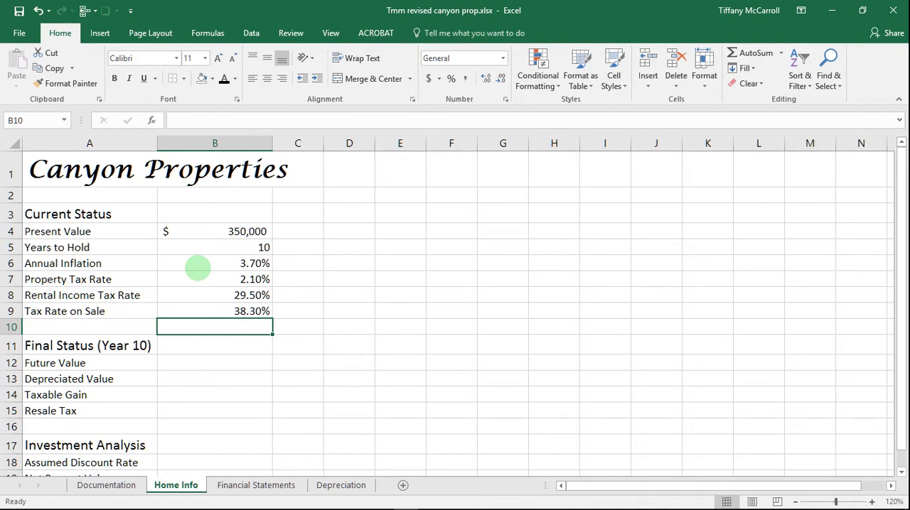
pyautogui.click(215, 379)
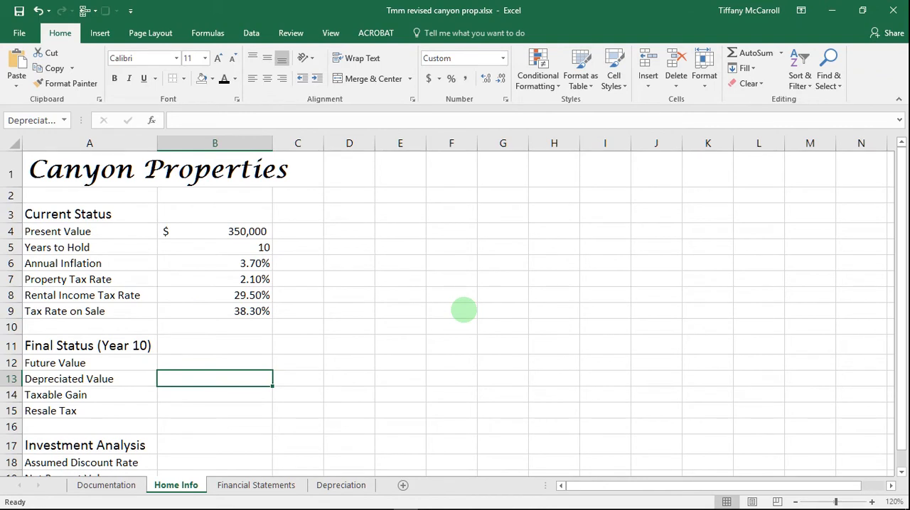
pyautogui.moveTo(434, 305)
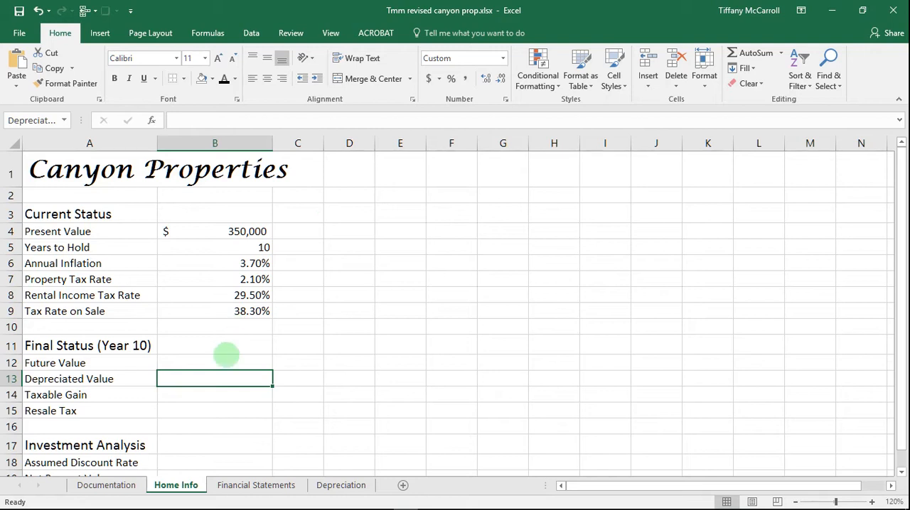
pyautogui.click(214, 362)
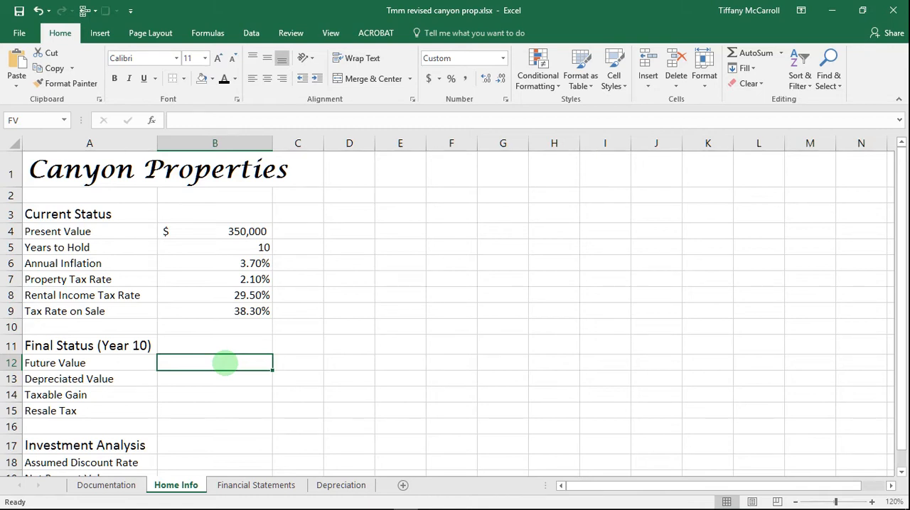
pyautogui.moveTo(211, 329)
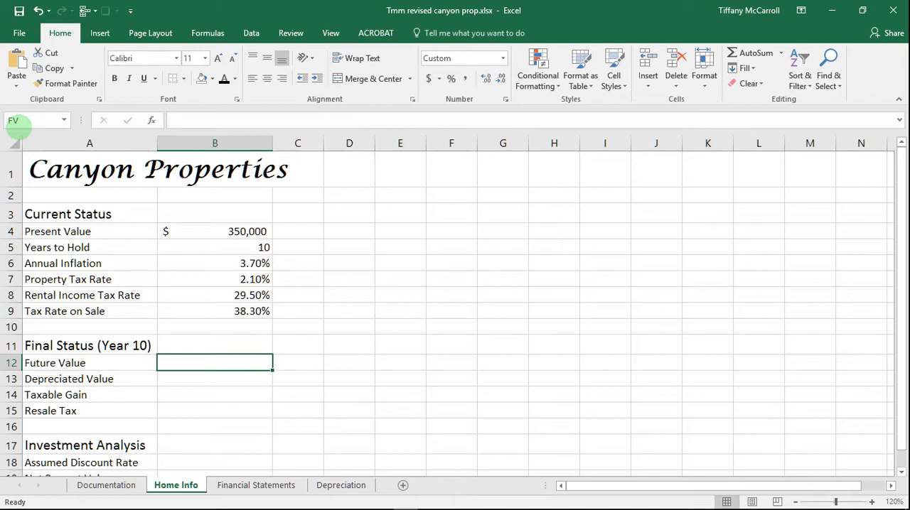
# Enter =FV(AnnInflation, YrsToHold, 0, PV) in Future Value, returning $(503,333).
pyautogui.write('=')
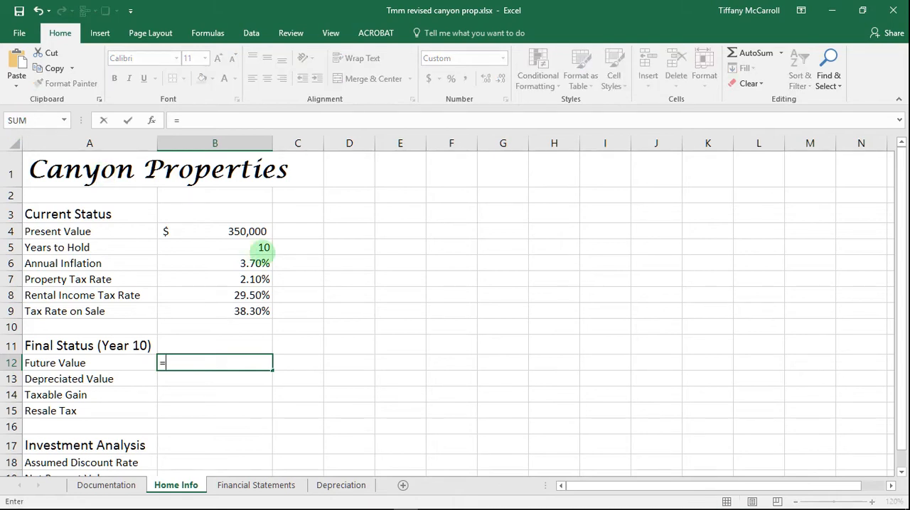
pyautogui.write('fv')
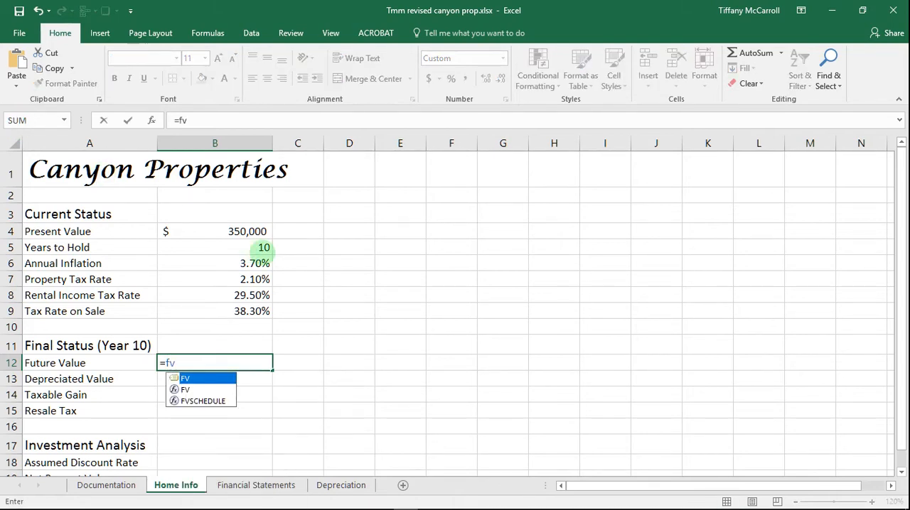
pyautogui.write('(')
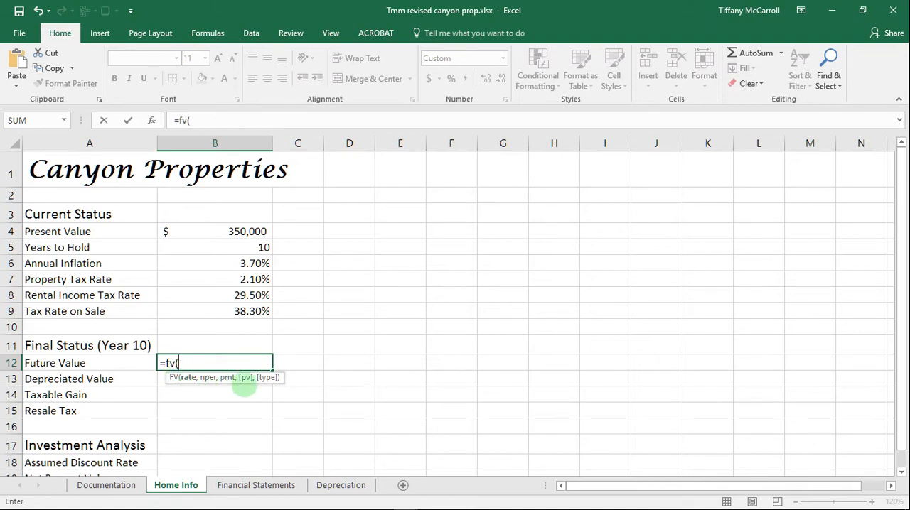
pyautogui.moveTo(202, 439)
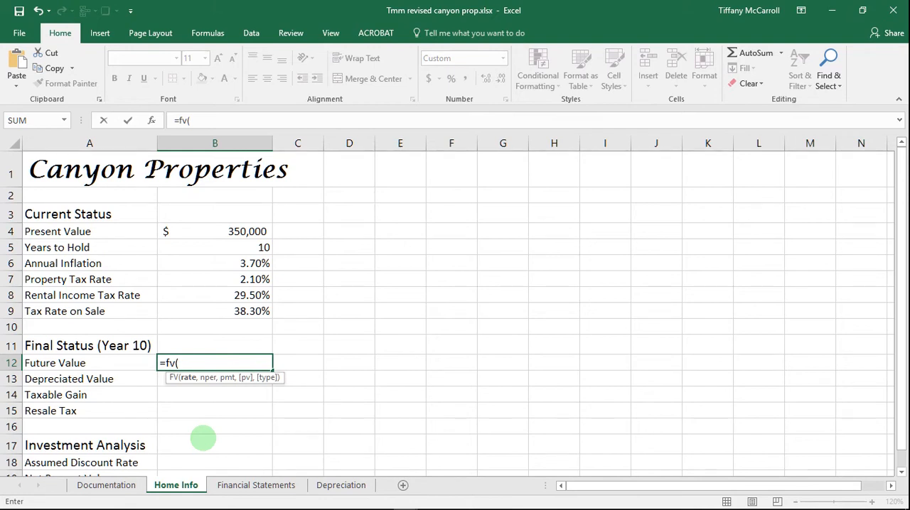
pyautogui.write('a')
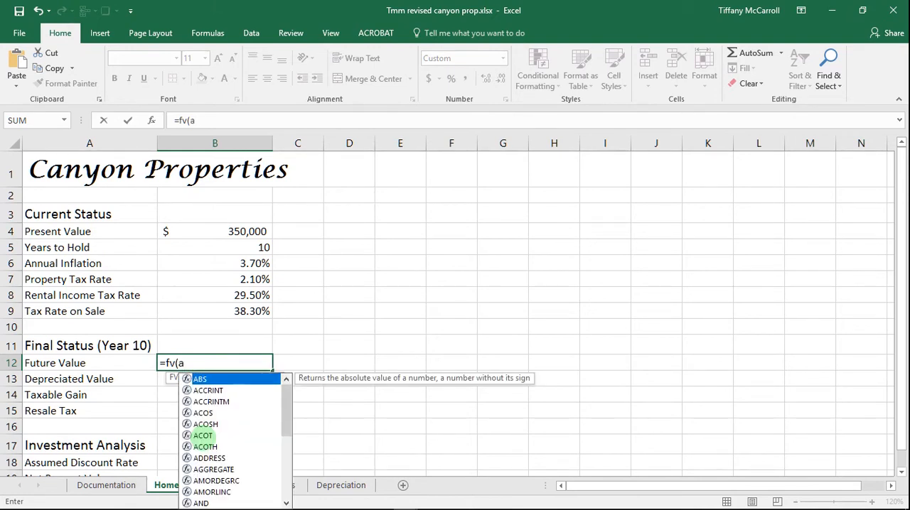
pyautogui.write('nnInflation')
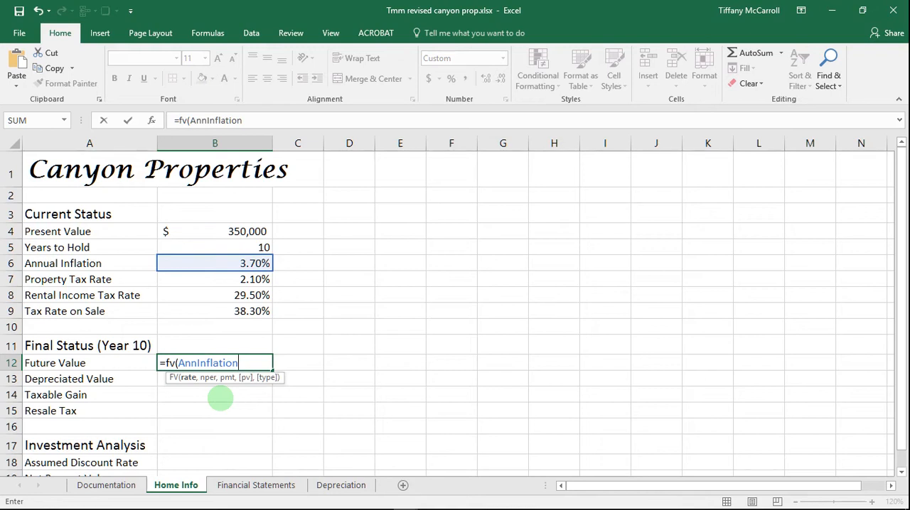
pyautogui.write(',')
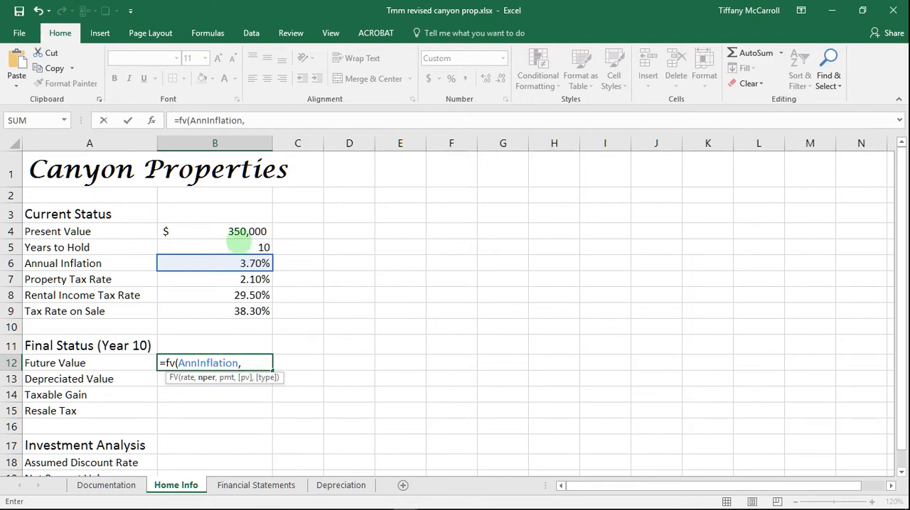
pyautogui.click(214, 247)
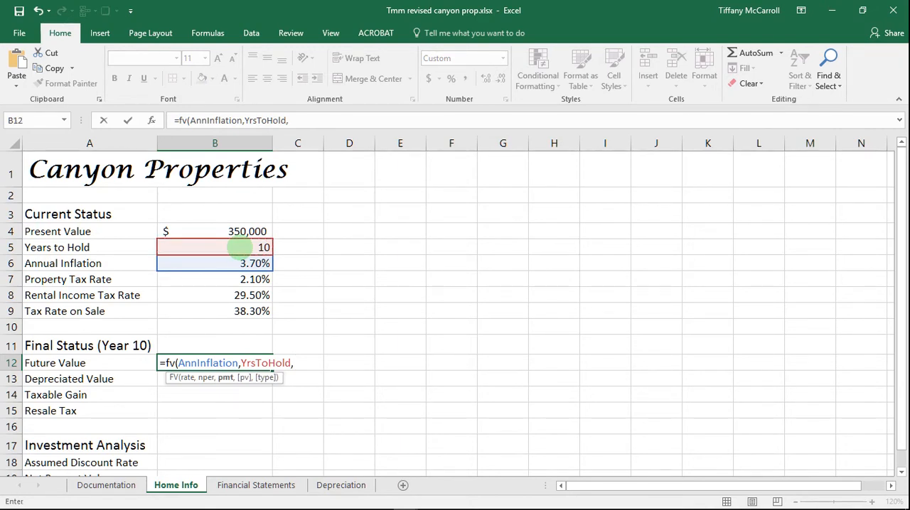
pyautogui.moveTo(312, 373)
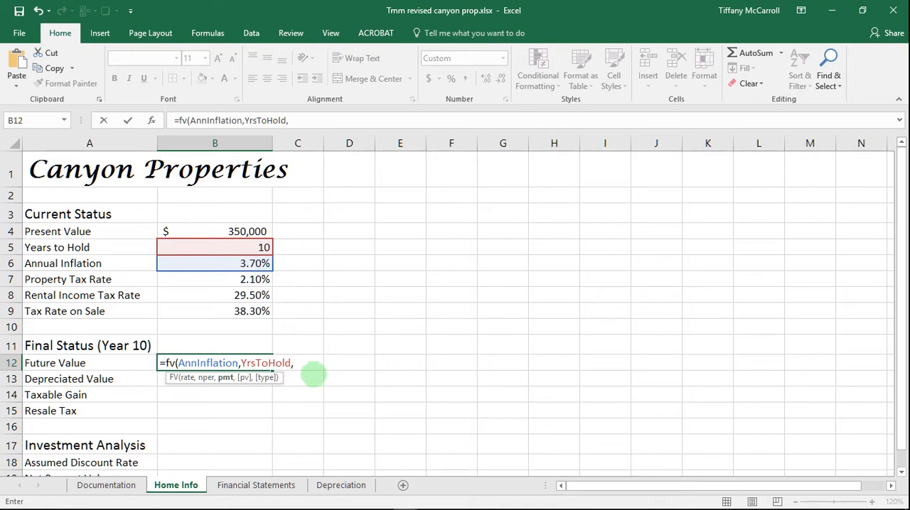
pyautogui.moveTo(305, 365)
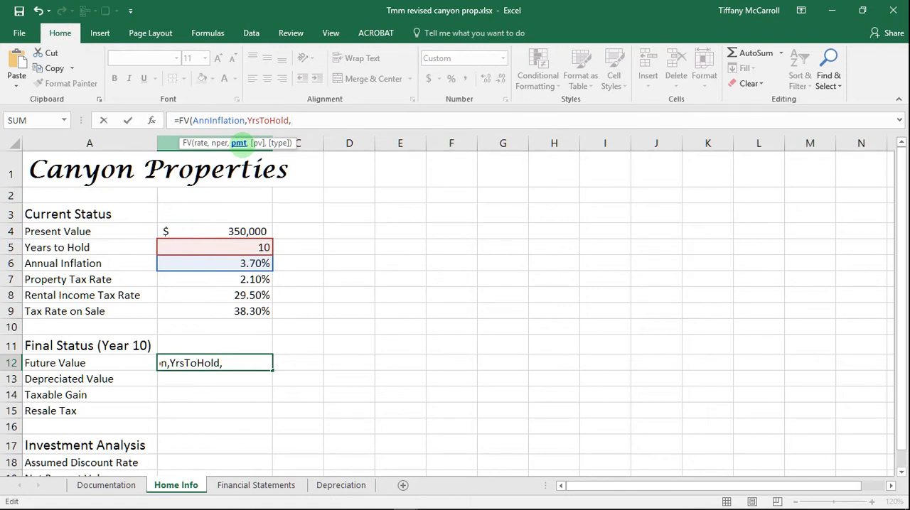
pyautogui.write('0,')
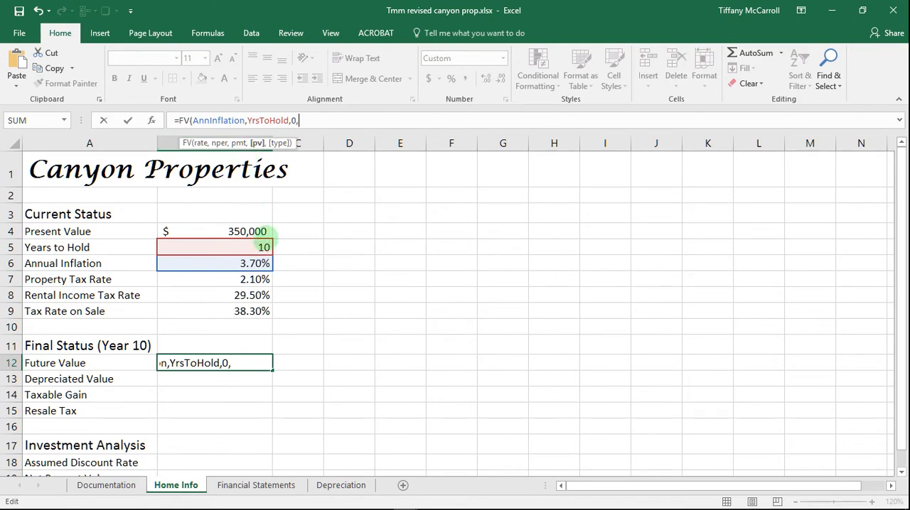
pyautogui.click(213, 231)
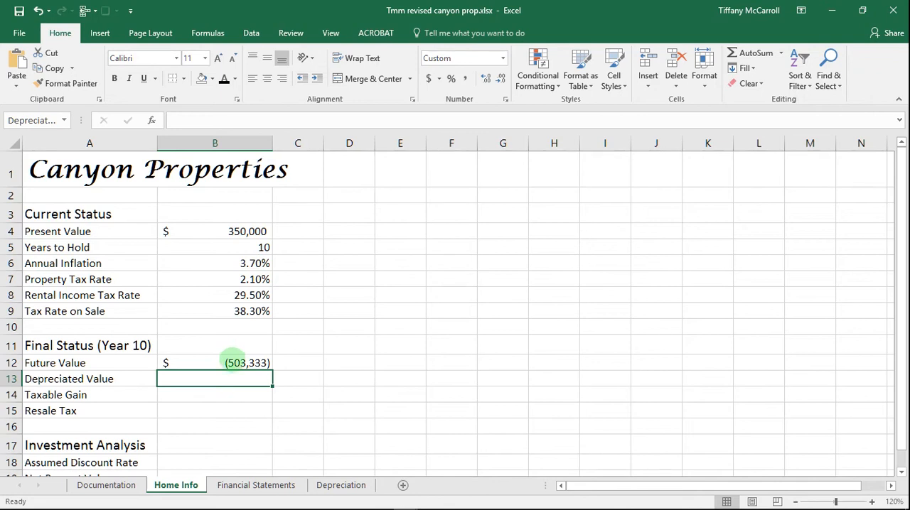
# Add a leading minus to the Future Value FV formula so it shows $503,333.
pyautogui.click(215, 363)
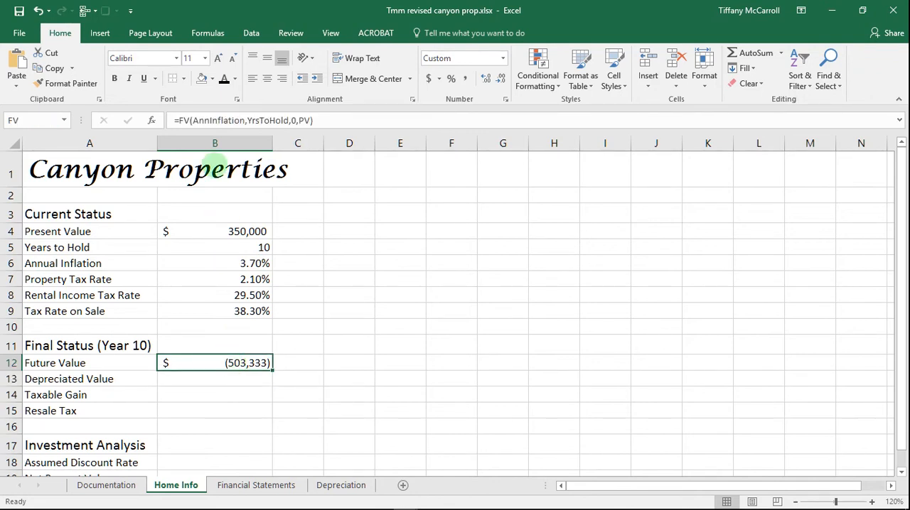
pyautogui.moveTo(181, 120)
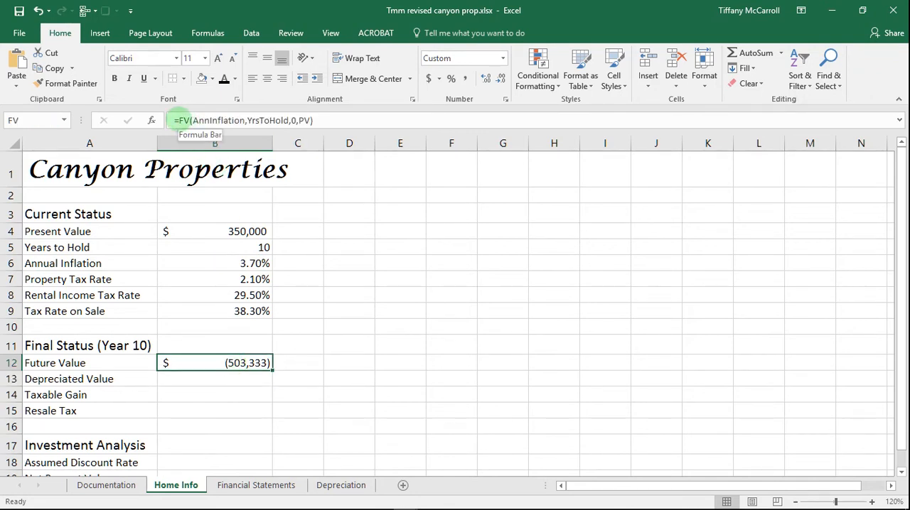
pyautogui.doubleClick(215, 364)
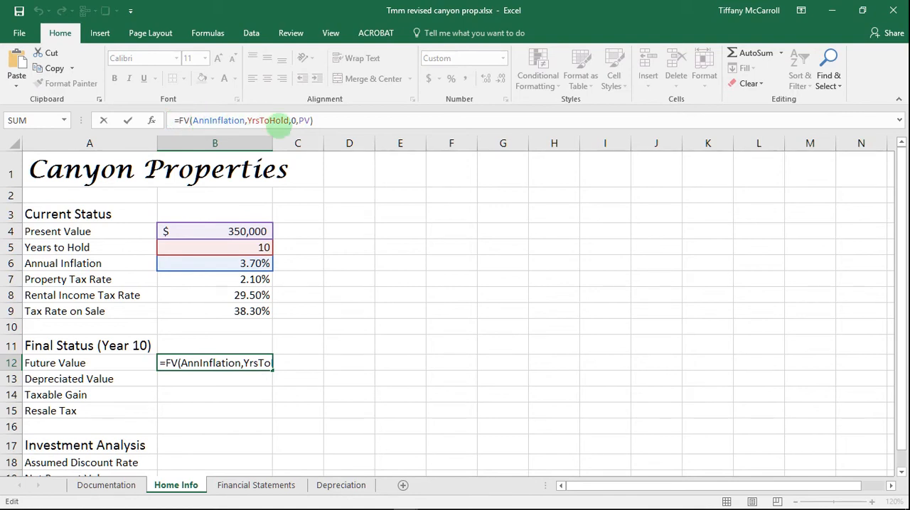
pyautogui.write('-')
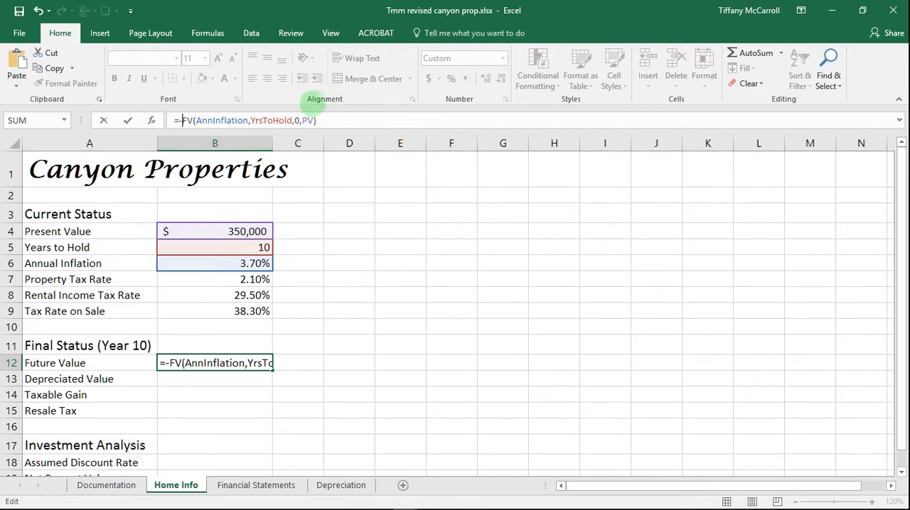
pyautogui.press('enter')
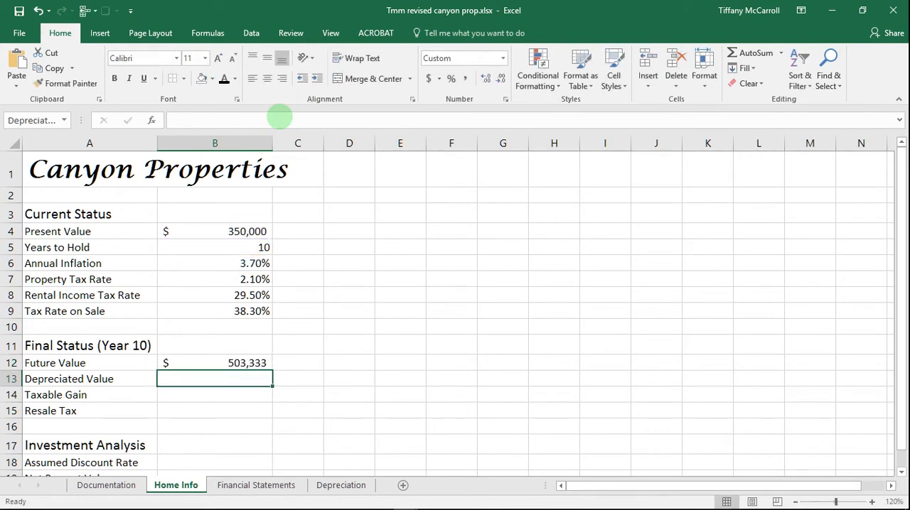
pyautogui.moveTo(279, 118)
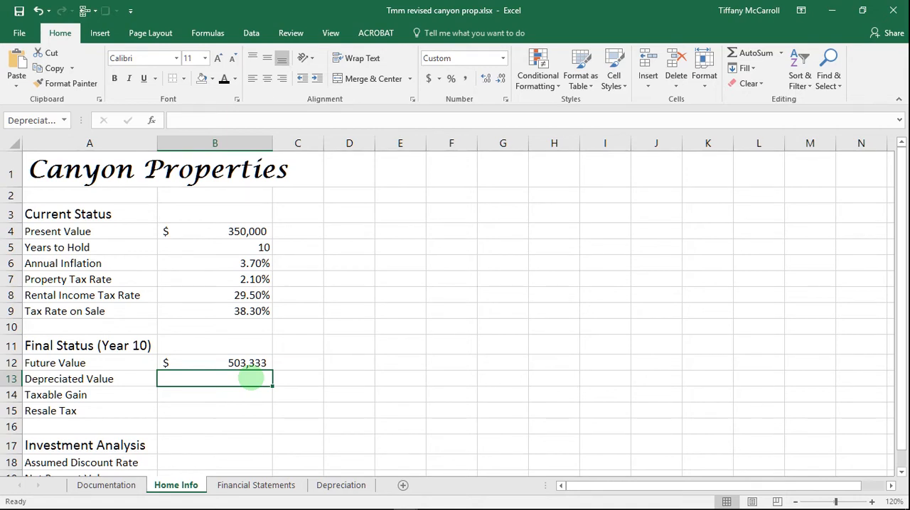
# Link Depreciated Value to Depreciation!K11, which currently shows #REF!
pyautogui.write('=')
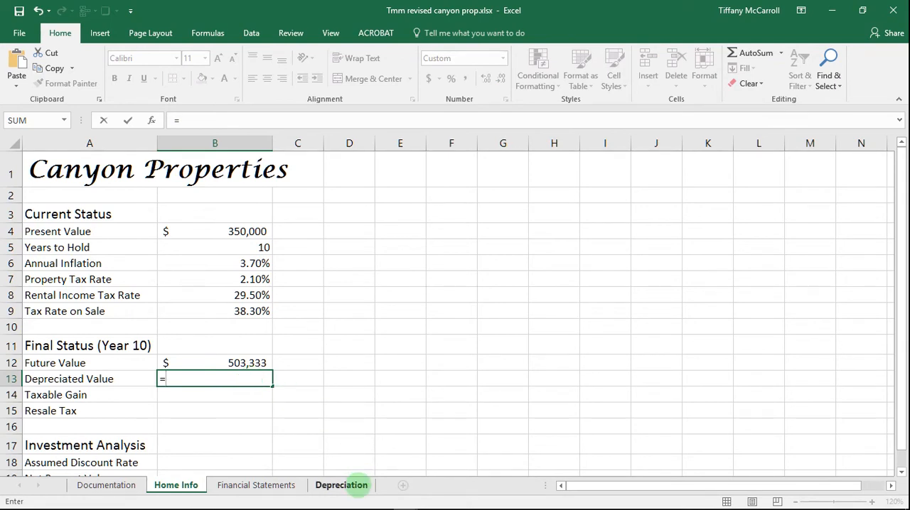
pyautogui.click(341, 485)
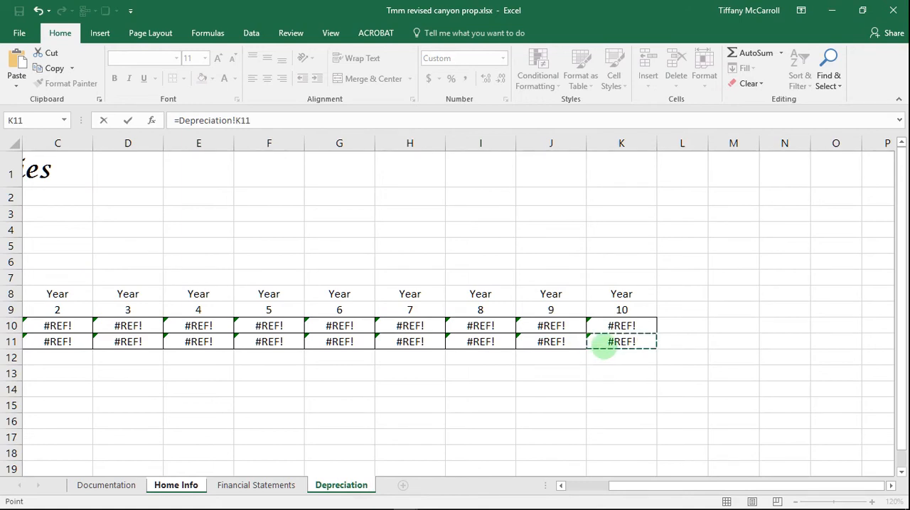
pyautogui.click(176, 485)
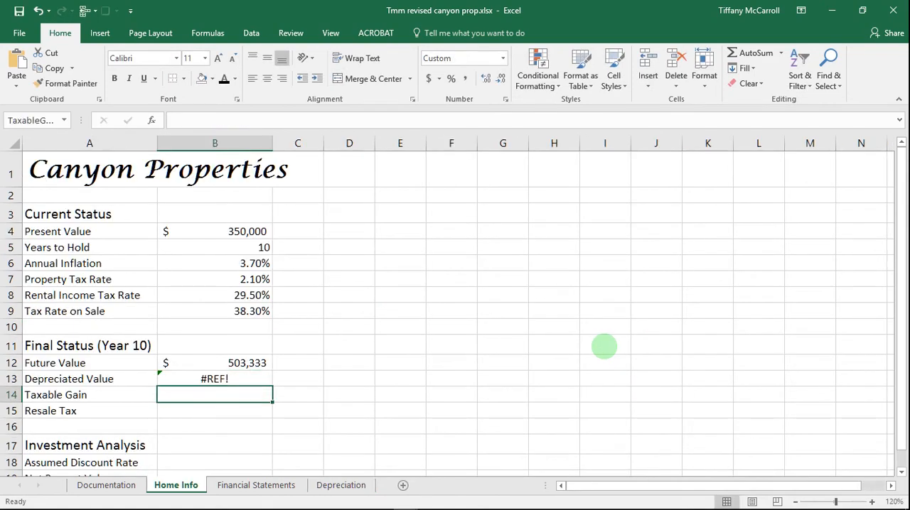
pyautogui.moveTo(247, 382)
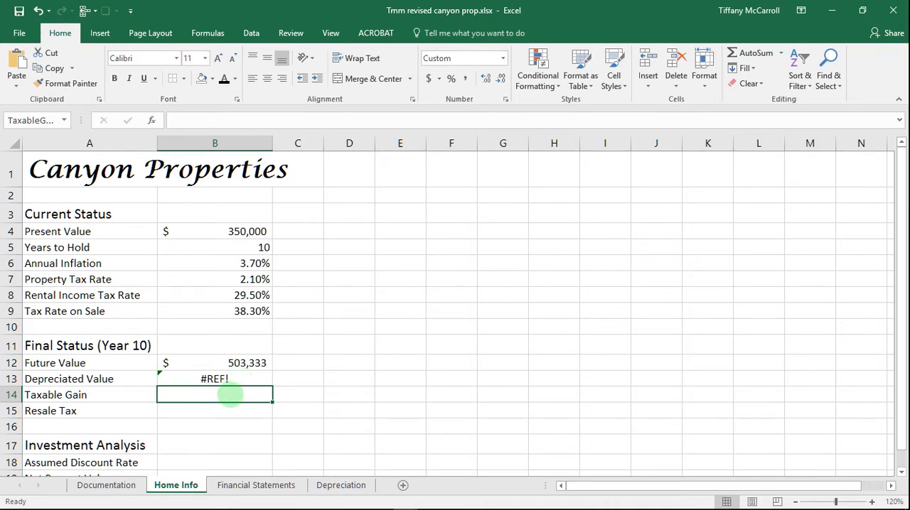
# Enter =FV minus DepreciatedValue as the Taxable Gain formula in B14.
pyautogui.write('=')
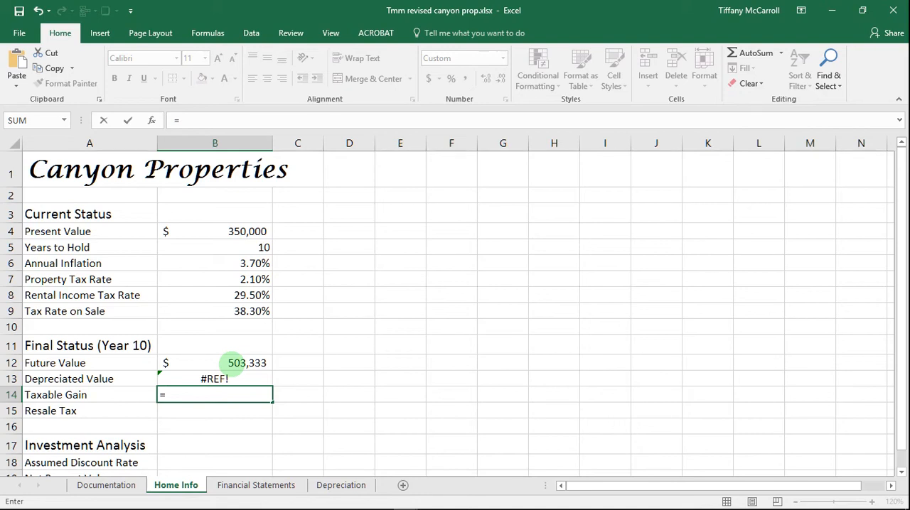
pyautogui.write('FV')
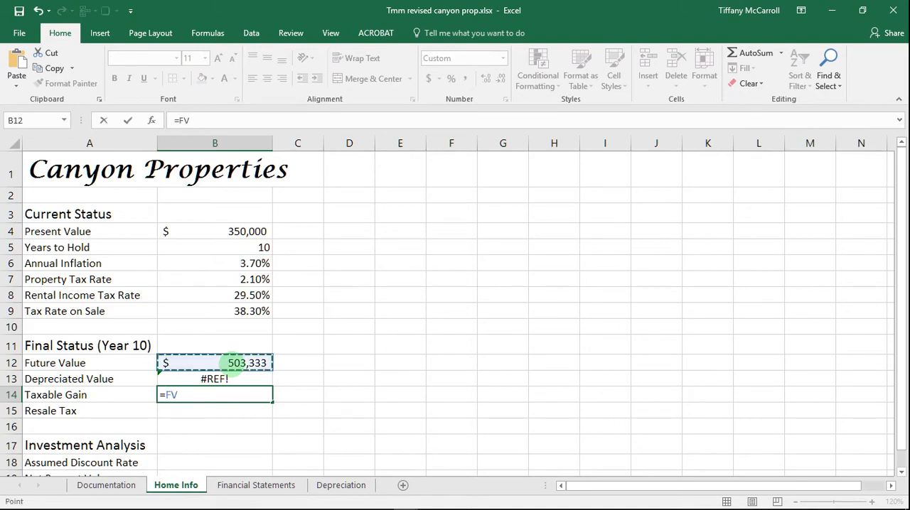
pyautogui.write('-')
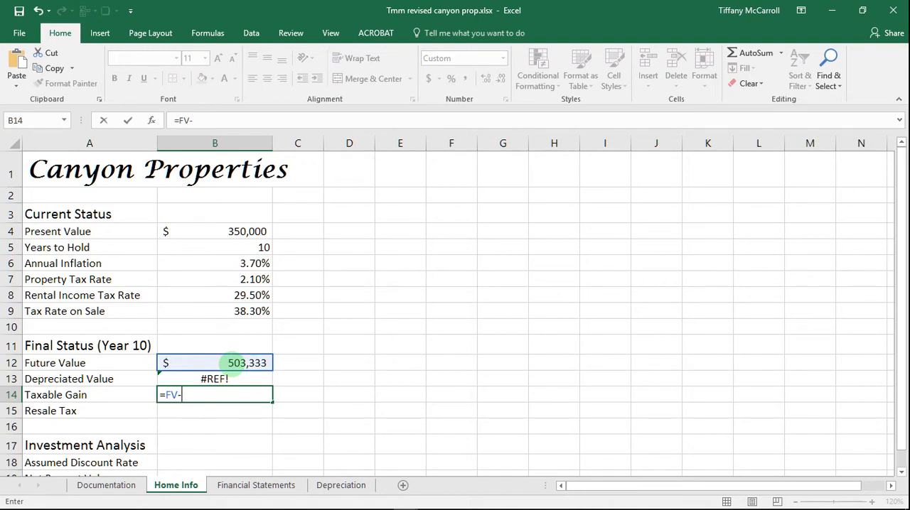
pyautogui.write('de')
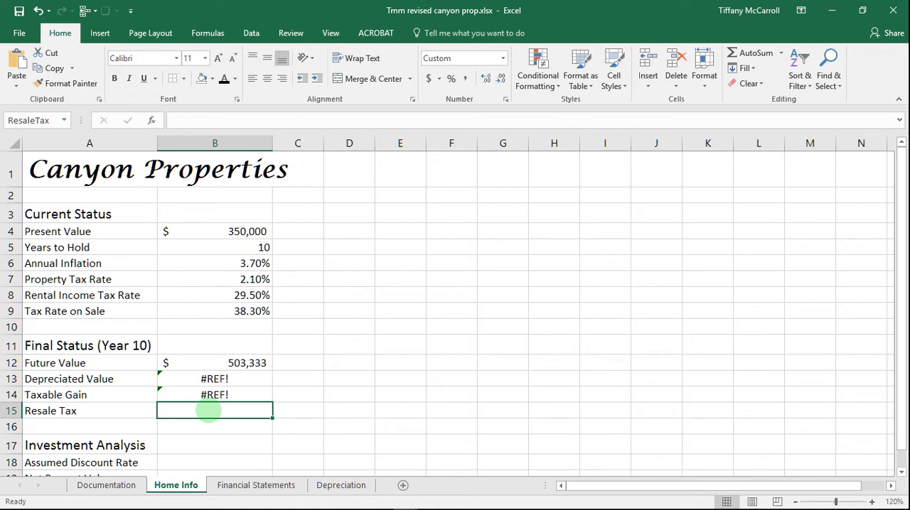
# Start the Resale Tax formula in B15 by referencing the Taxable Gain cell.
pyautogui.write('=')
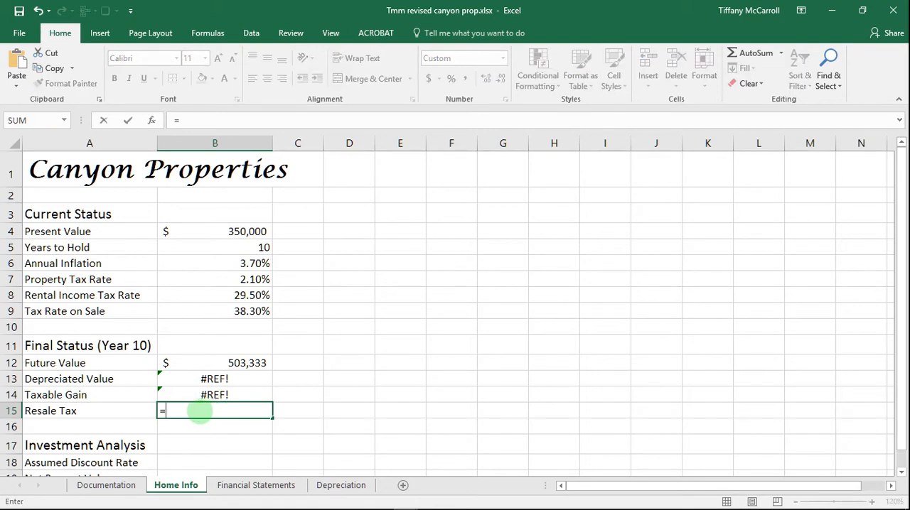
pyautogui.click(215, 395)
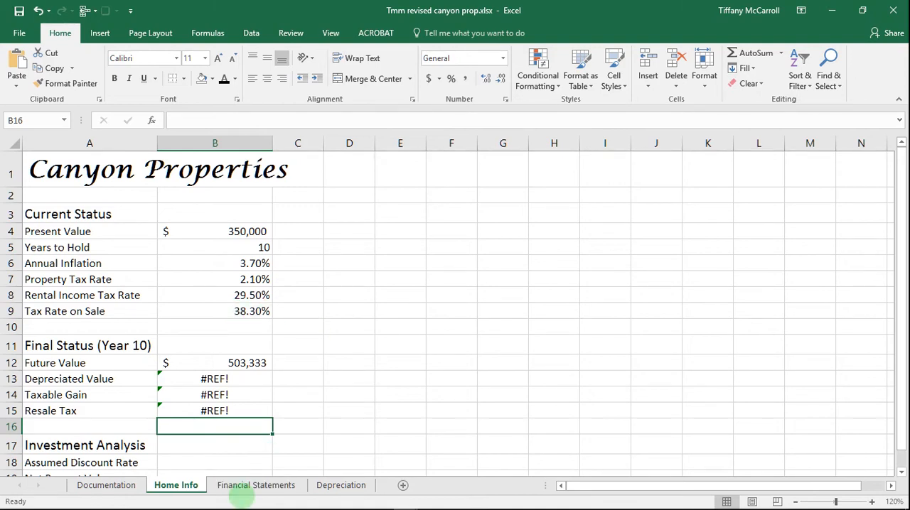
# On Financial Statements, enter 36000 as Year 1 Rental Income.
pyautogui.click(255, 485)
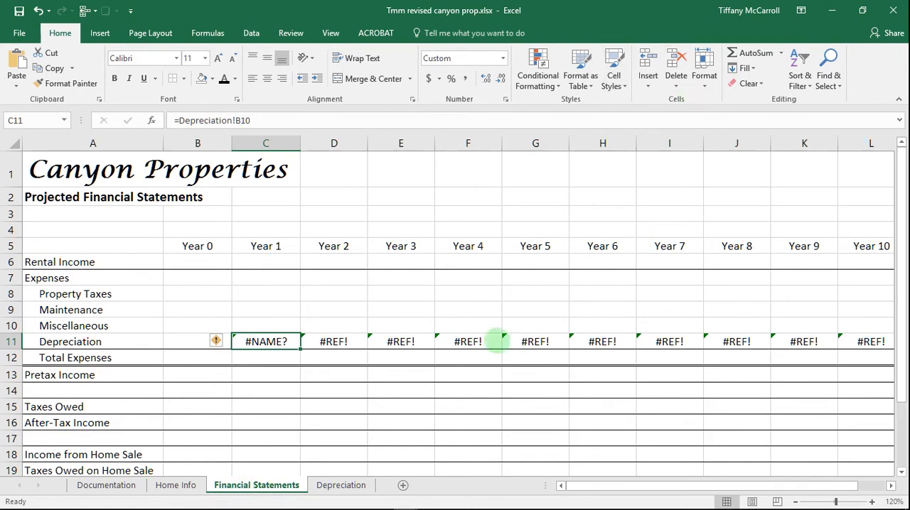
pyautogui.moveTo(474, 330)
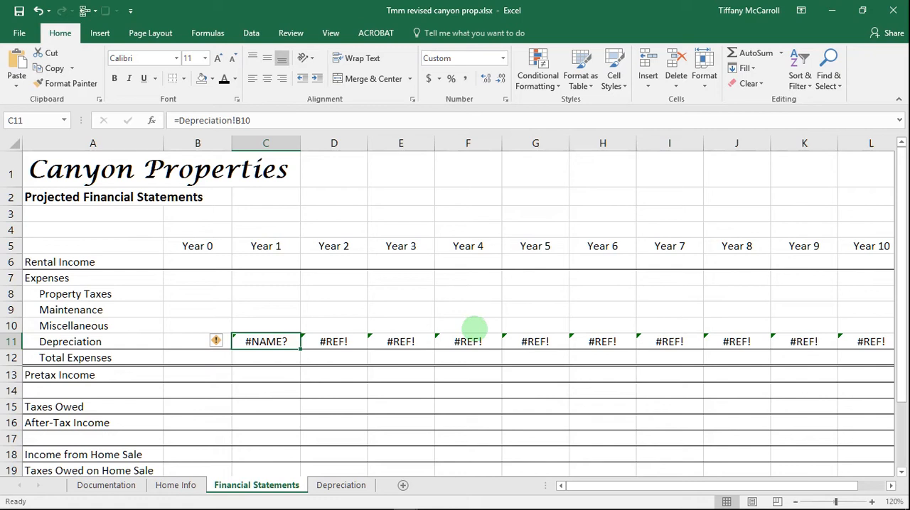
pyautogui.moveTo(353, 269)
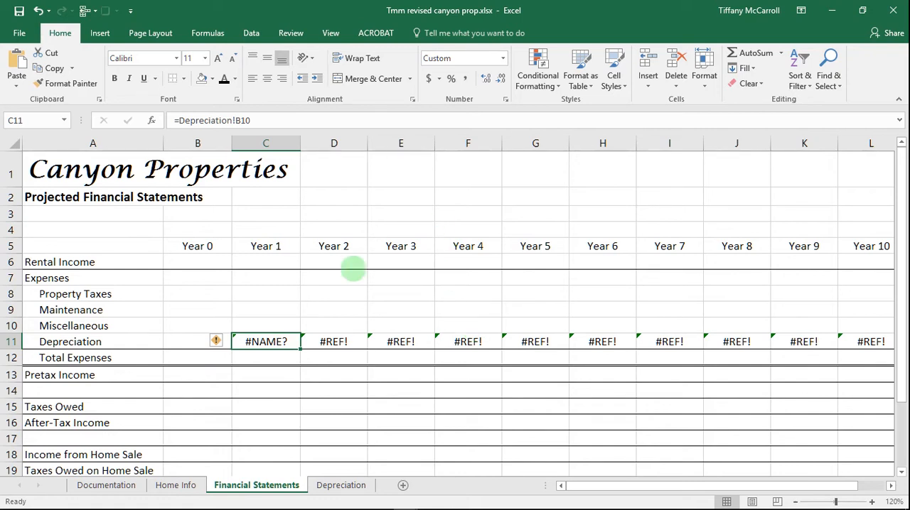
pyautogui.moveTo(278, 261)
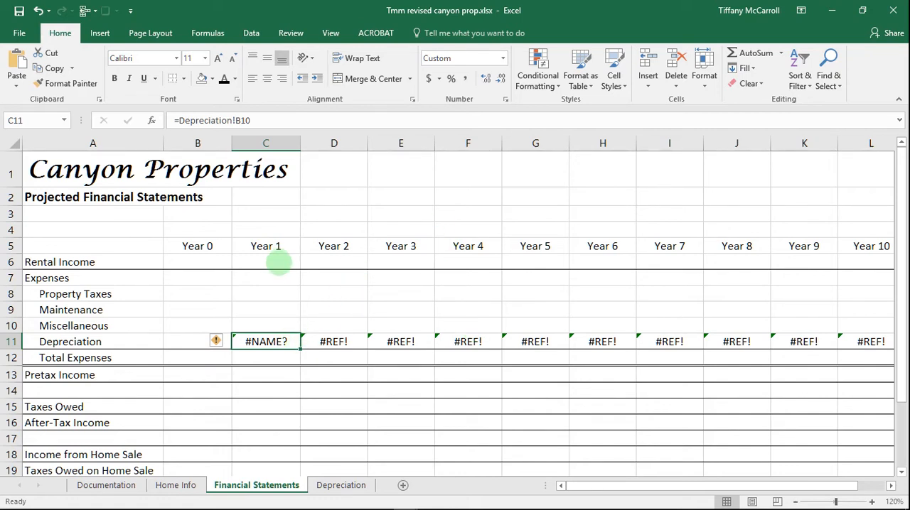
pyautogui.click(265, 262)
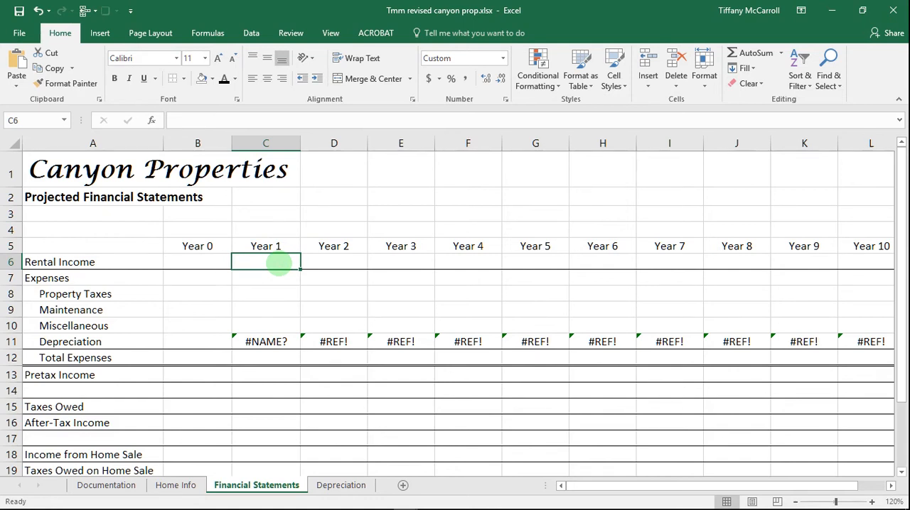
pyautogui.write('36')
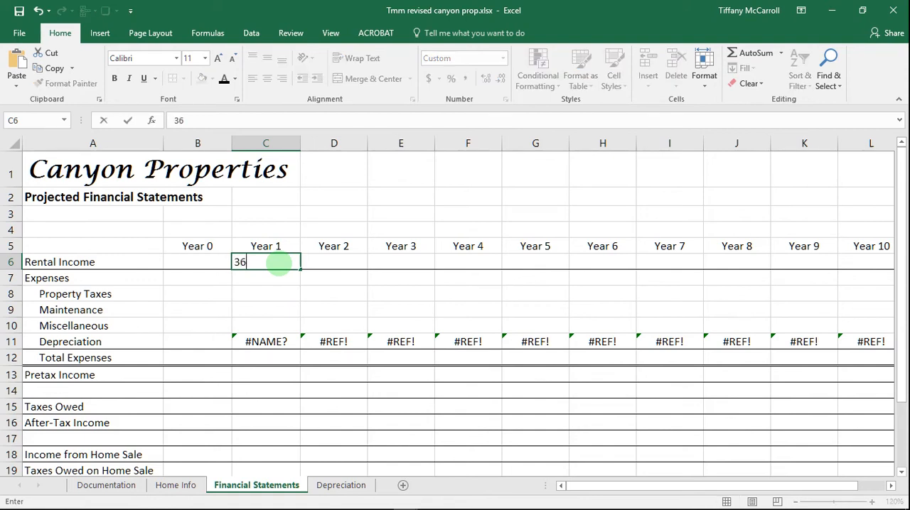
pyautogui.write('000')
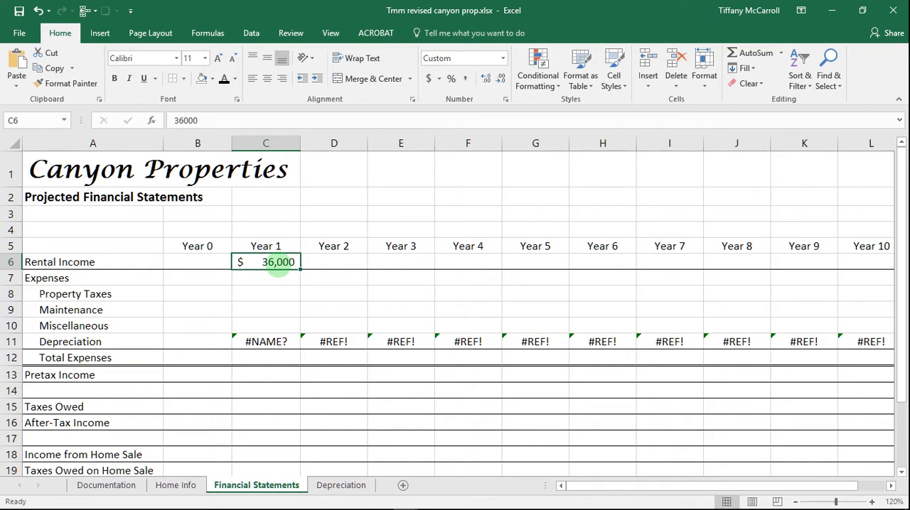
# Format the Year 0–10 statement grid as Accounting with no decimals.
pyautogui.click(197, 262)
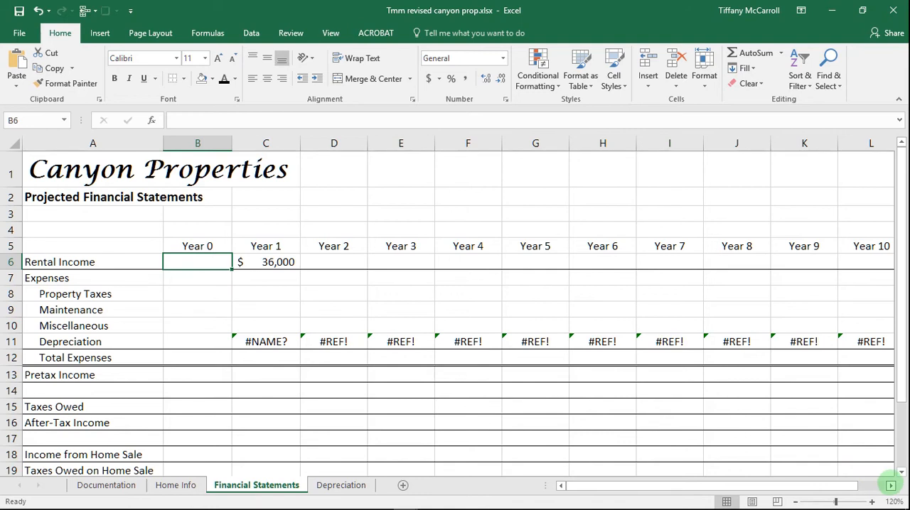
pyautogui.hscroll(3)
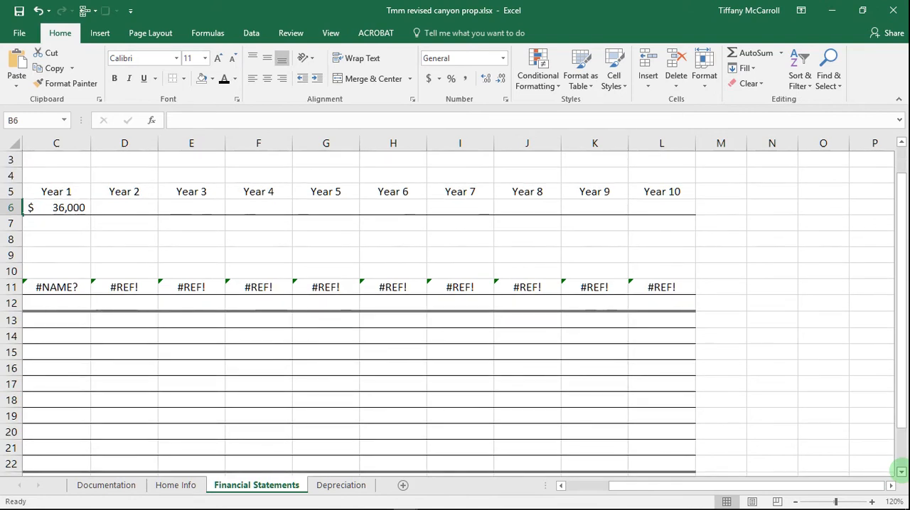
pyautogui.scroll(-3)
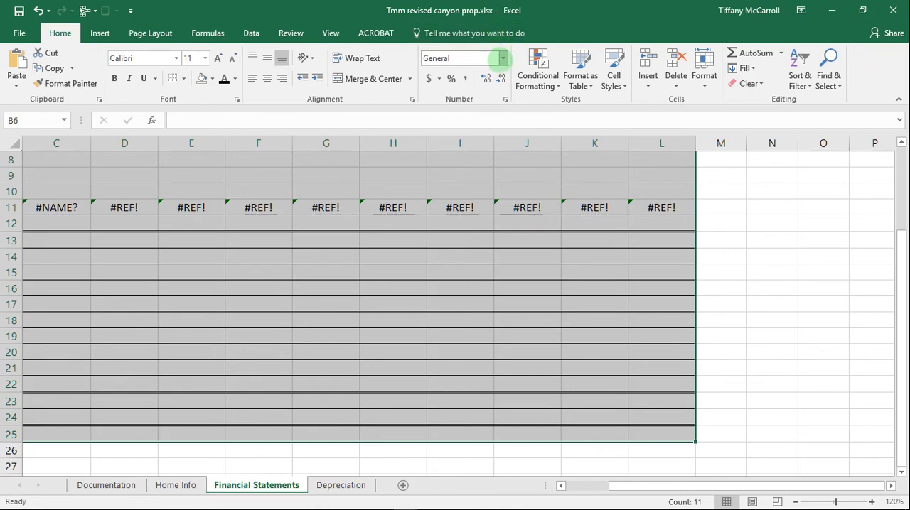
pyautogui.click(502, 58)
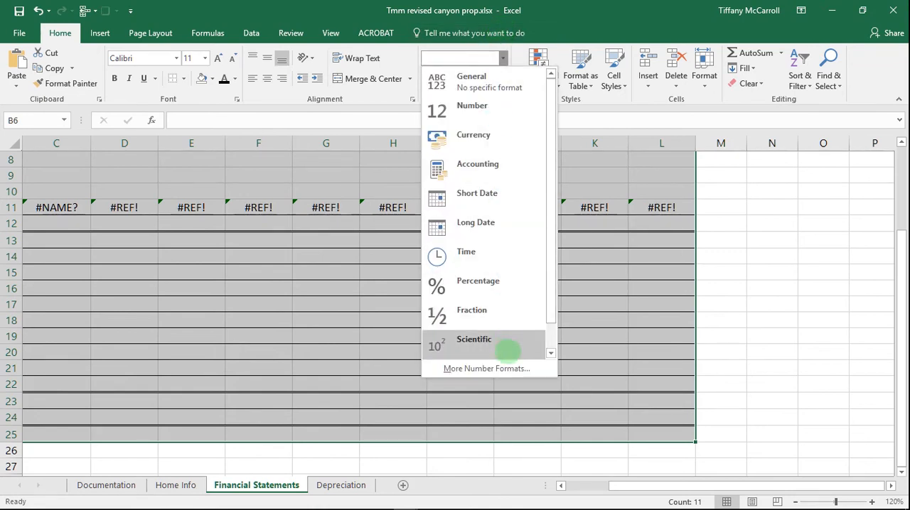
pyautogui.click(486, 368)
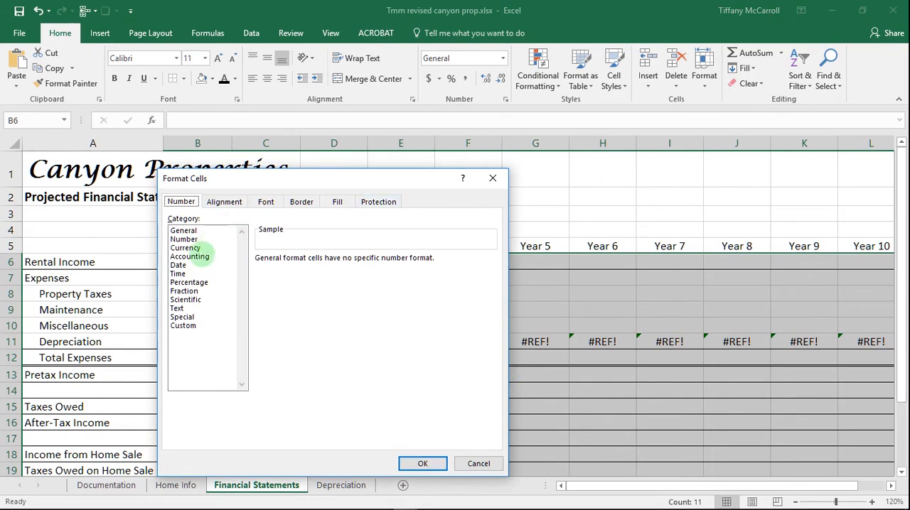
pyautogui.click(190, 256)
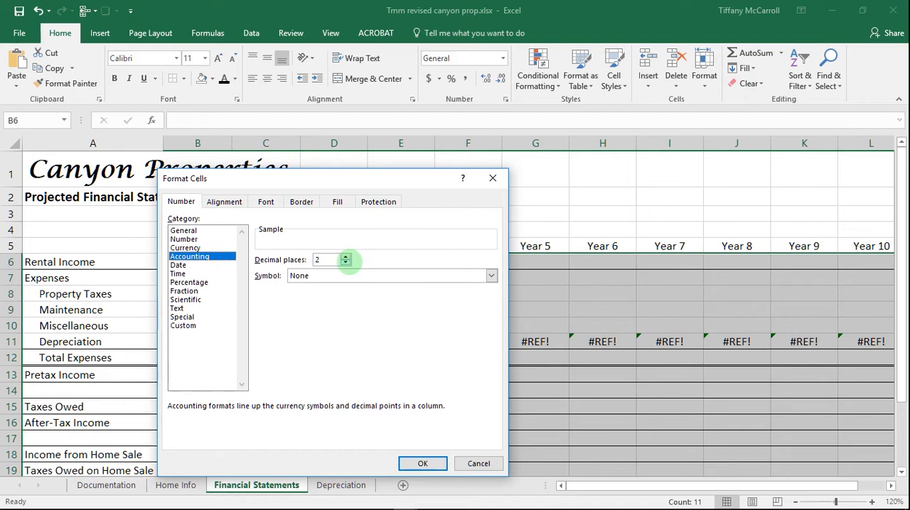
pyautogui.click(346, 263)
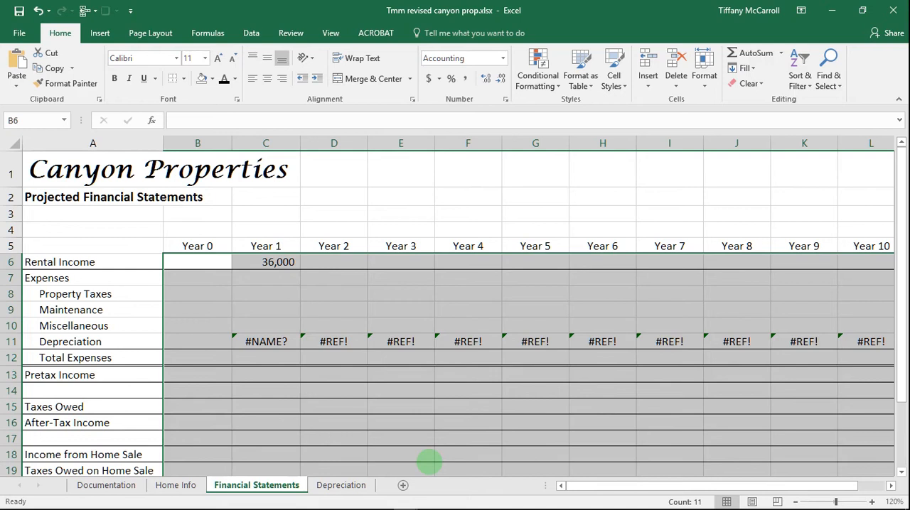
# Fill Year 1–10 Rental Income as a row Growth series with step 1.04.
pyautogui.hscroll(3)
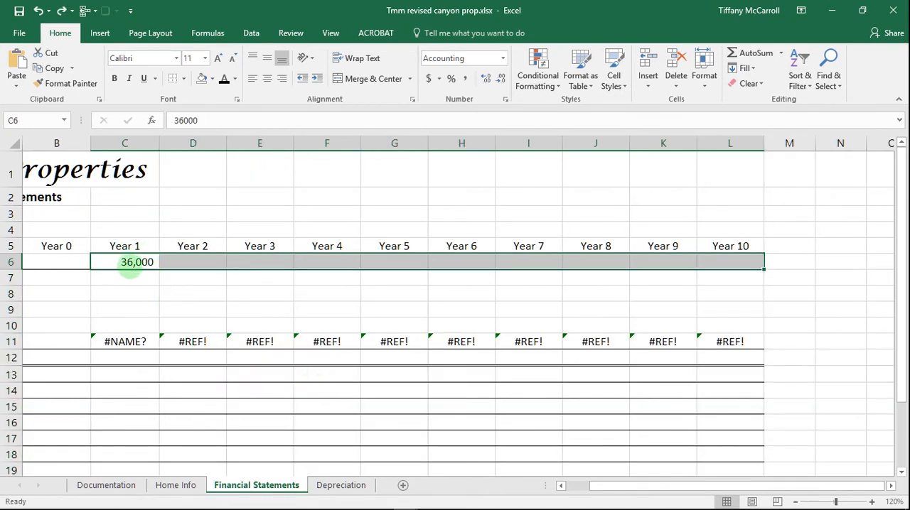
pyautogui.click(124, 261)
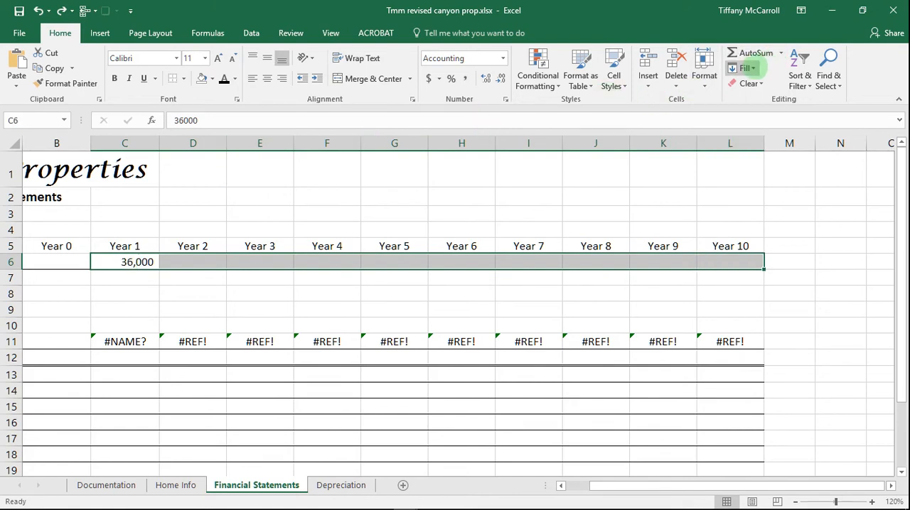
pyautogui.click(747, 68)
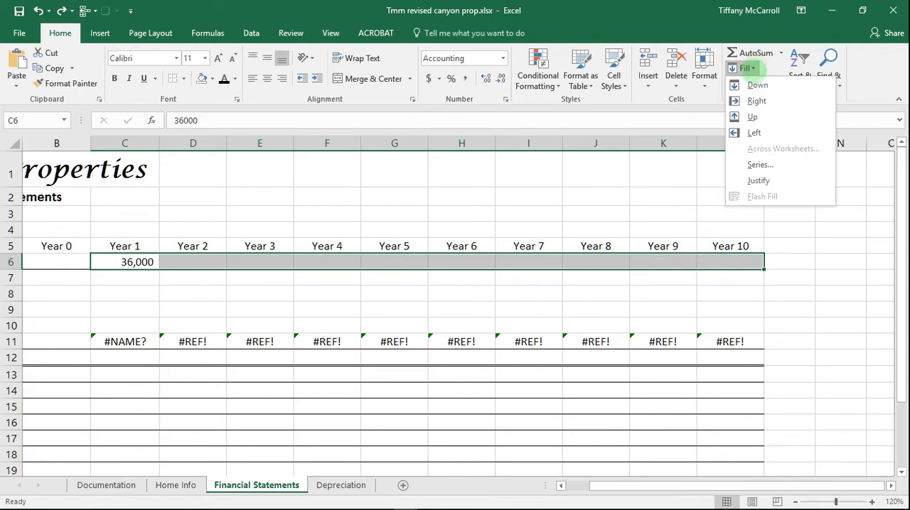
pyautogui.click(760, 164)
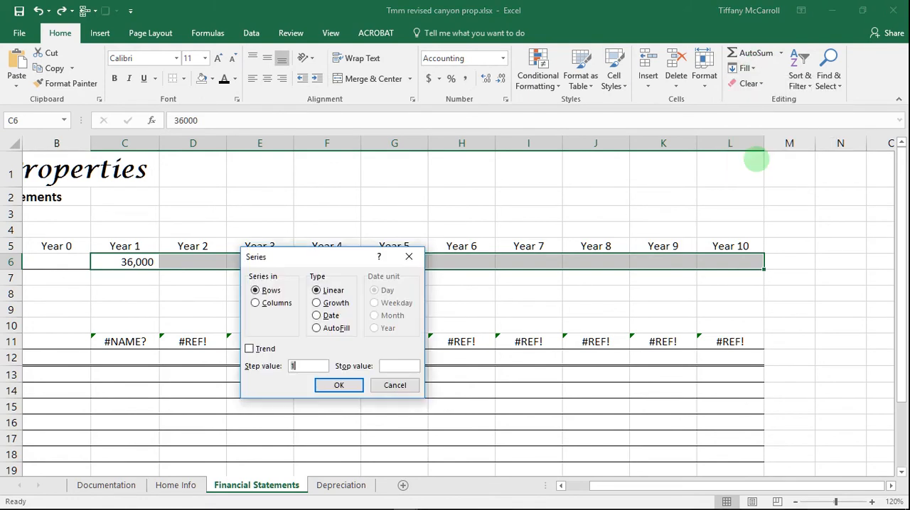
pyautogui.click(256, 290)
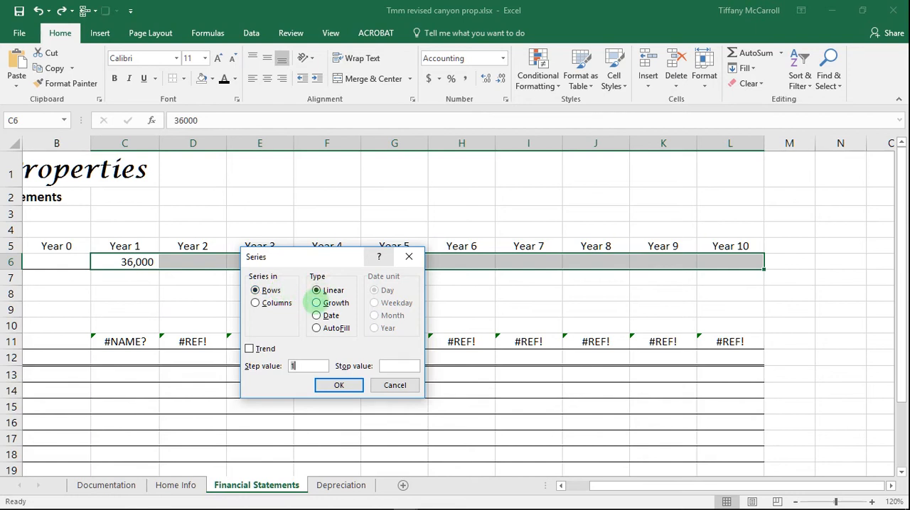
pyautogui.click(317, 303)
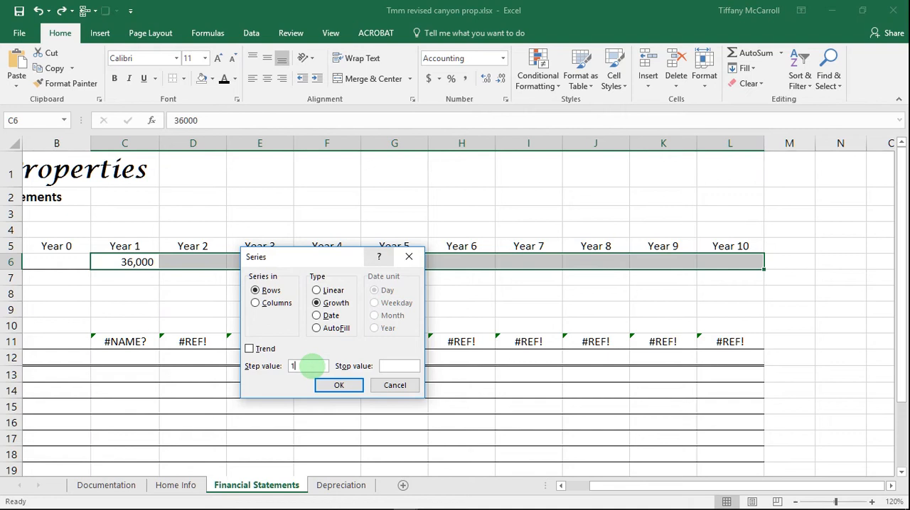
pyautogui.write('.04')
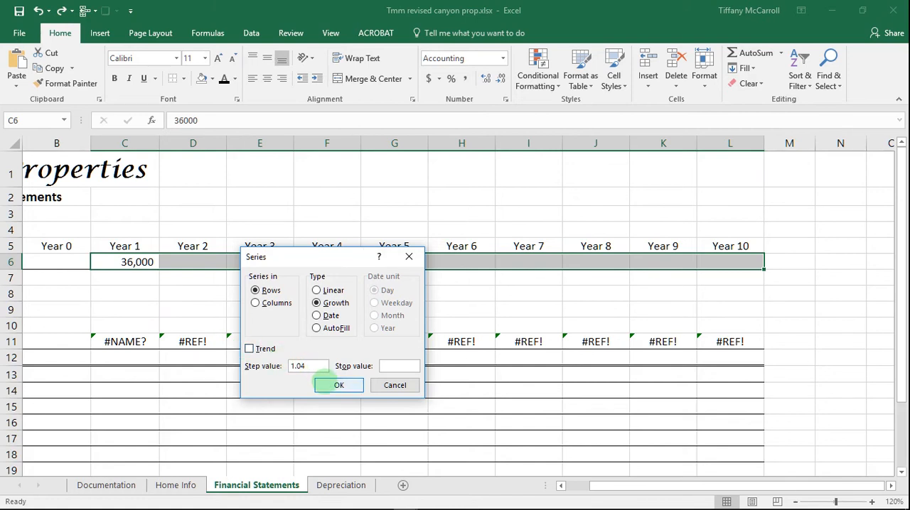
pyautogui.click(338, 385)
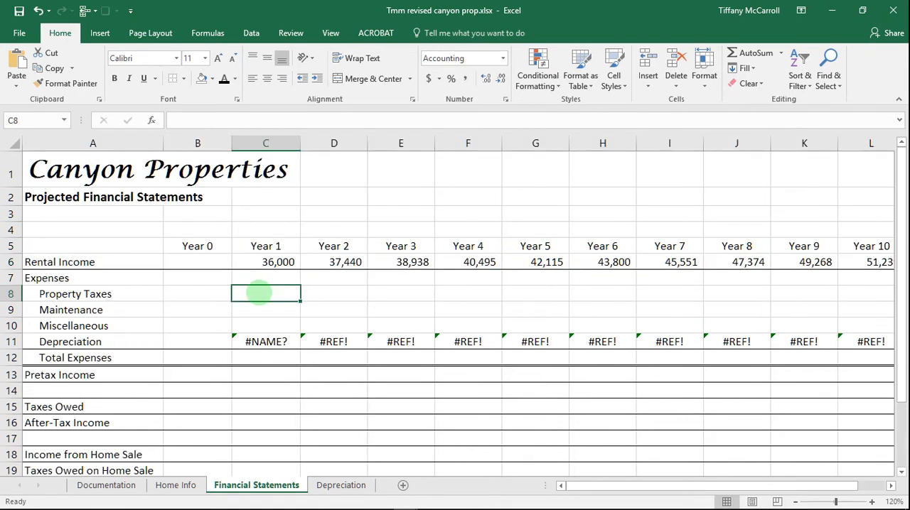
# Enter Year 1 Property Taxes 1200, Maintenance 3200 and Miscellaneous 2500.
pyautogui.write('1200')
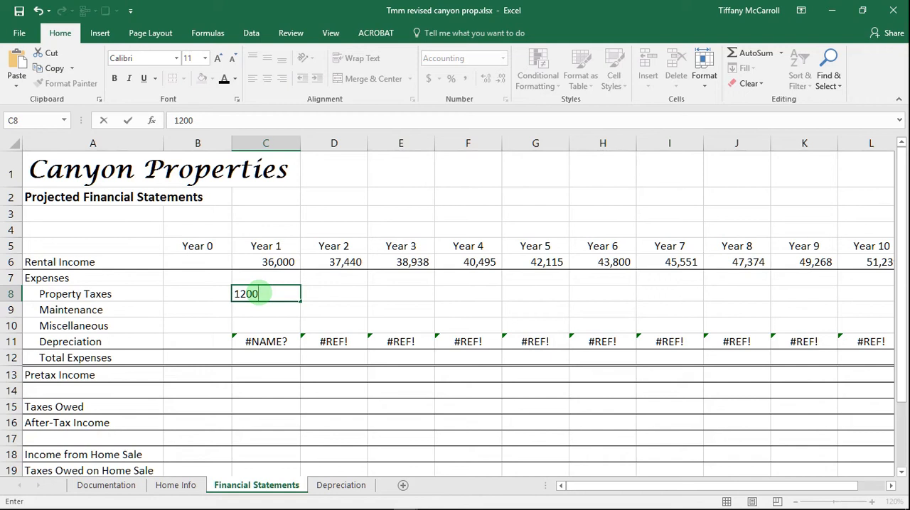
pyautogui.write('32')
pyautogui.click(266, 326)
pyautogui.write('2')
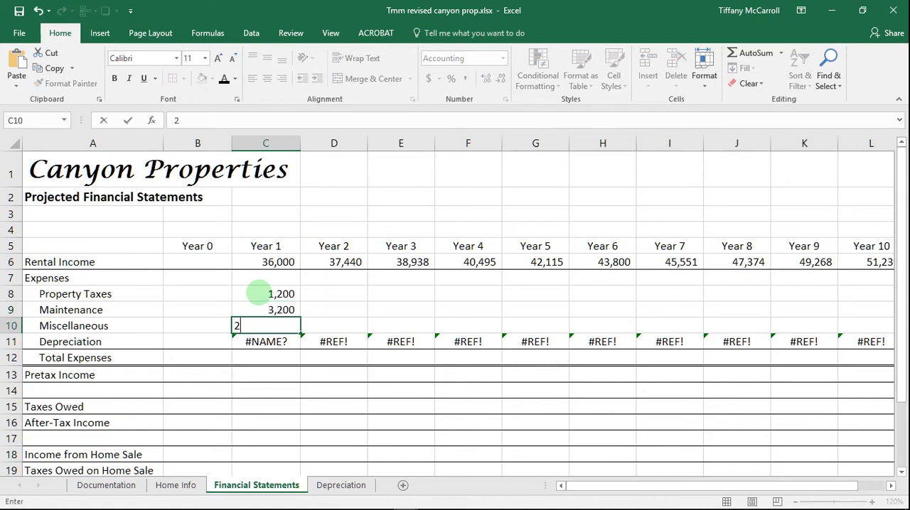
pyautogui.write('500')
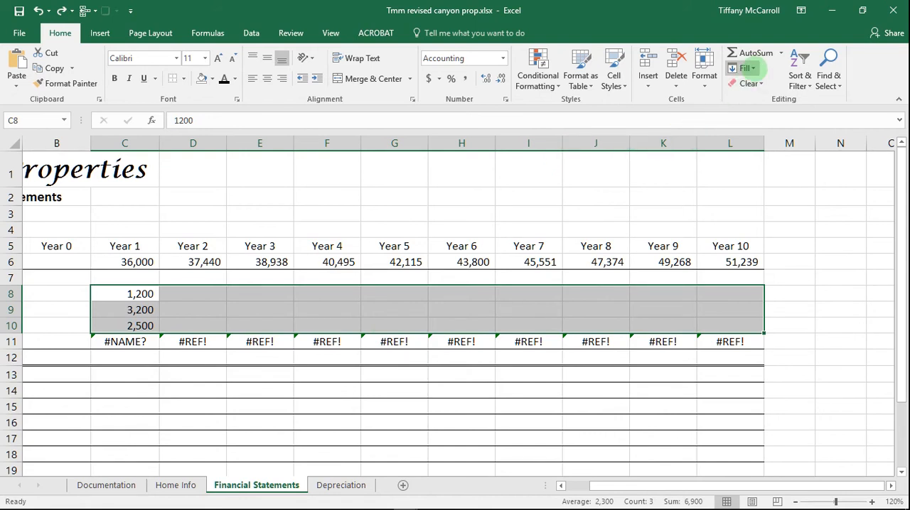
# Fill the three expense rows as a Growth series with step 1.035.
pyautogui.click(745, 67)
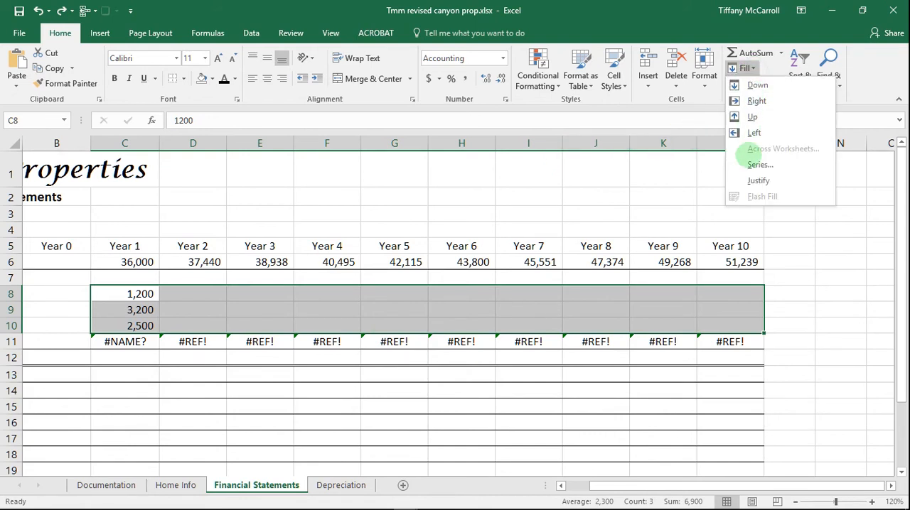
pyautogui.click(760, 164)
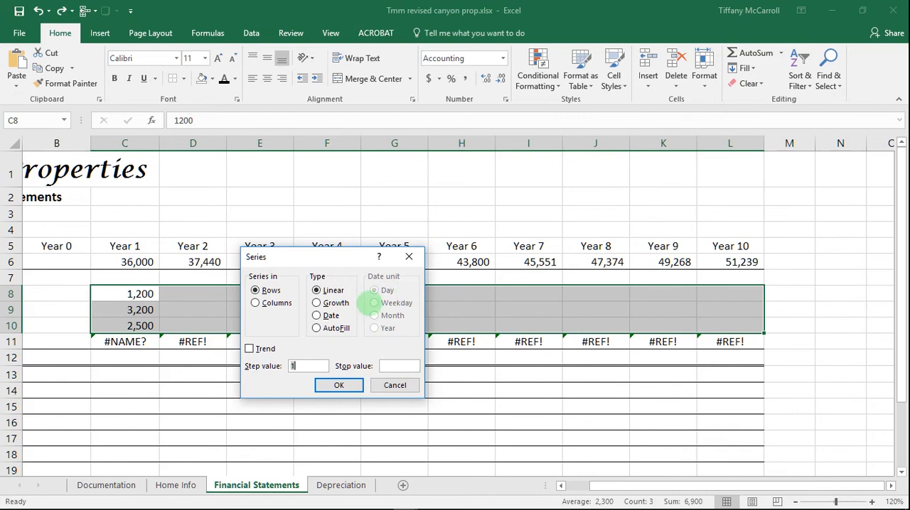
pyautogui.click(317, 303)
pyautogui.write('.035')
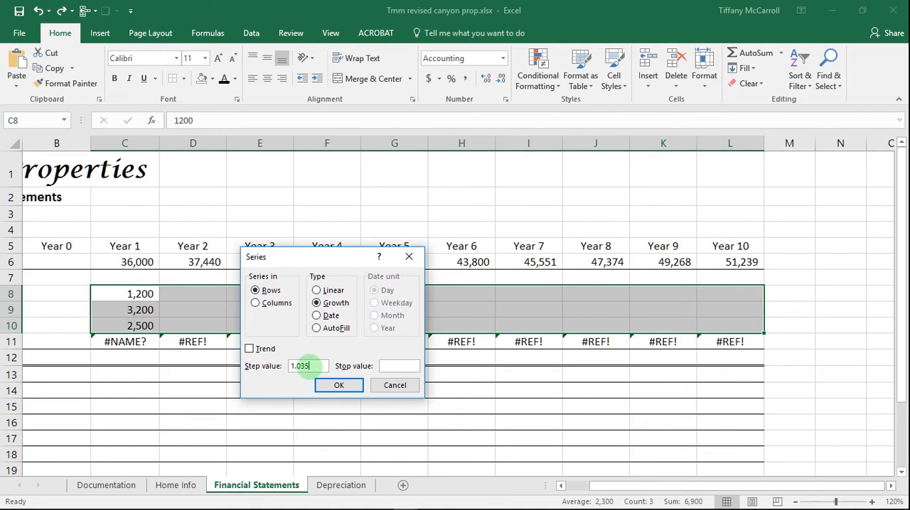
pyautogui.click(338, 384)
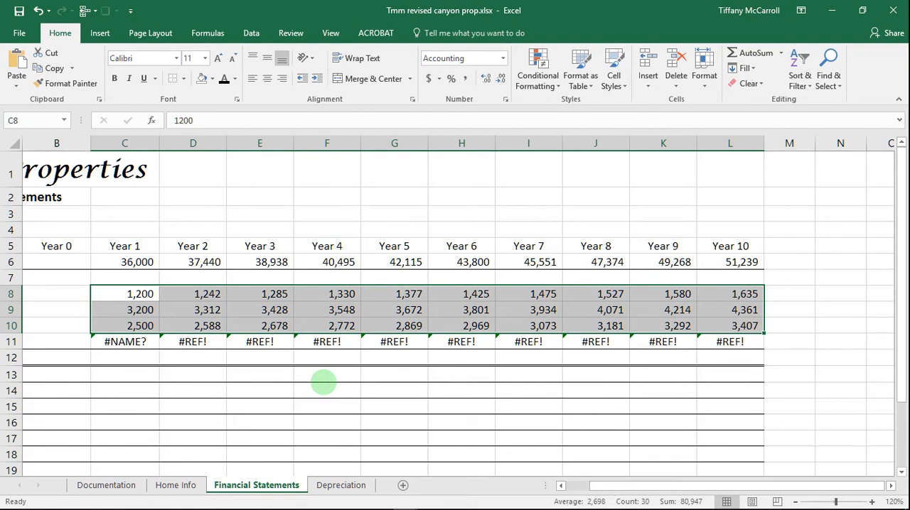
# Select the Year 1 expenses down to Total Expenses (C8:C11).
pyautogui.click(124, 326)
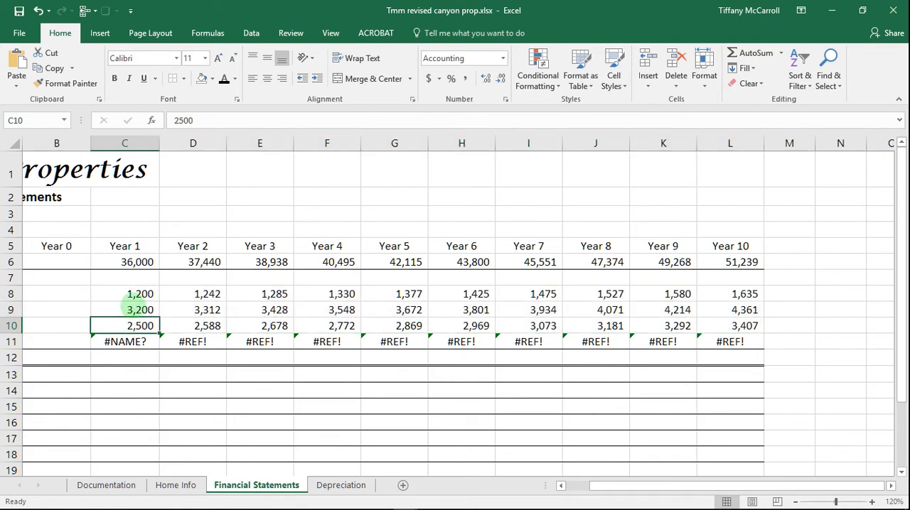
pyautogui.click(125, 293)
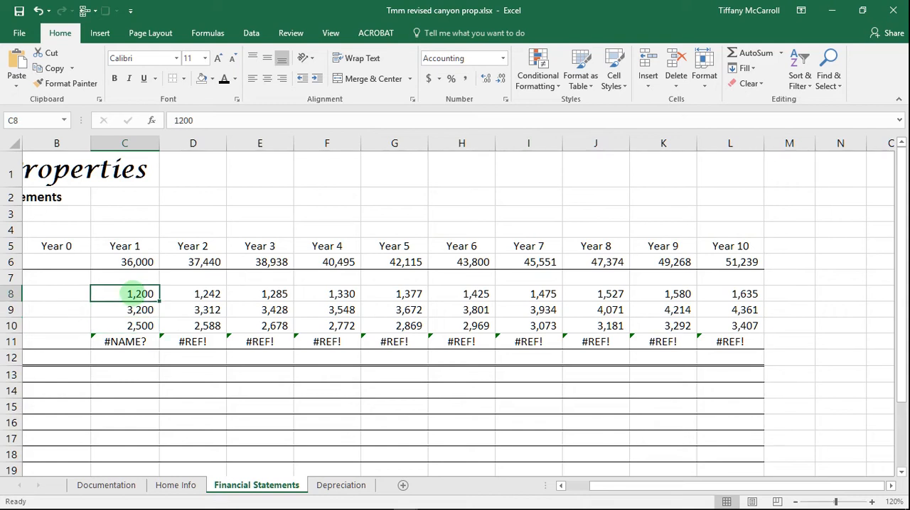
pyautogui.moveTo(124, 294); pyautogui.dragTo(124, 341)
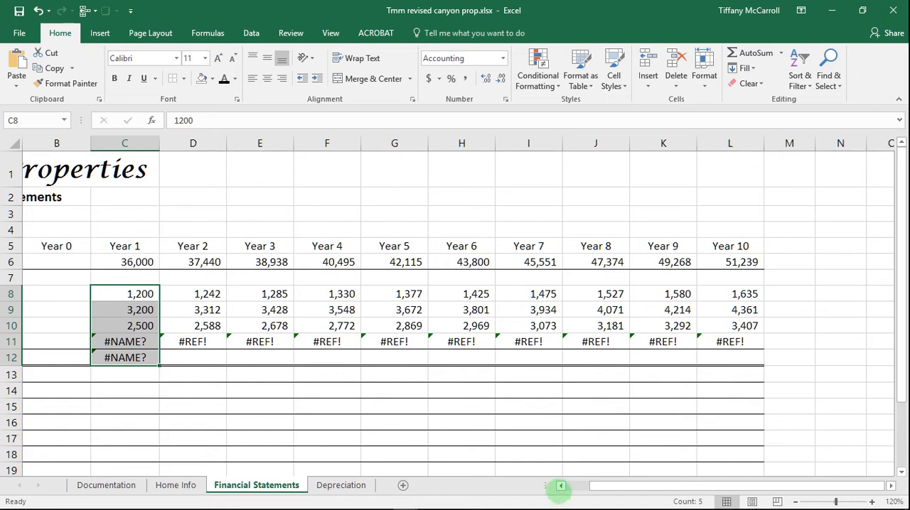
# Scroll back left and switch to the Depreciation sheet.
pyautogui.hscroll(-3)
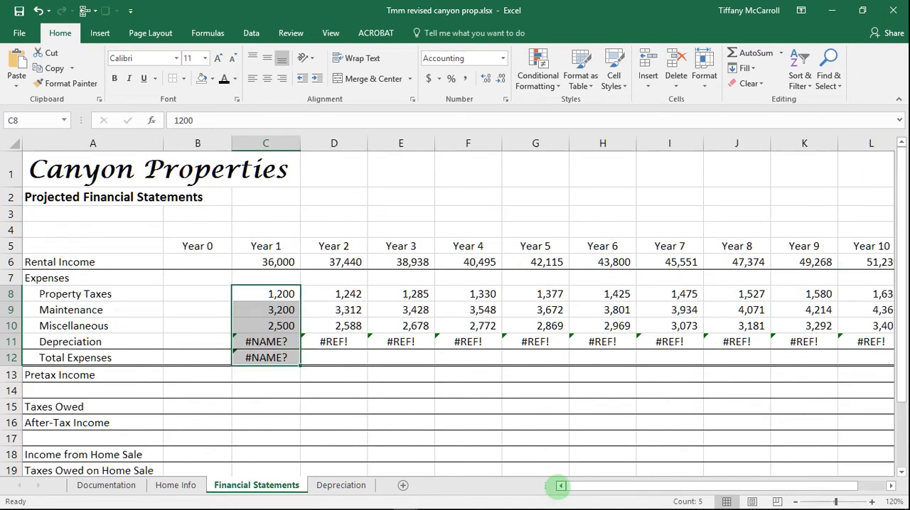
pyautogui.moveTo(427, 438)
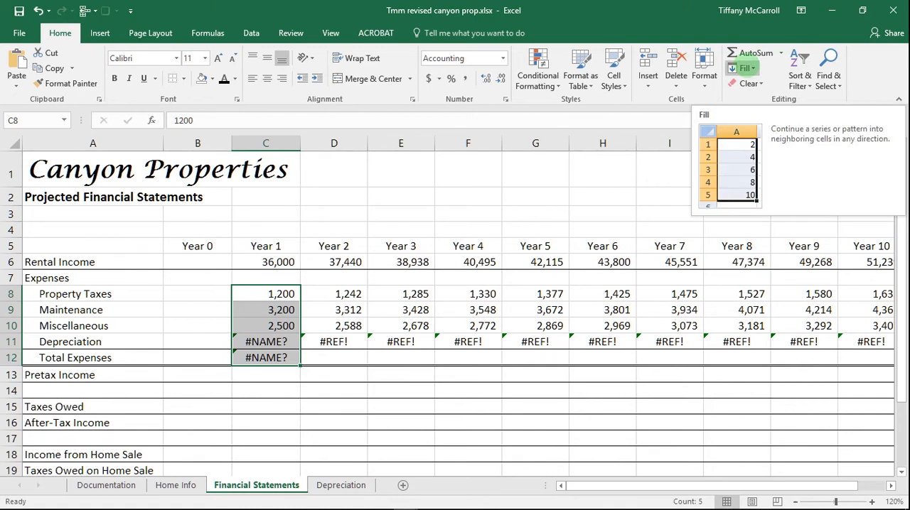
pyautogui.click(341, 486)
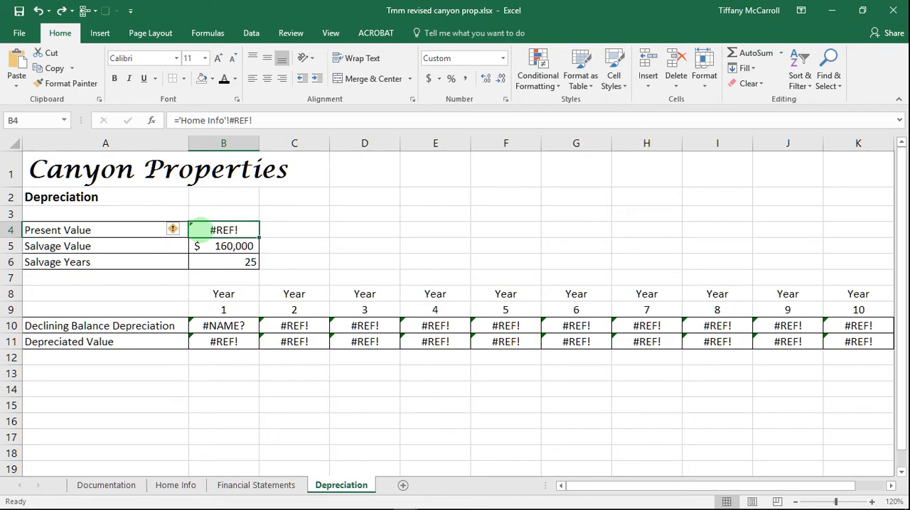
# Re-enter the =PV Present Value link to Home Info in B4.
pyautogui.write('=pv')
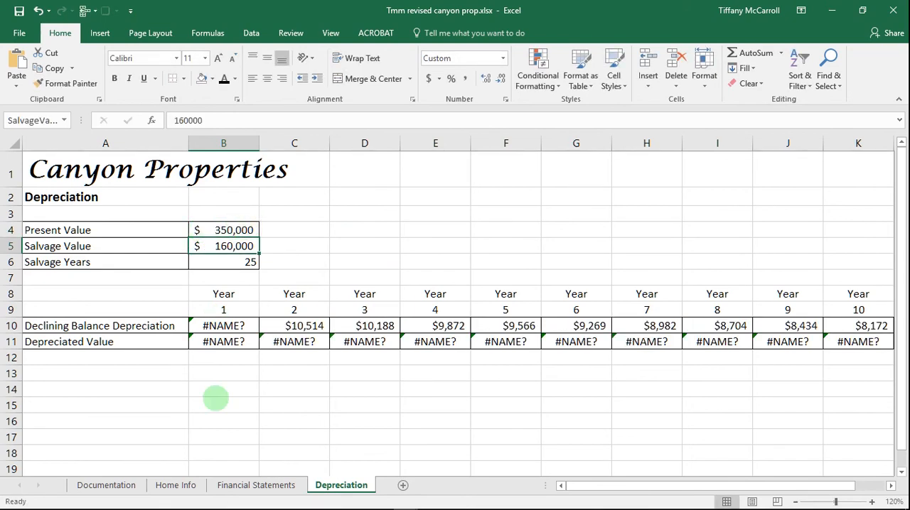
pyautogui.click(175, 485)
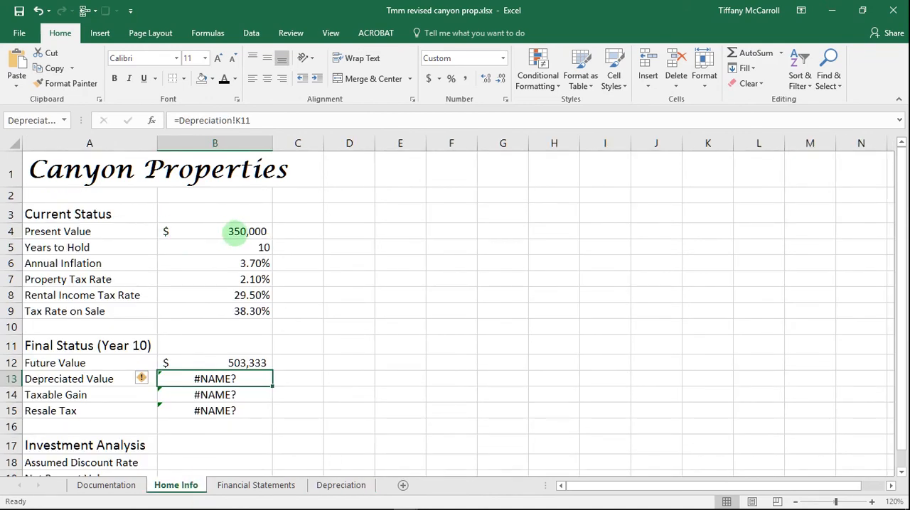
pyautogui.click(340, 485)
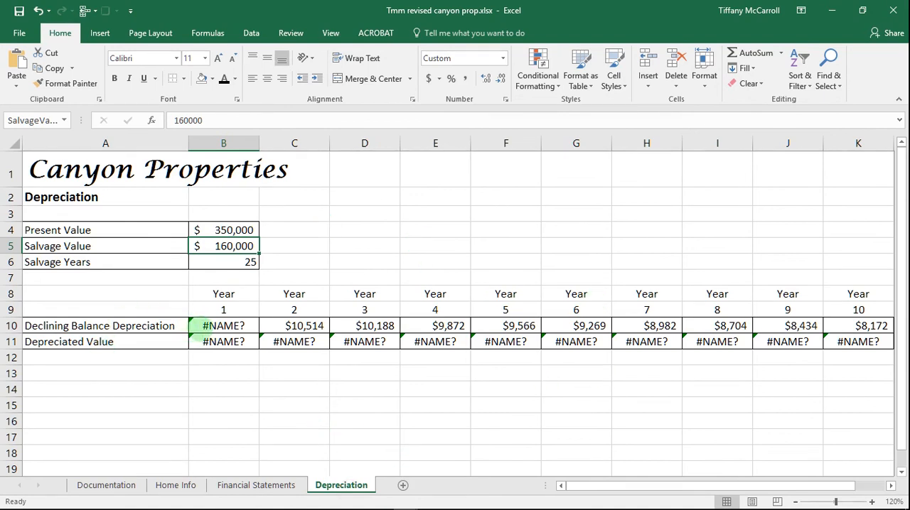
pyautogui.click(223, 229)
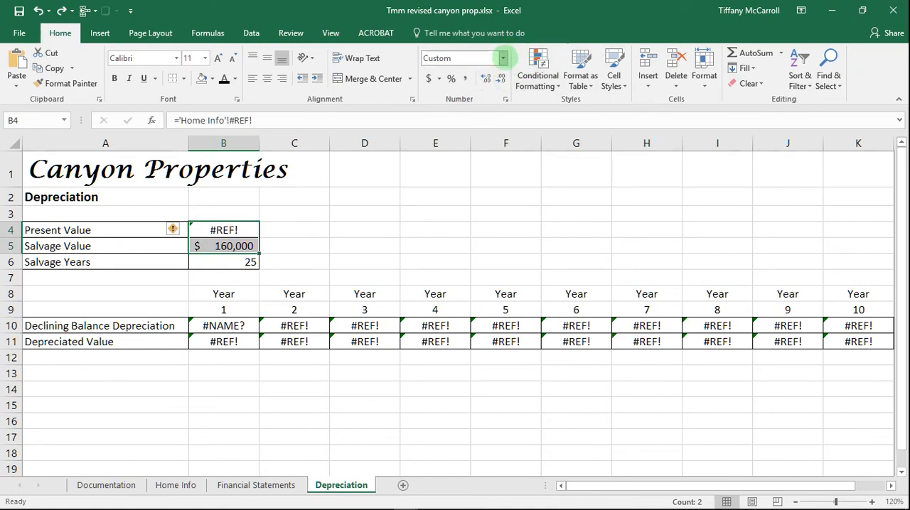
# Format Present and Salvage Value (B4:B5) as Accounting without a currency symbol.
pyautogui.click(504, 58)
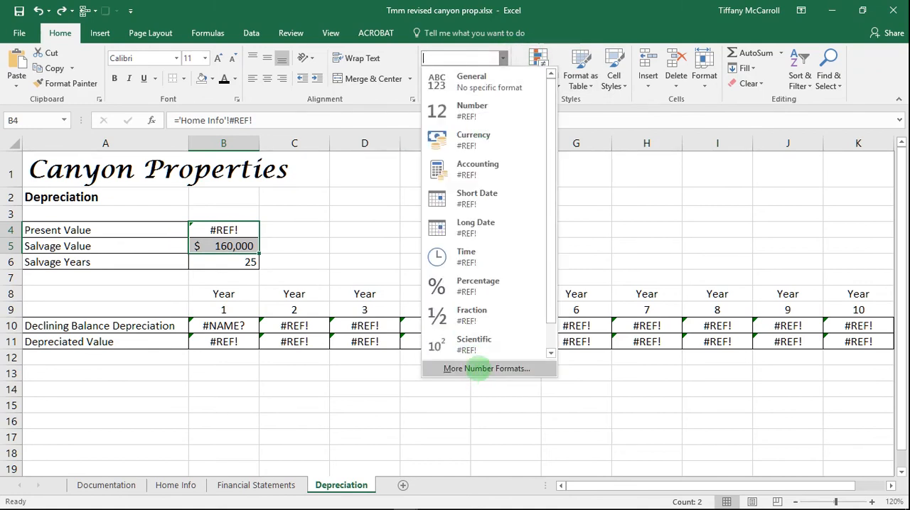
pyautogui.click(486, 368)
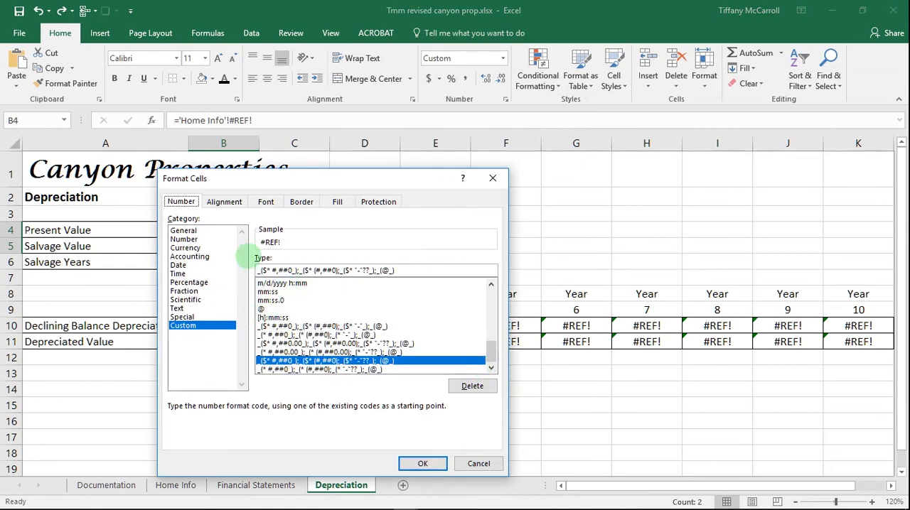
pyautogui.click(190, 256)
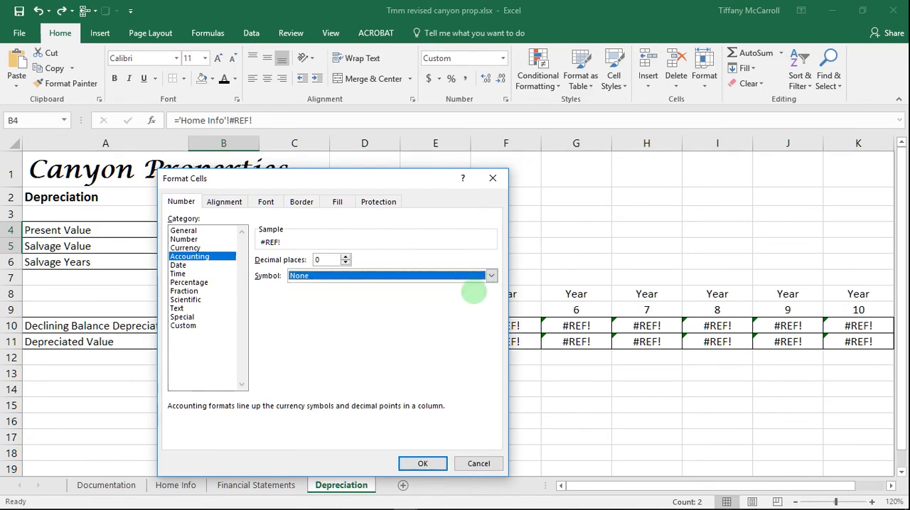
pyautogui.click(422, 463)
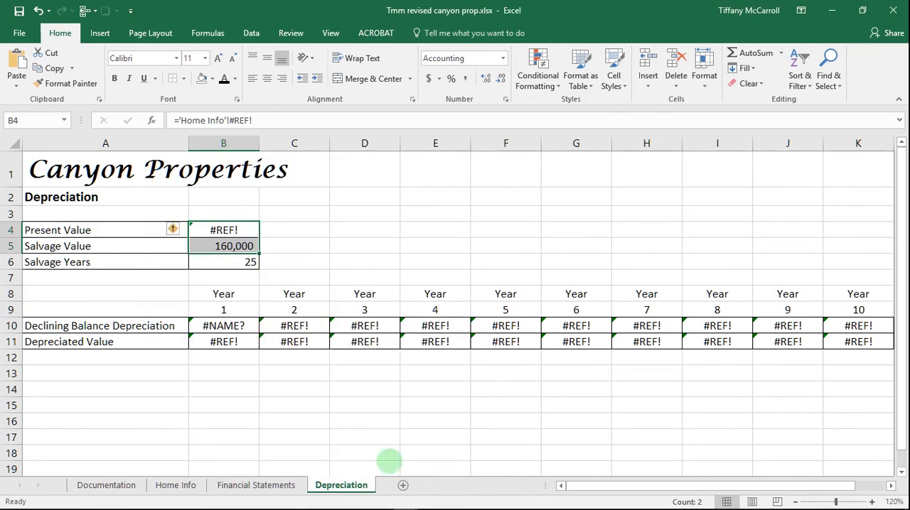
# Format both depreciation rows B10:K11 as Accounting, 0 decimals, symbol None.
pyautogui.click(224, 326)
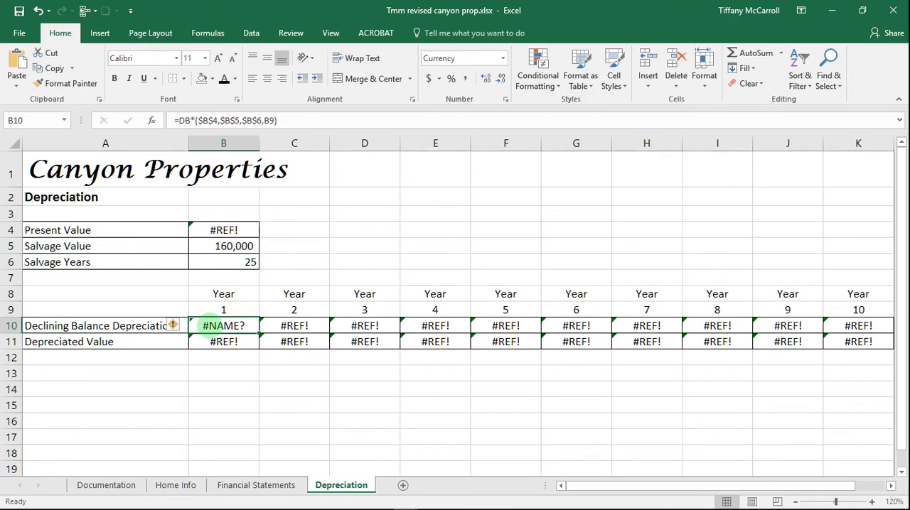
pyautogui.moveTo(224, 326); pyautogui.dragTo(576, 342)
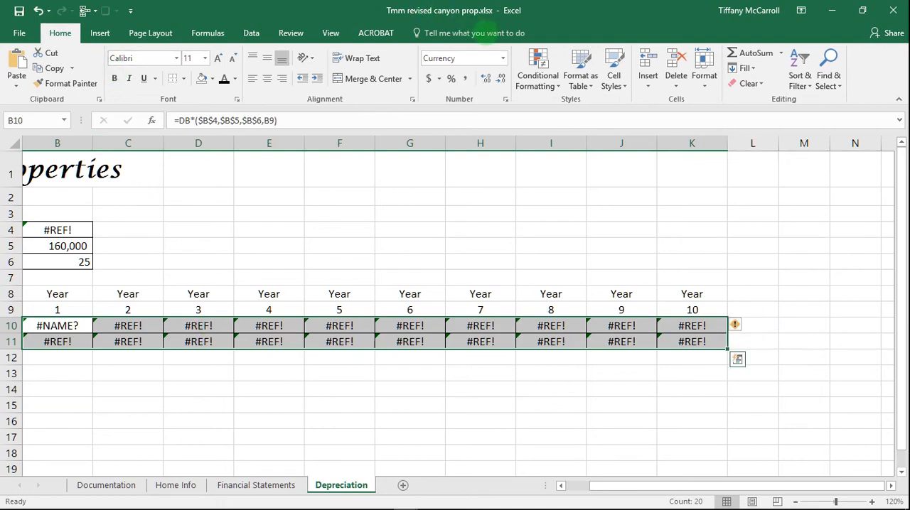
pyautogui.click(501, 57)
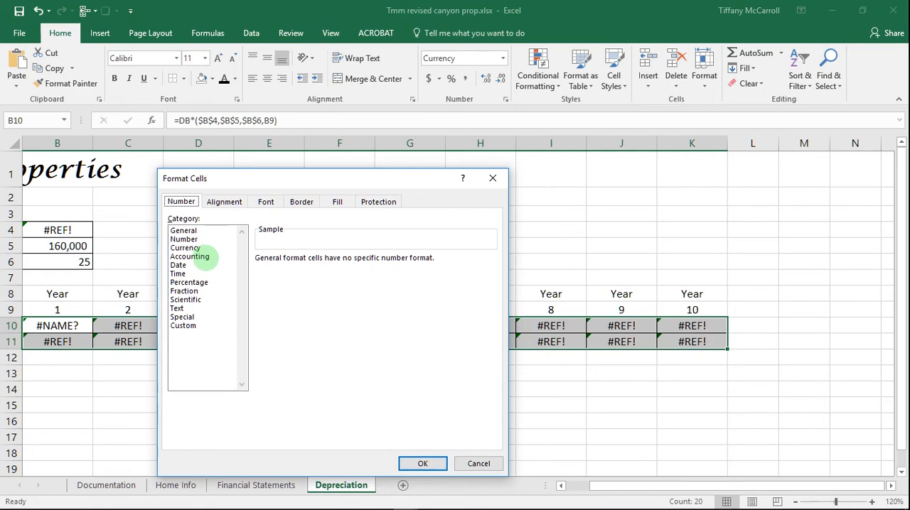
pyautogui.click(190, 257)
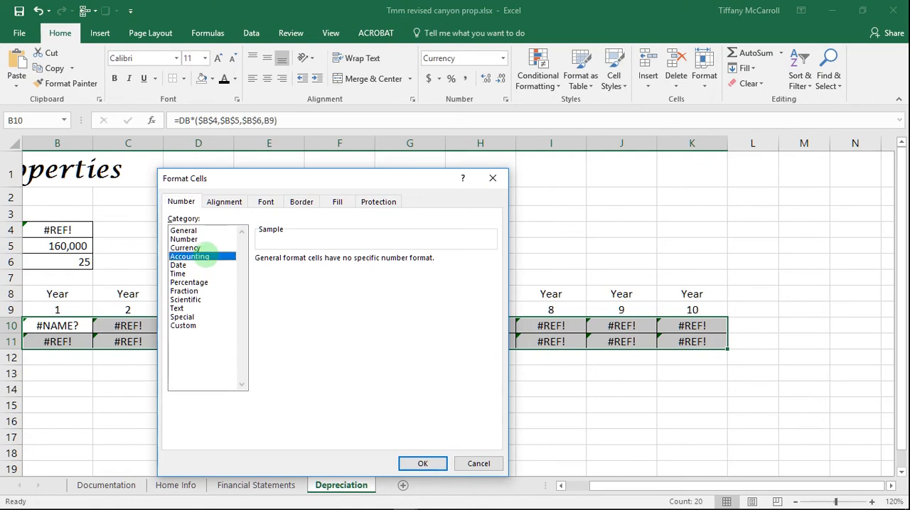
pyautogui.click(190, 256)
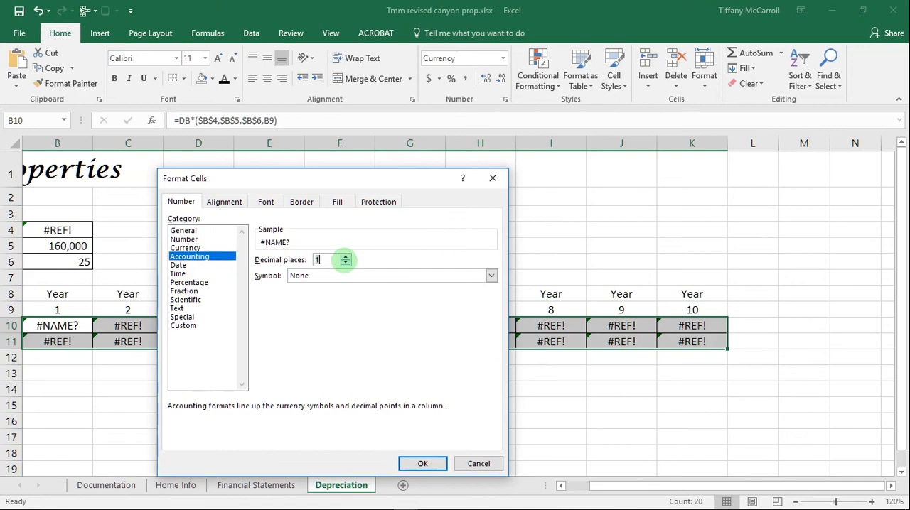
pyautogui.click(490, 276)
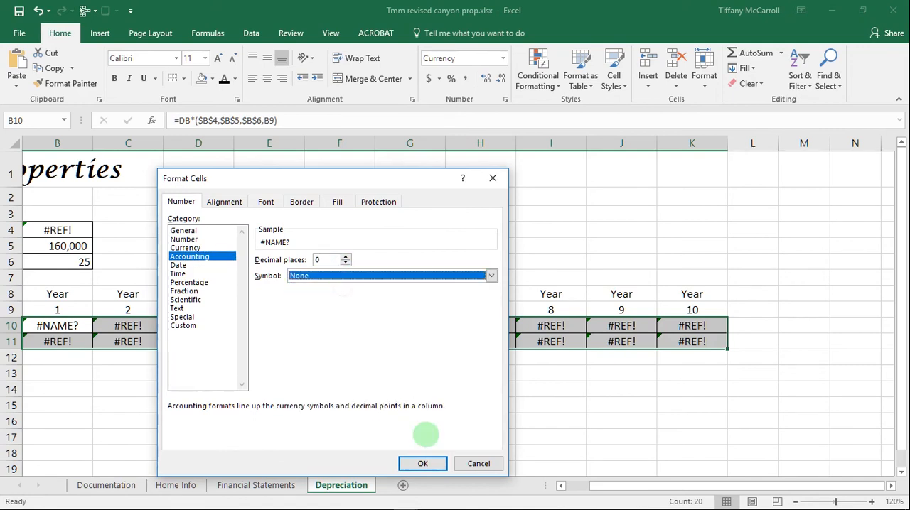
pyautogui.click(422, 463)
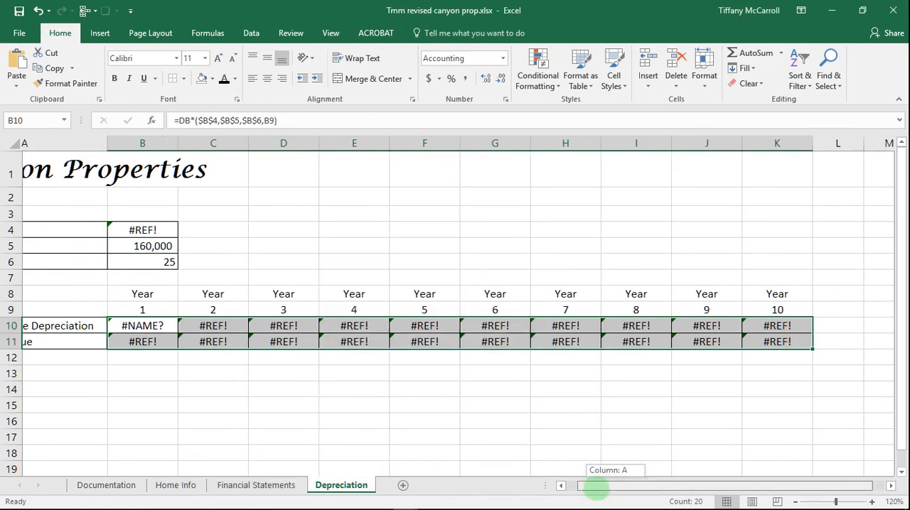
pyautogui.hscroll(-3)
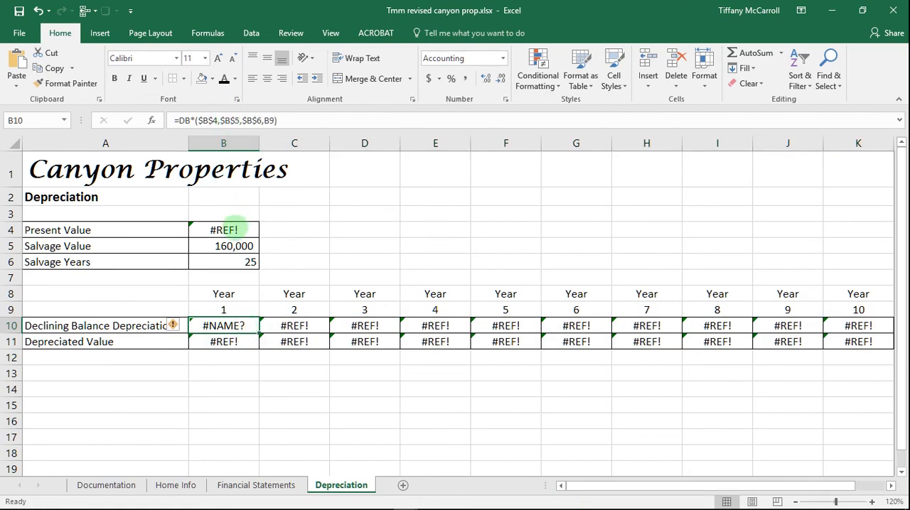
# Enter =PV in B4 to bring Present Value back to 350,000.
pyautogui.click(223, 229)
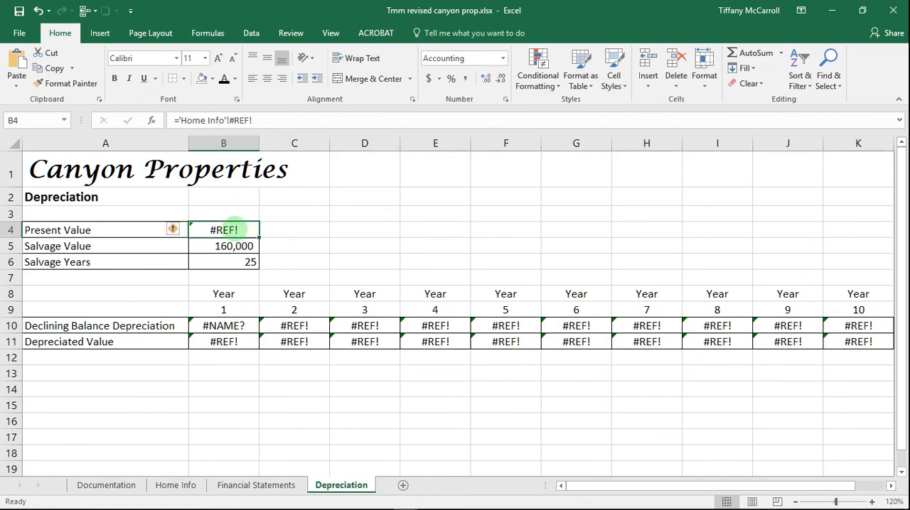
pyautogui.write('=p')
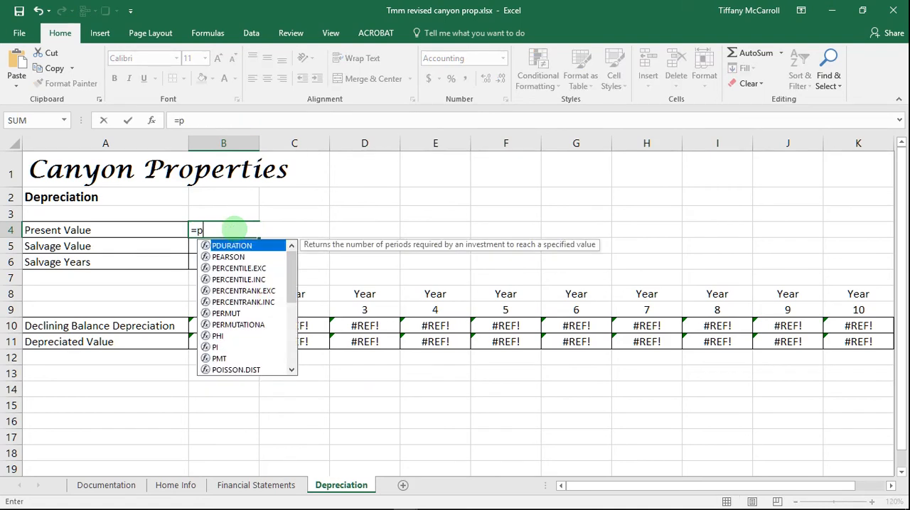
pyautogui.write('v')
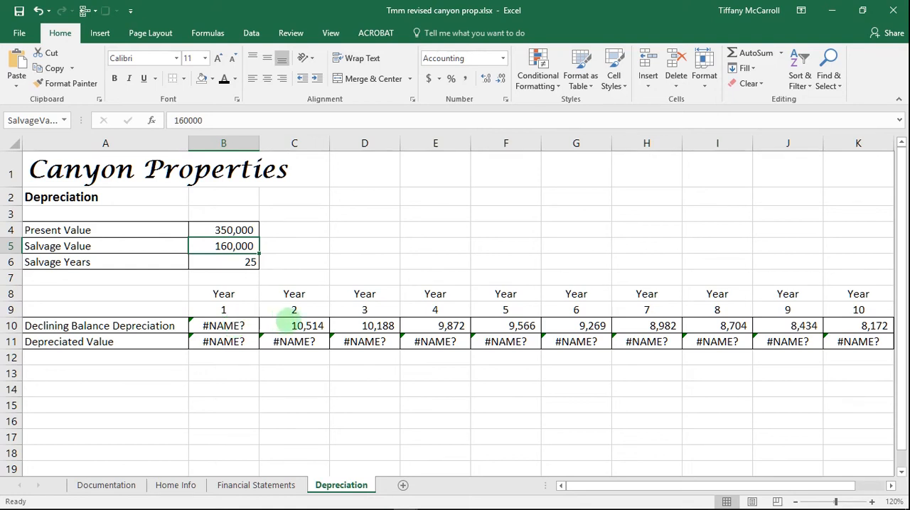
# Replace B10's $B$4, $B$5, $B$6 references with the names PV, SalvageValue and SalvageYrs.
pyautogui.click(293, 326)
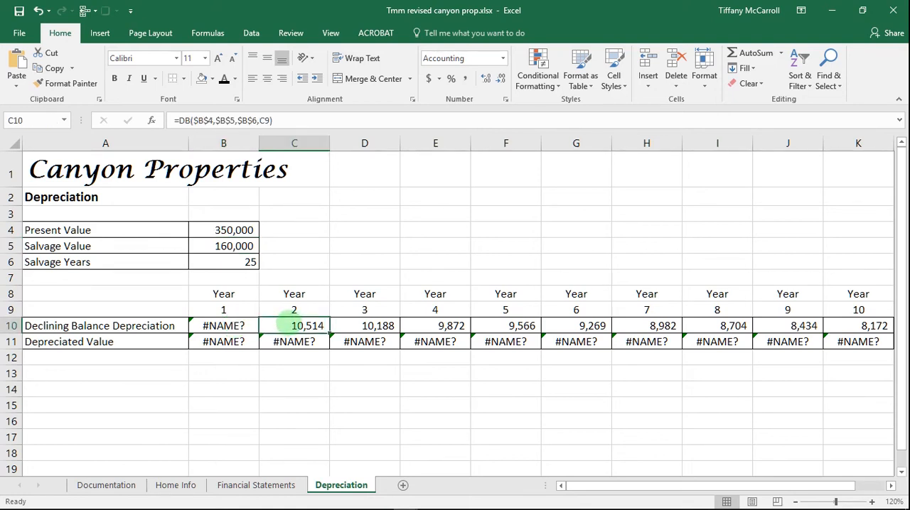
pyautogui.moveTo(199, 120)
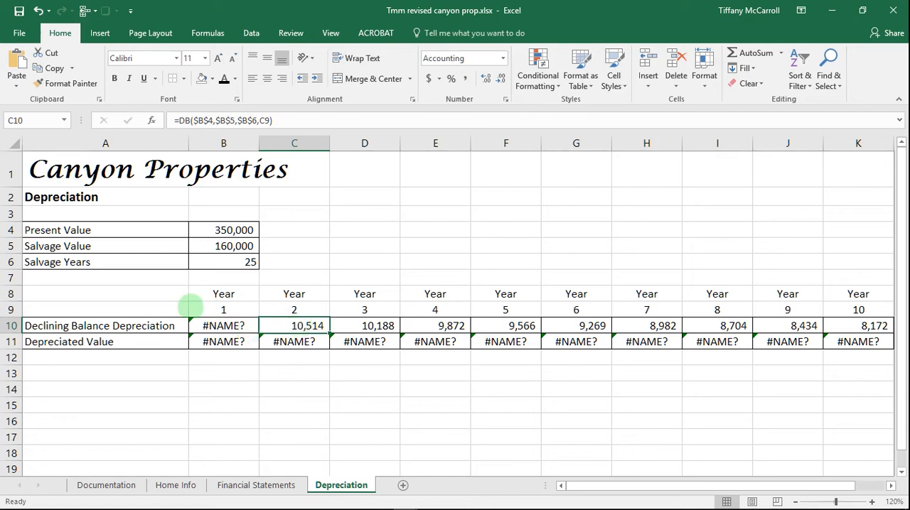
pyautogui.click(223, 326)
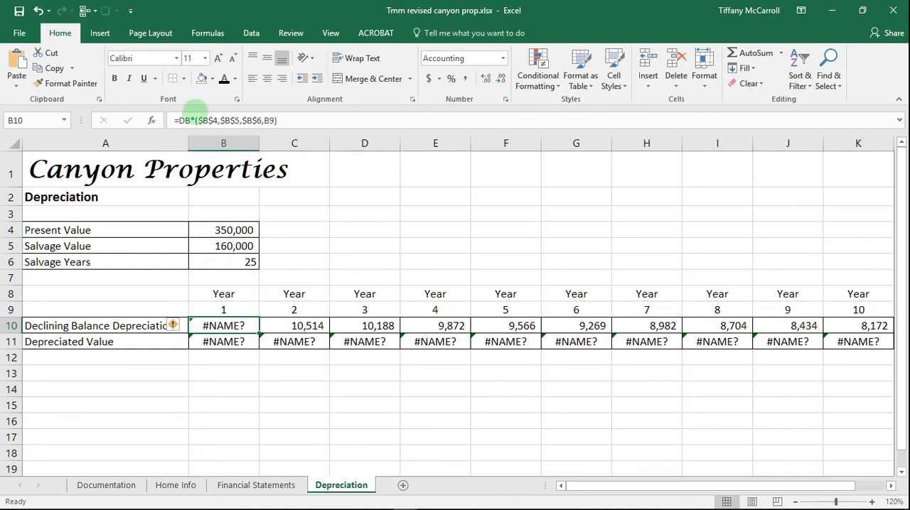
pyautogui.moveTo(200, 120)
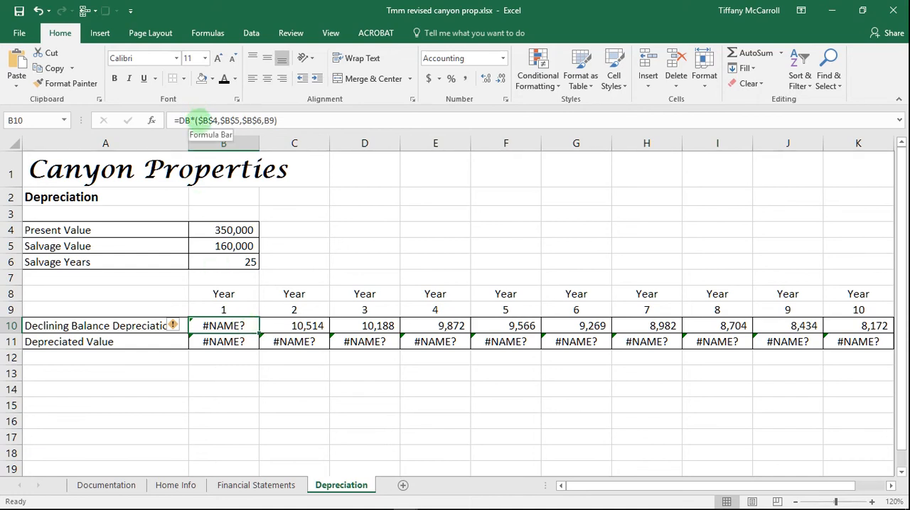
pyautogui.doubleClick(223, 326)
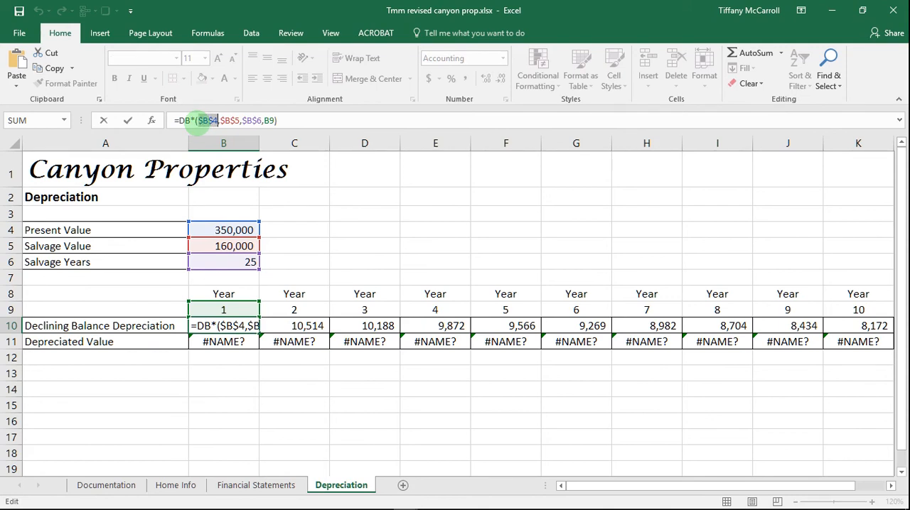
pyautogui.write('p')
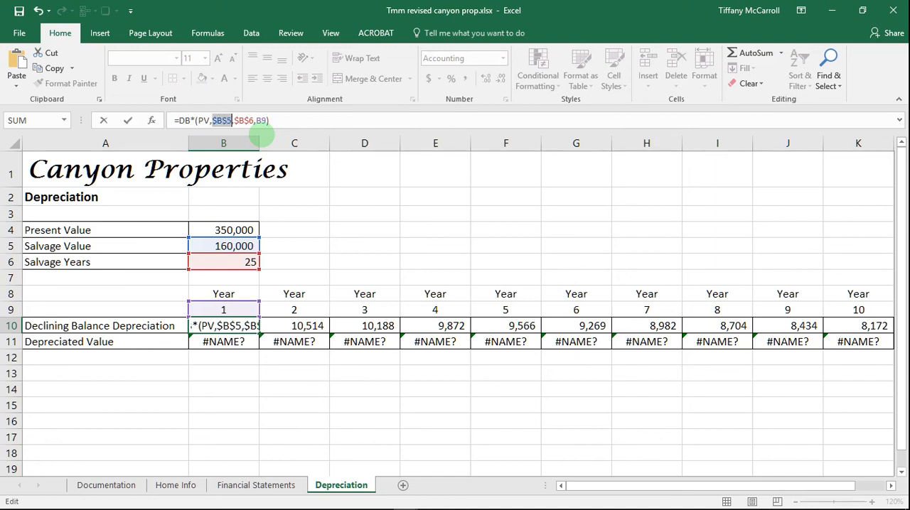
pyautogui.write('SalvageValue')
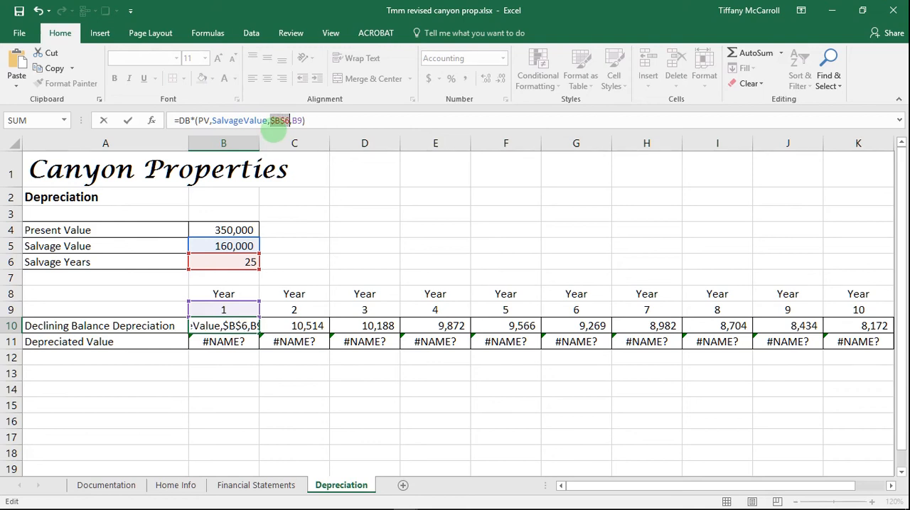
pyautogui.write('SalvageYrs')
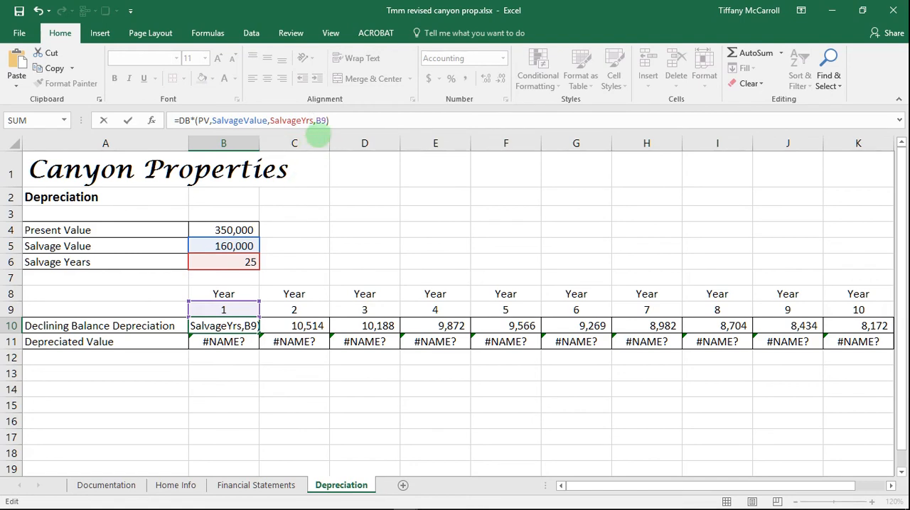
pyautogui.moveTo(366, 114)
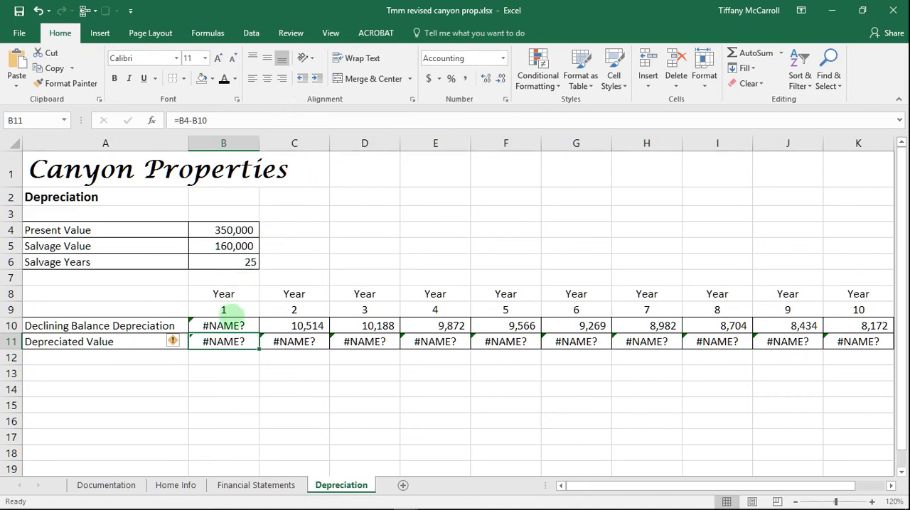
# Fix the year-1 DB formula in B10 so it returns $10,850.00.
pyautogui.click(224, 326)
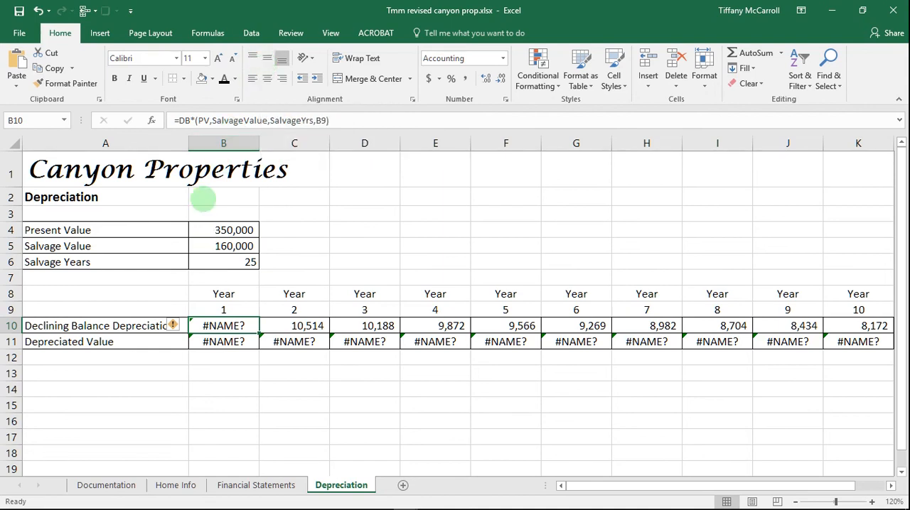
pyautogui.doubleClick(224, 326)
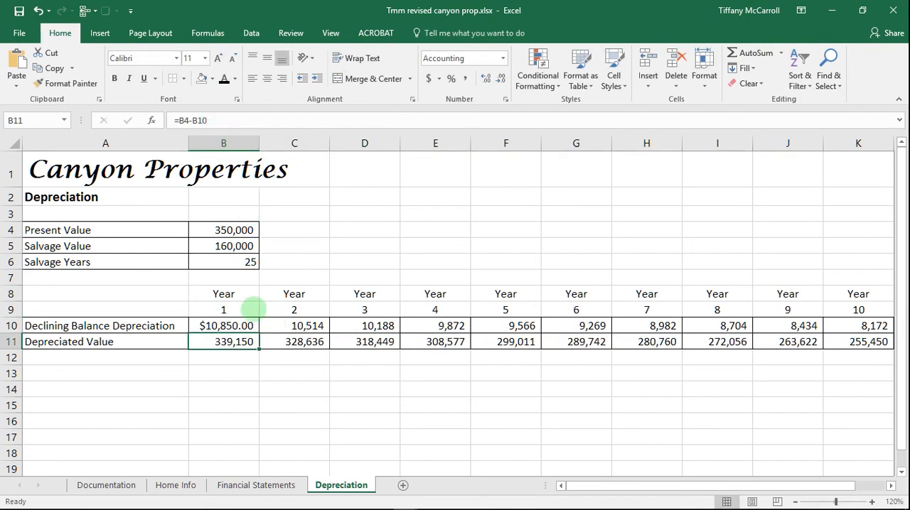
pyautogui.click(223, 325)
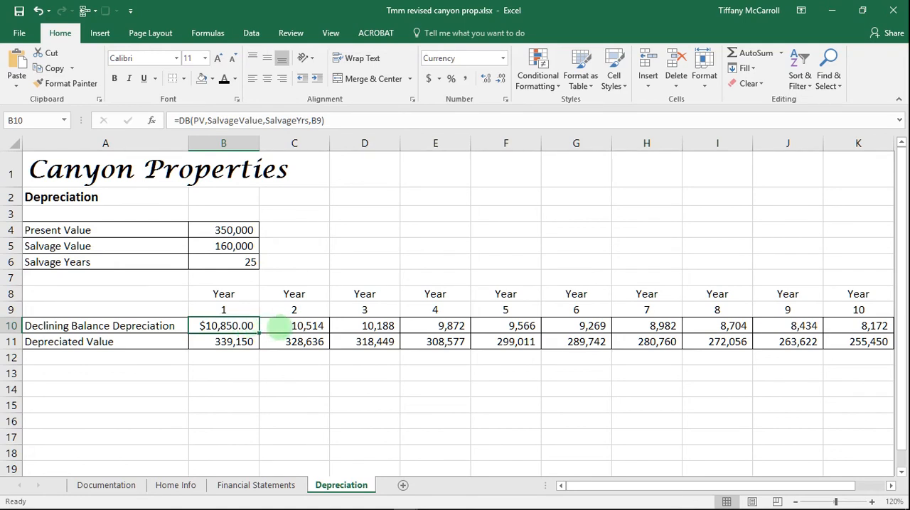
pyautogui.click(294, 326)
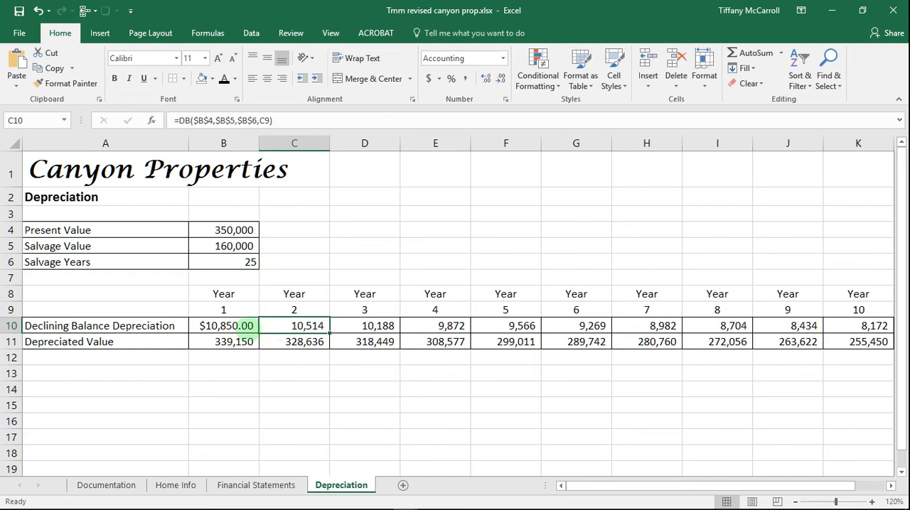
pyautogui.click(223, 326)
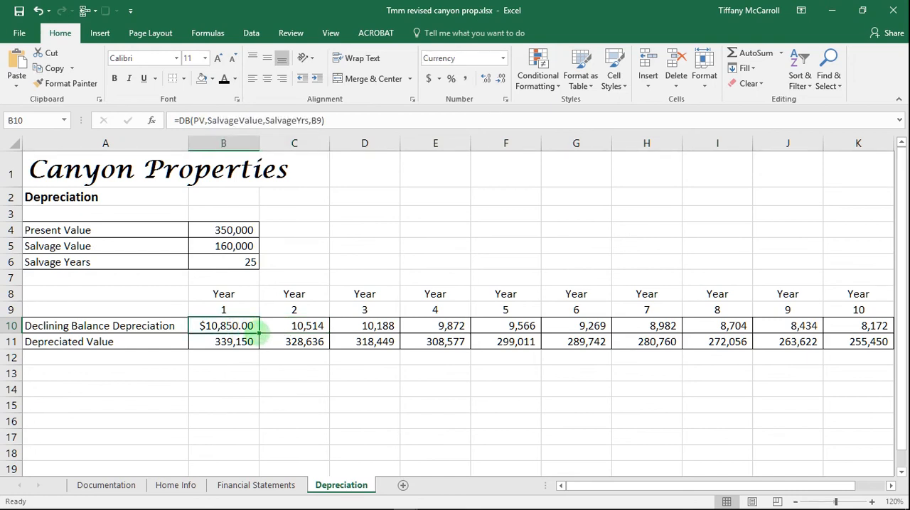
# Clear the old C10:K10 formulas and fill B10's named-cell DB formula across to K10.
pyautogui.click(293, 326)
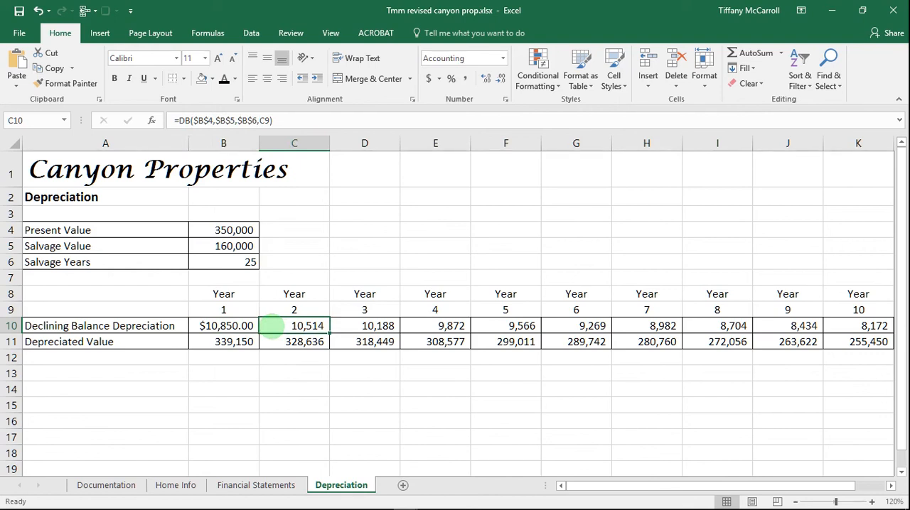
pyautogui.moveTo(293, 326); pyautogui.dragTo(788, 325)
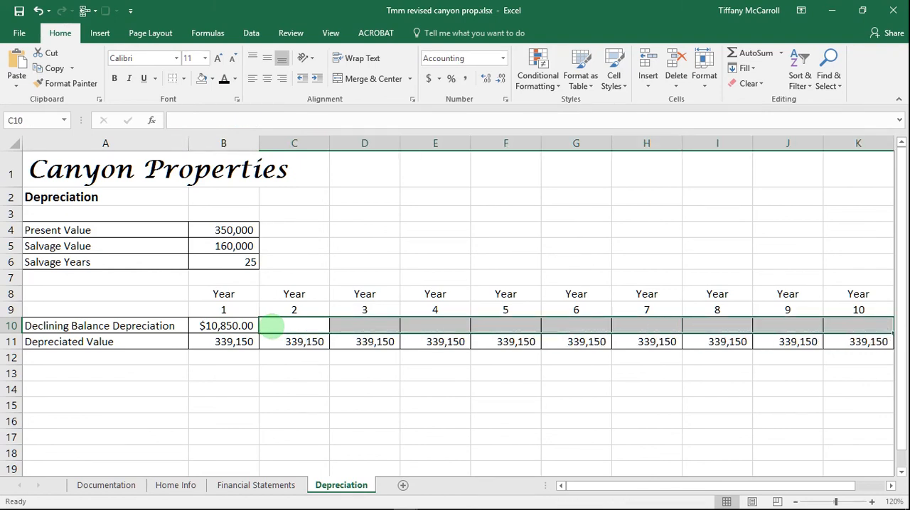
pyautogui.click(223, 325)
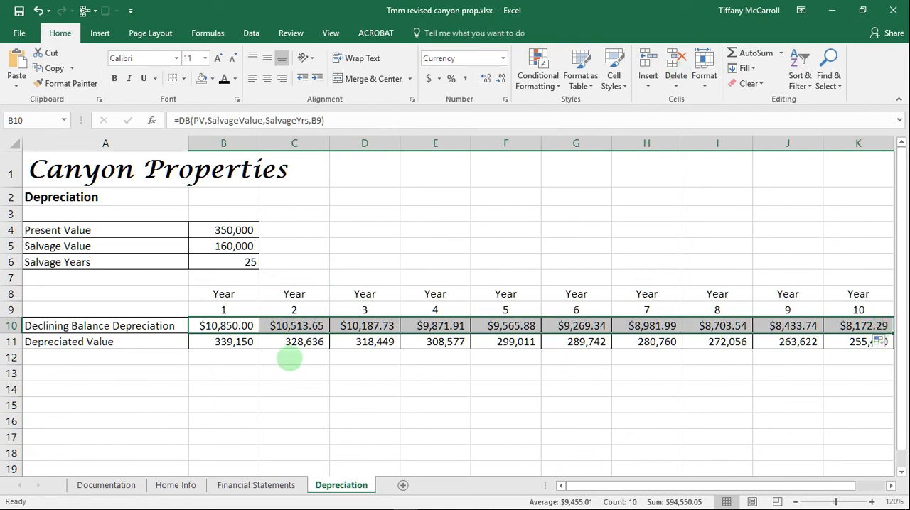
pyautogui.click(294, 342)
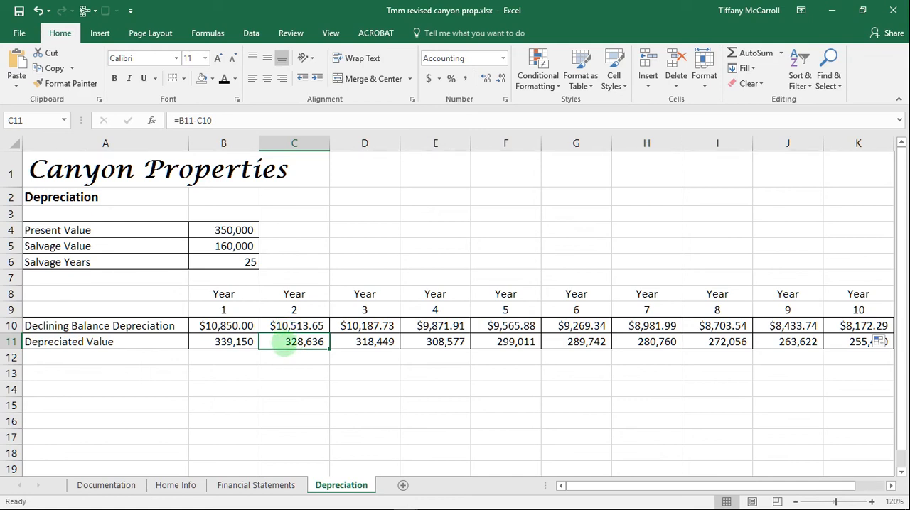
# Format-paint C11's whole-number format onto the depreciation row B10:K10.
pyautogui.click(65, 83)
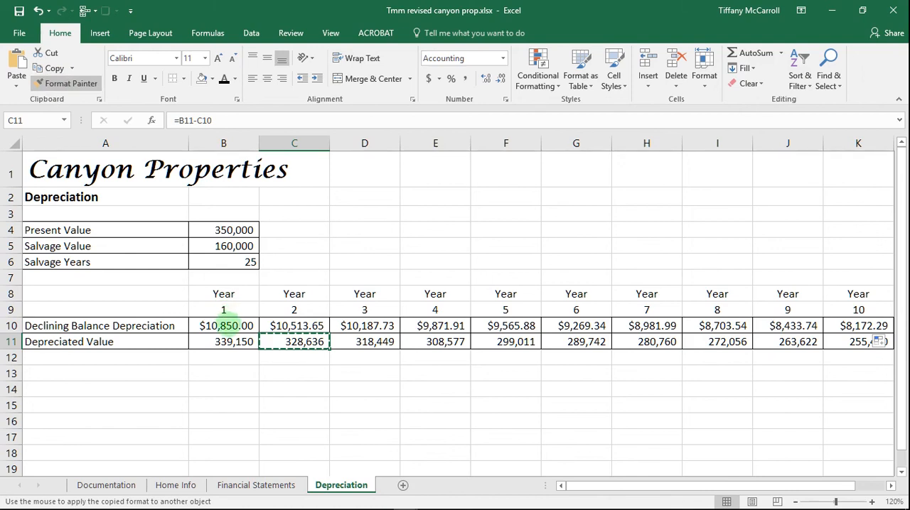
pyautogui.moveTo(223, 326); pyautogui.dragTo(788, 342)
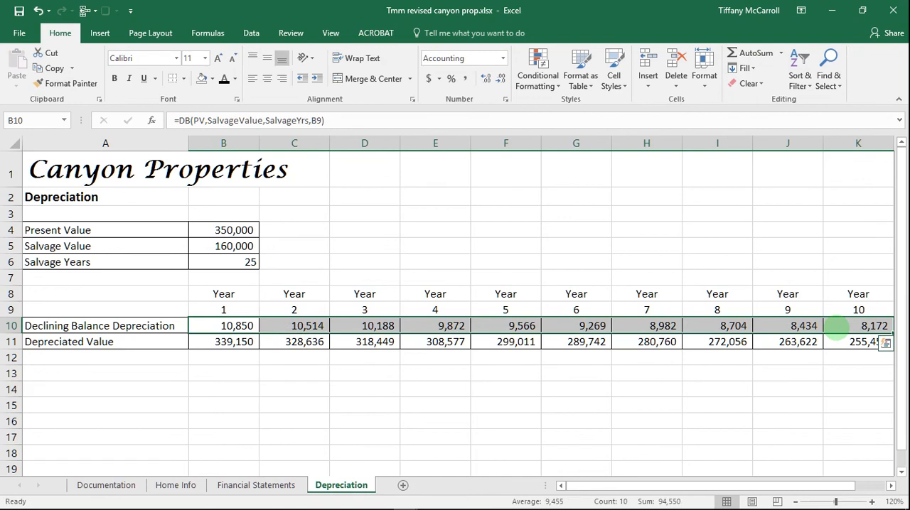
pyautogui.moveTo(655, 408)
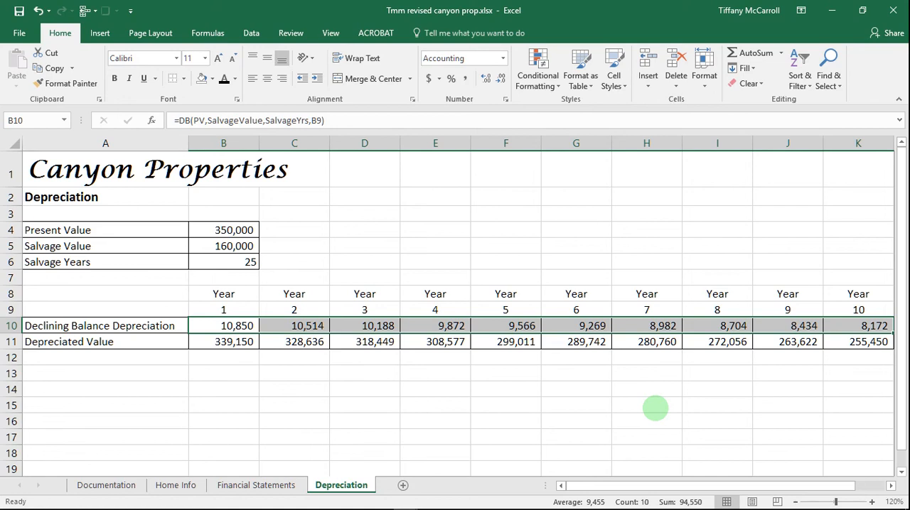
# On Financial Statements, fill C12's Total Expenses sum right through Year 10.
pyautogui.click(256, 485)
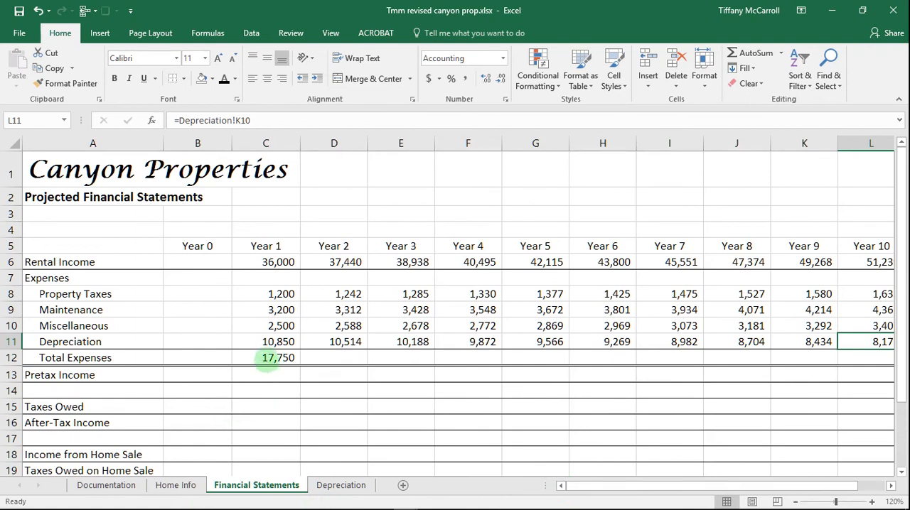
pyautogui.click(266, 357)
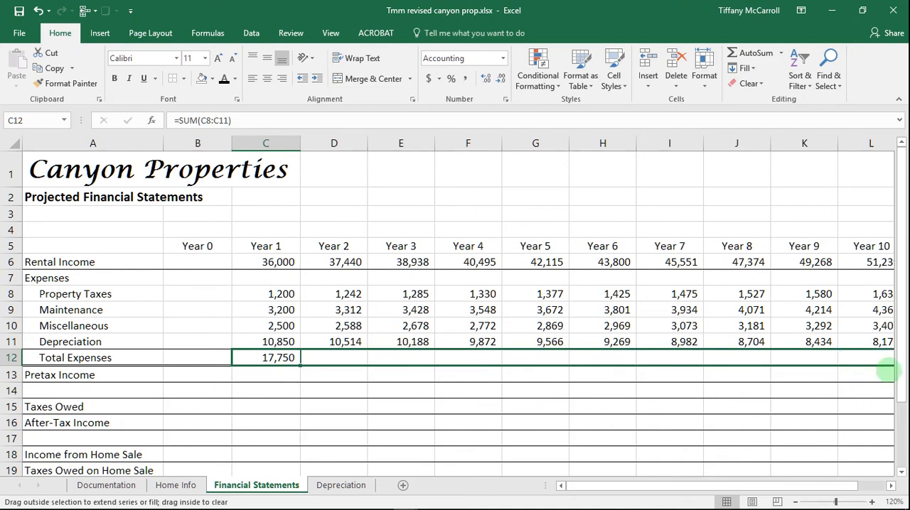
pyautogui.hscroll(3)
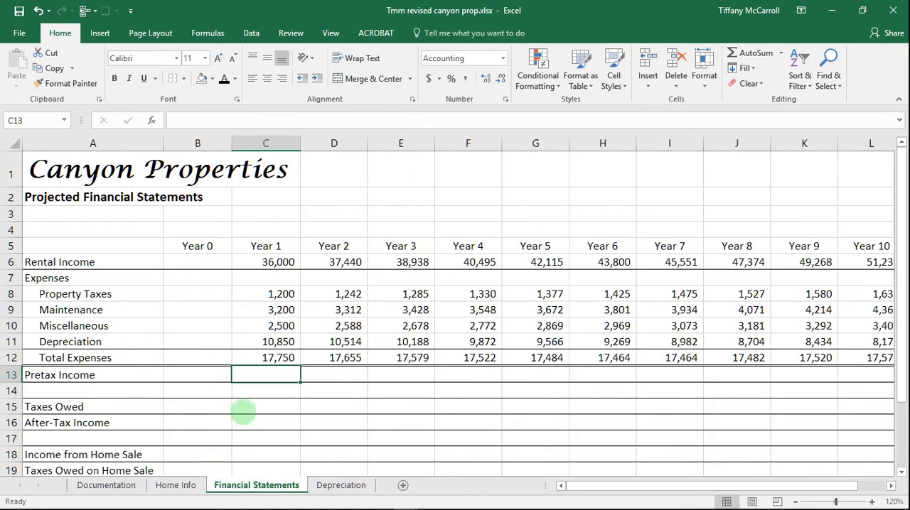
# Enter =C6-C12 in C13 for Year 1 Pretax Income and fill it to Year 10.
pyautogui.write('=')
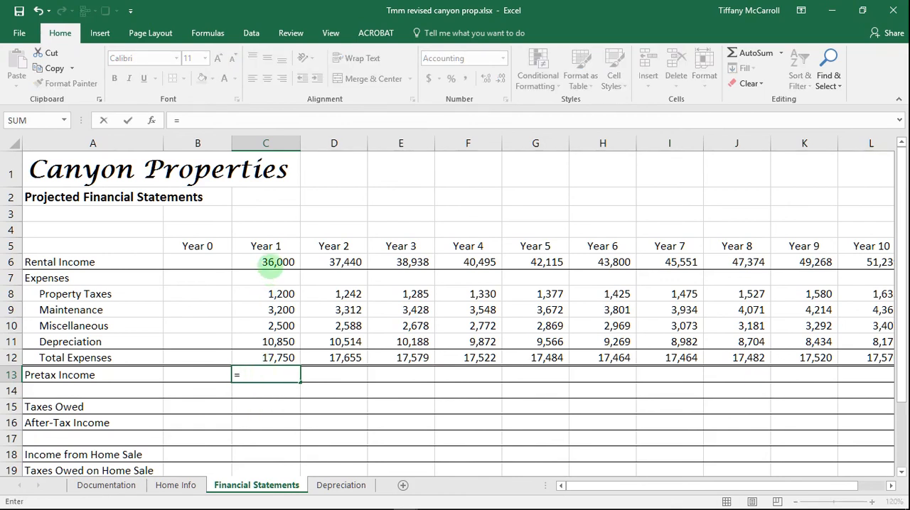
pyautogui.click(266, 262)
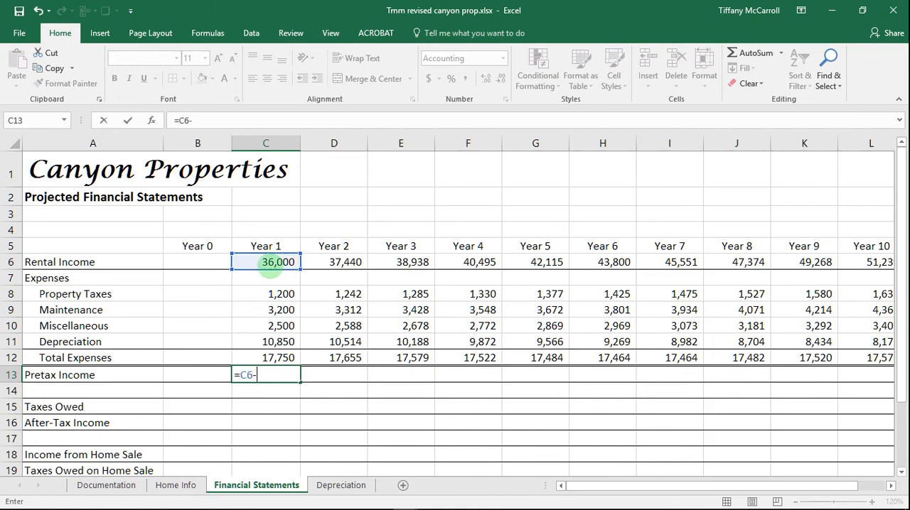
pyautogui.click(266, 357)
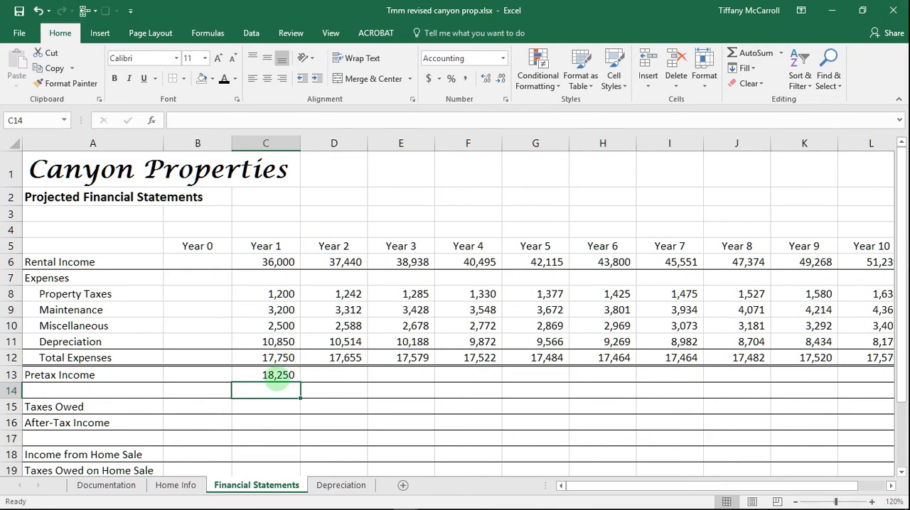
pyautogui.click(266, 374)
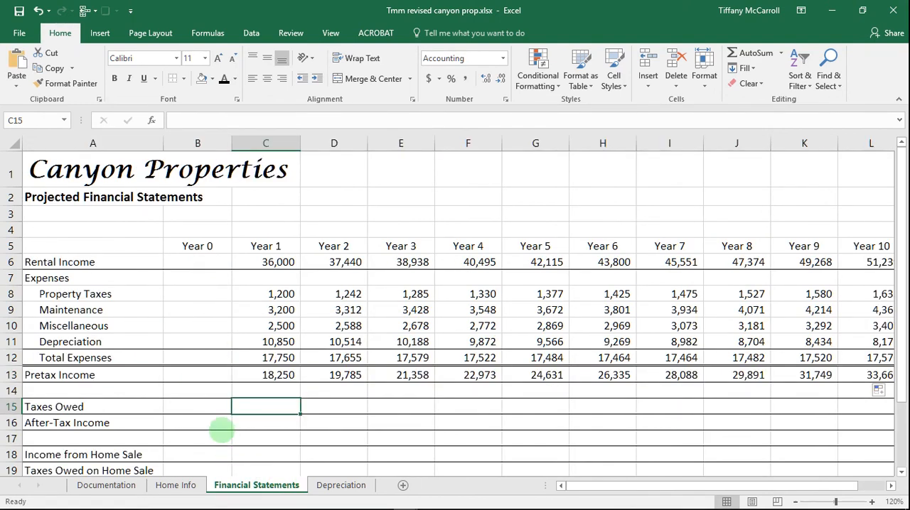
pyautogui.moveTo(239, 416)
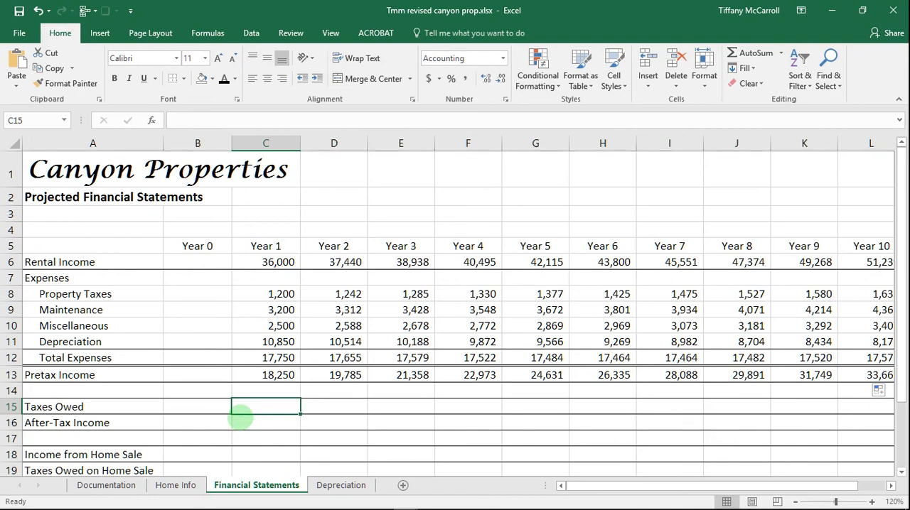
# Start the Taxes Owed formula in C15 with =IF(C13>0,.
pyautogui.write('=')
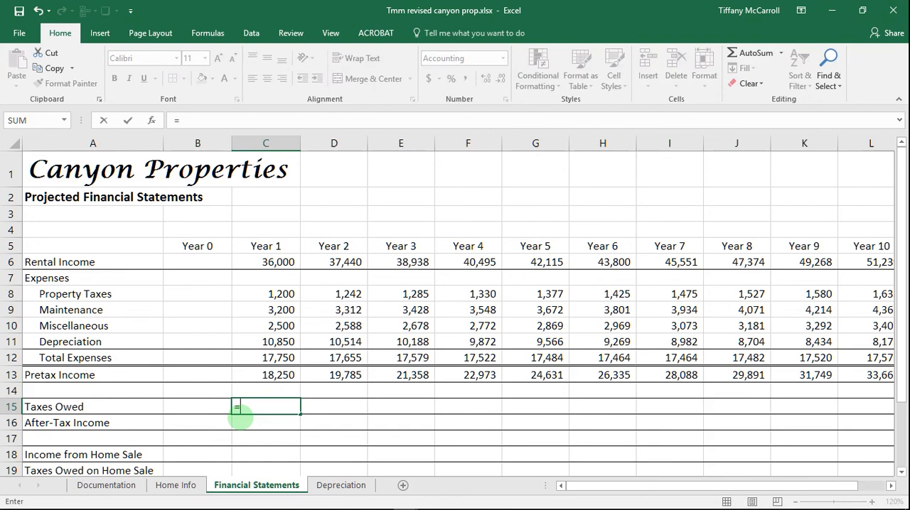
pyautogui.write('if')
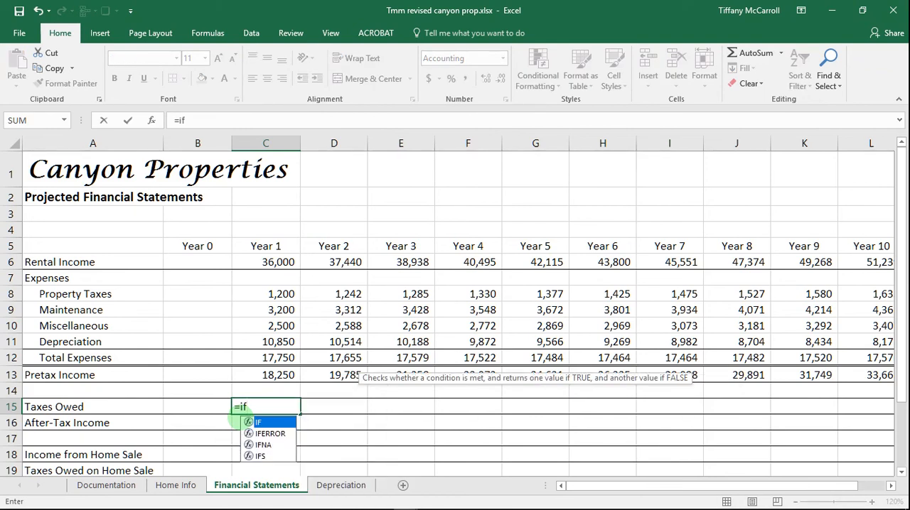
pyautogui.write('(')
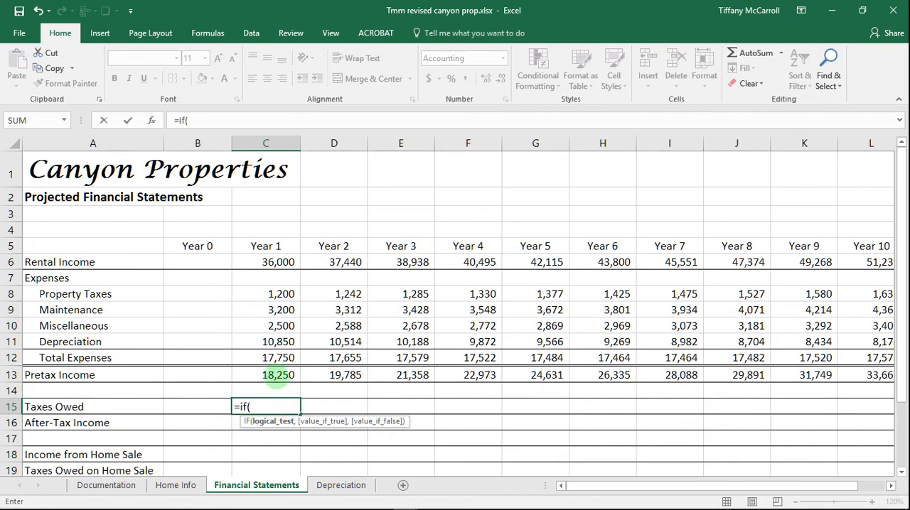
pyautogui.click(277, 375)
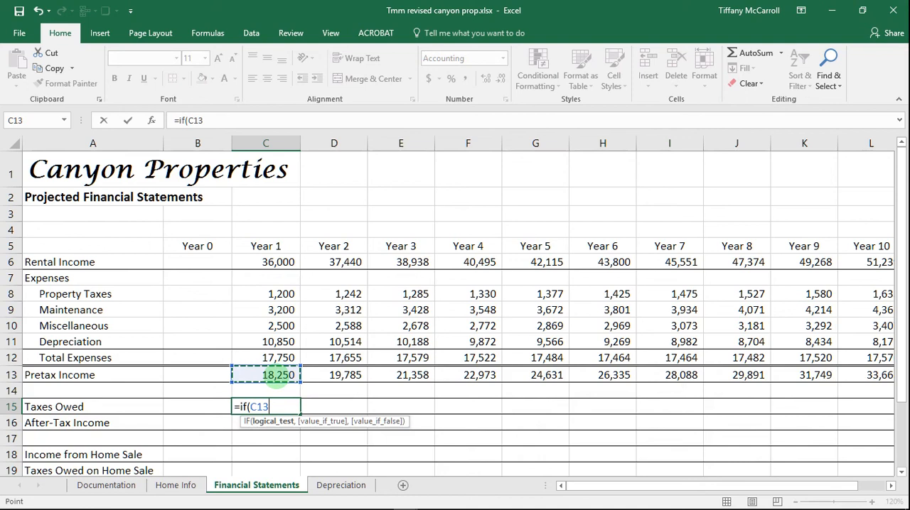
pyautogui.write('>0')
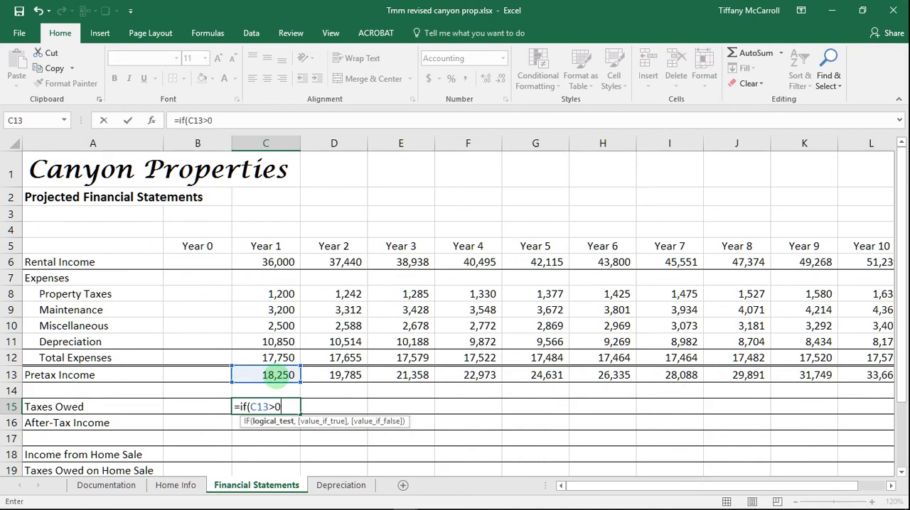
pyautogui.write(',')
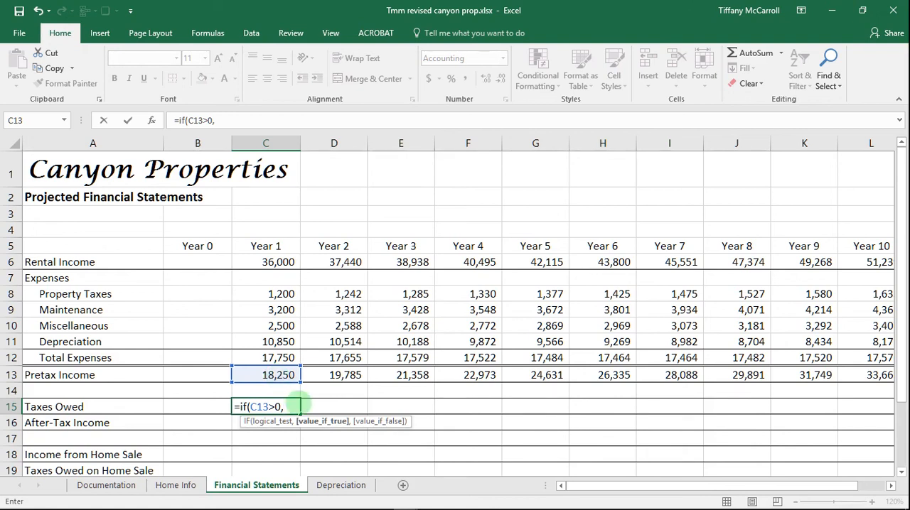
# Finish it as C13*RentalIncomeTaxRate, else 0, giving 5,384 for Year 1.
pyautogui.click(265, 375)
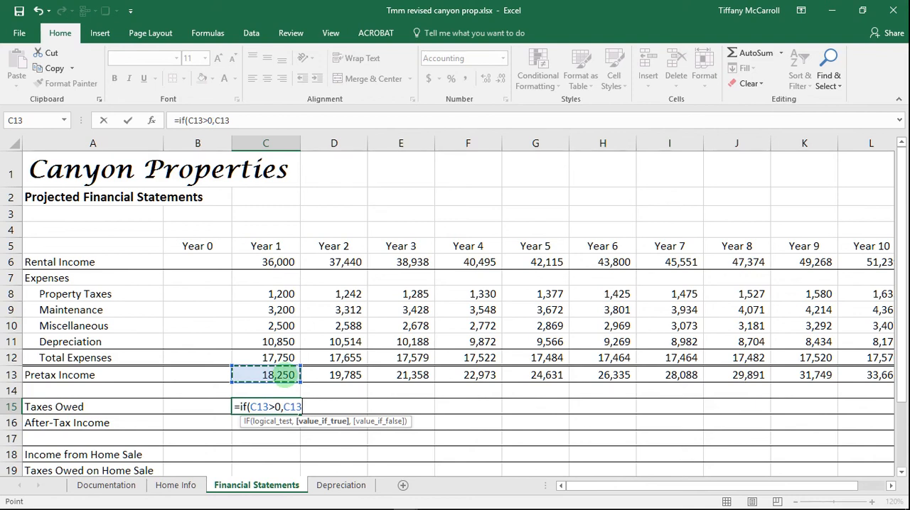
pyautogui.write('*')
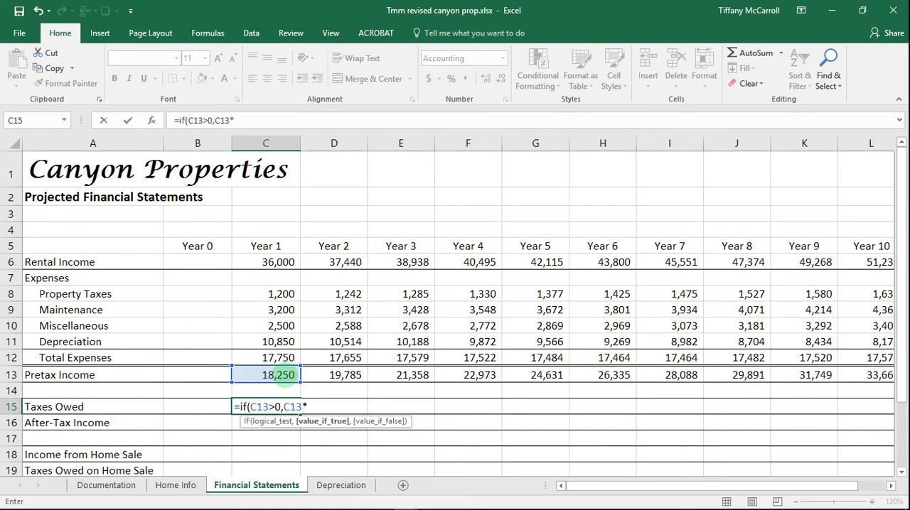
pyautogui.write('re')
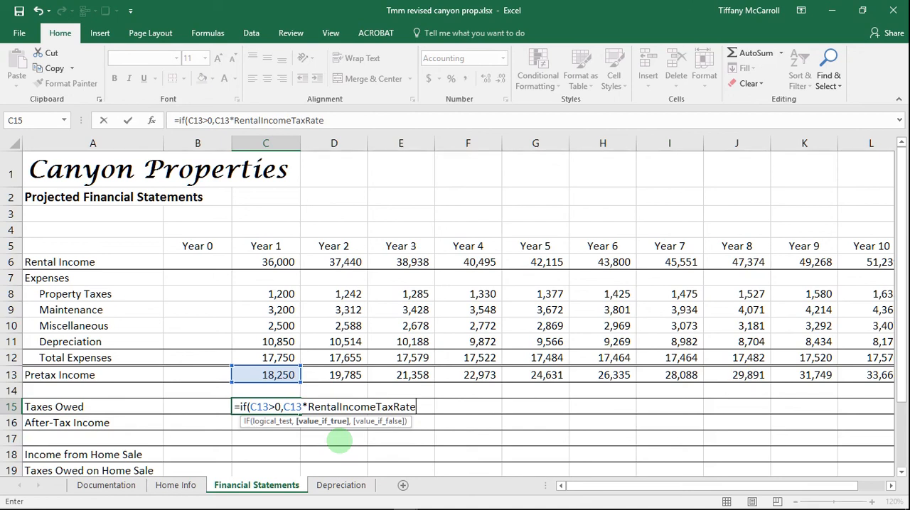
pyautogui.write(',')
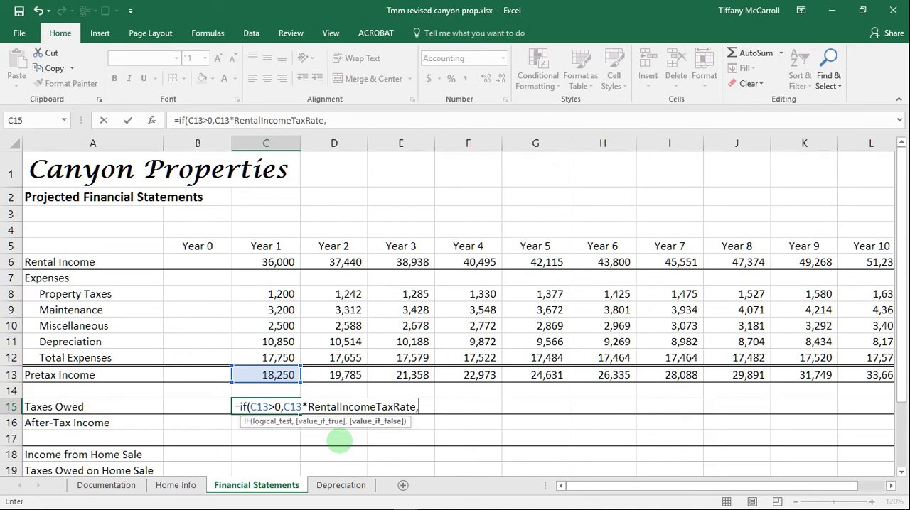
pyautogui.write('0')
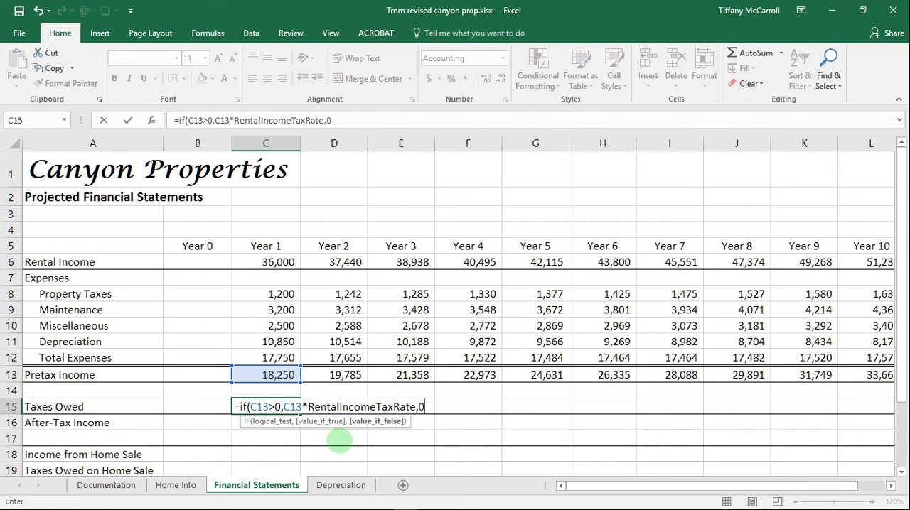
pyautogui.write(')')
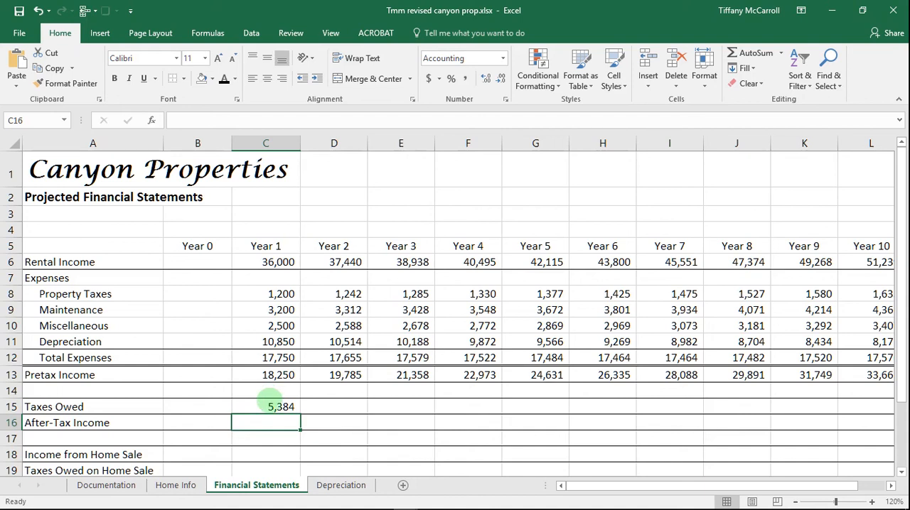
pyautogui.click(265, 407)
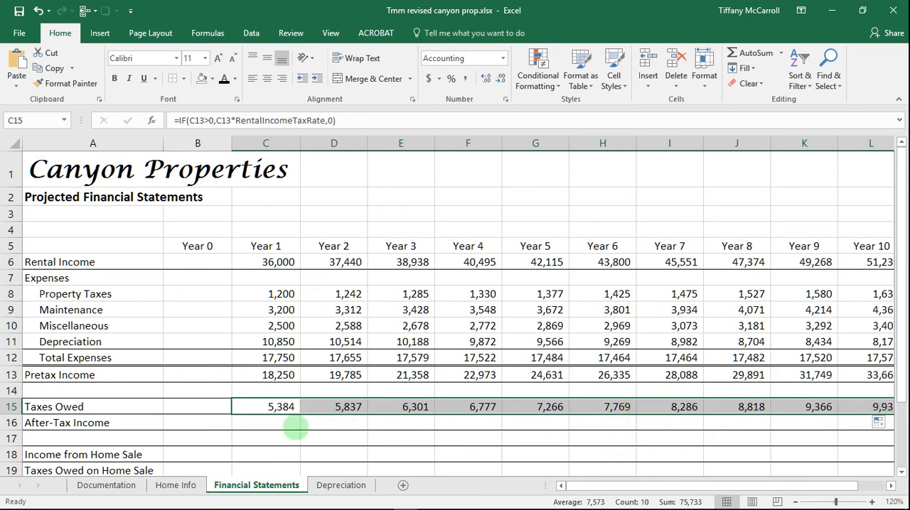
pyautogui.click(265, 422)
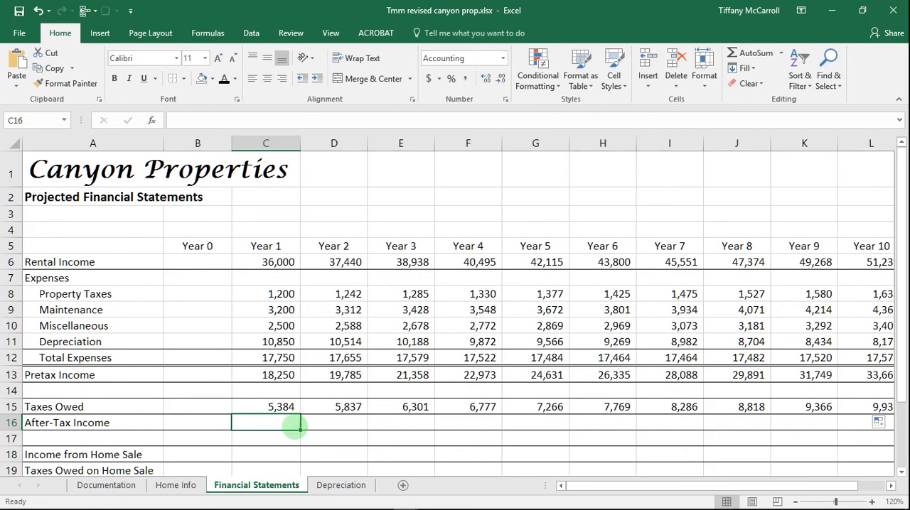
# Enter =C13-C15 in C16 so Year 1 After-Tax Income shows 12,866.
pyautogui.write('=')
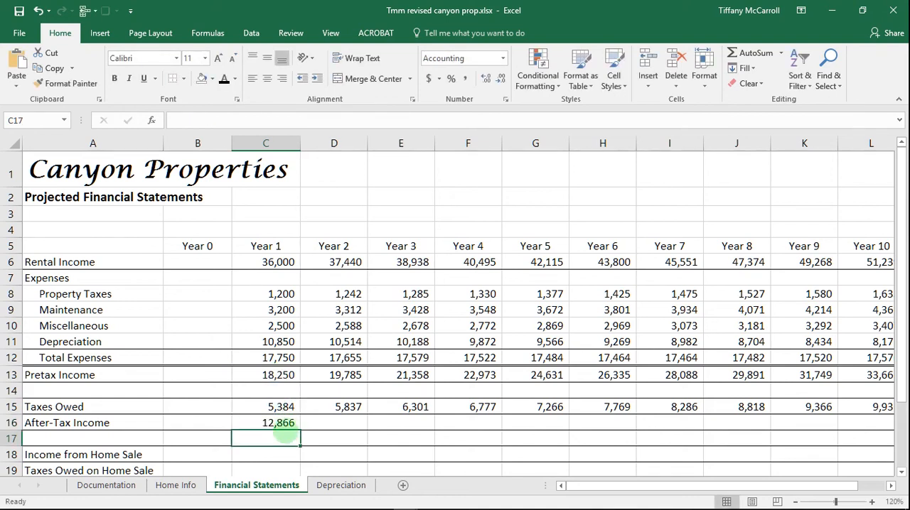
pyautogui.click(265, 422)
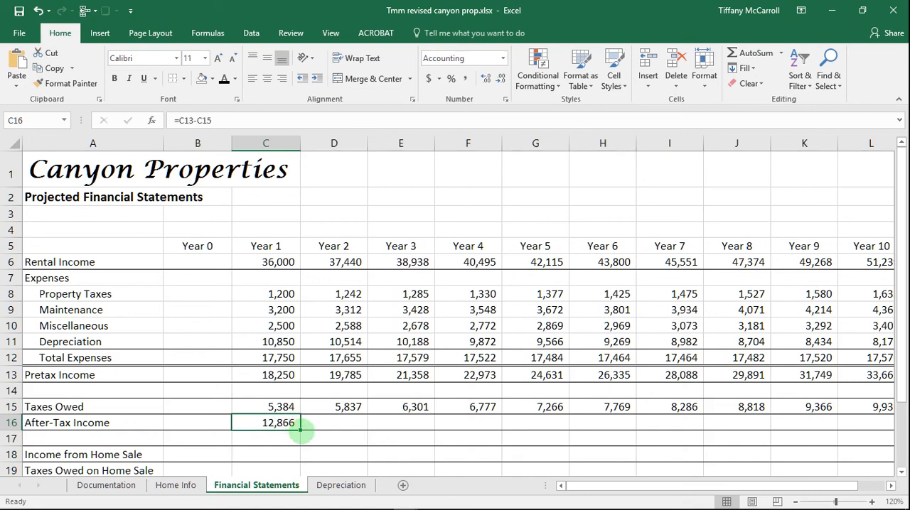